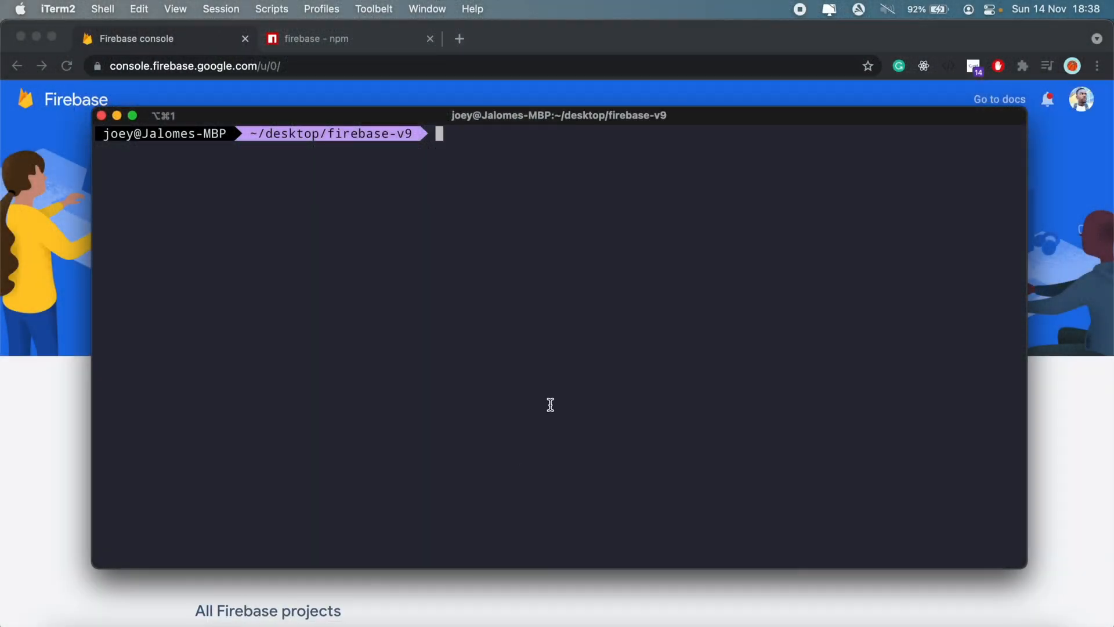
{"action": "mouse_move", "coordinate": [501, 231]}
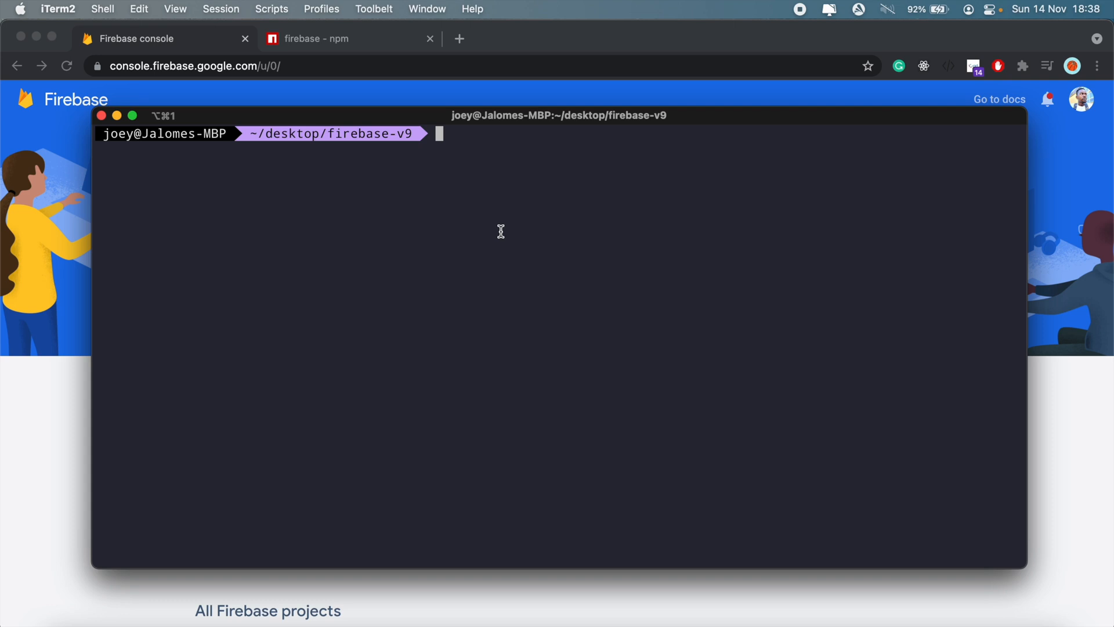
Step: Run npx create-react-app google-sign-in inside the firebase-v9 directory
{"action": "type", "text": "npx"}
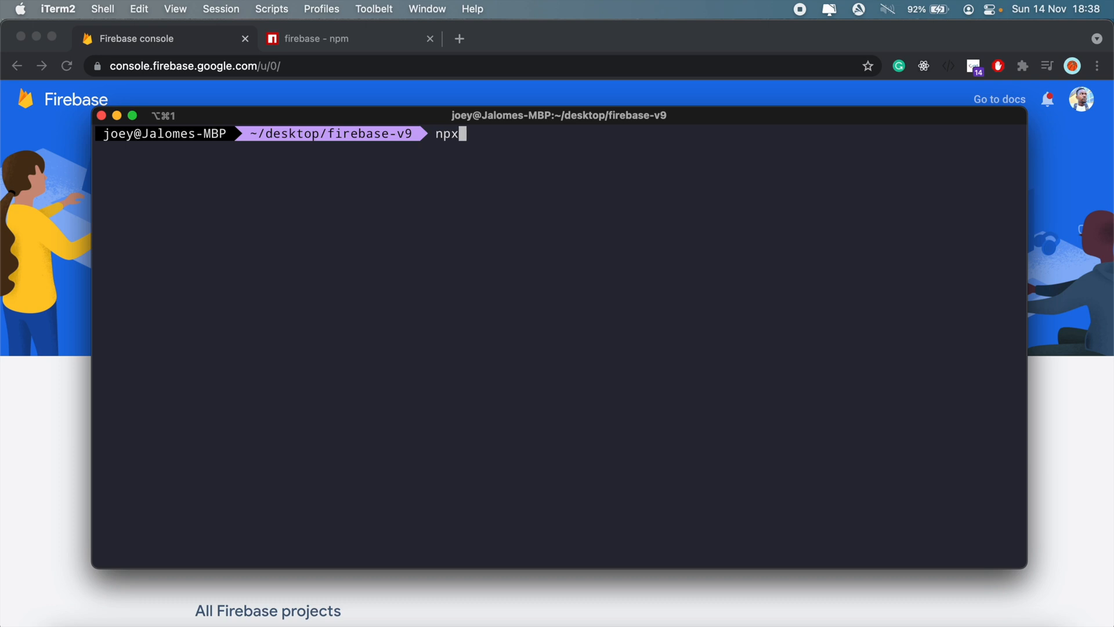
{"action": "type", "text": "create-r"}
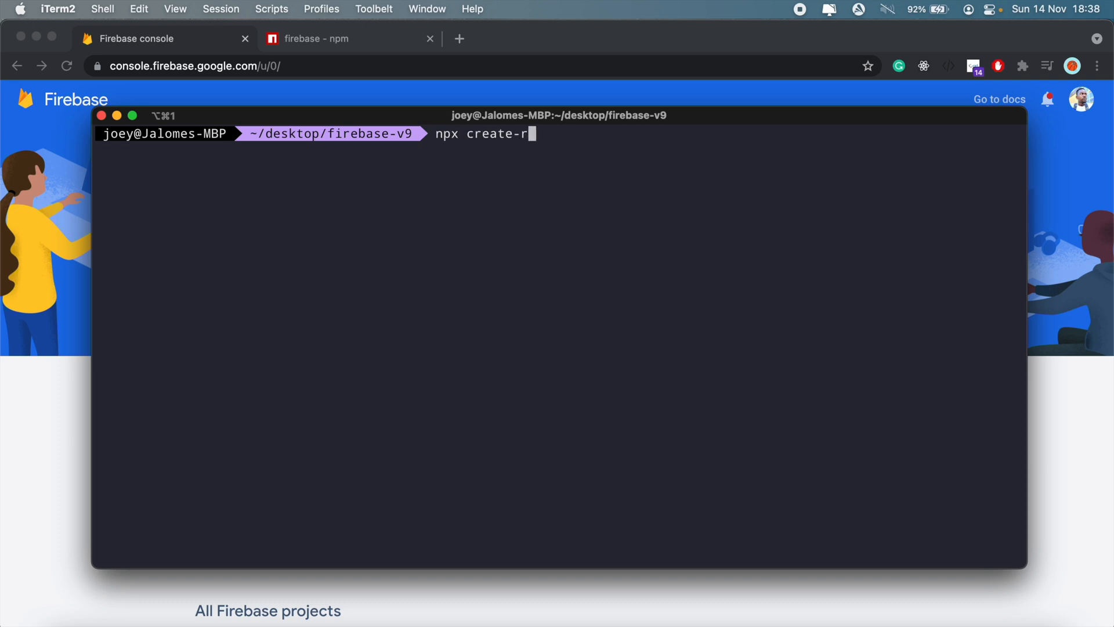
{"action": "type", "text": "eact-app"}
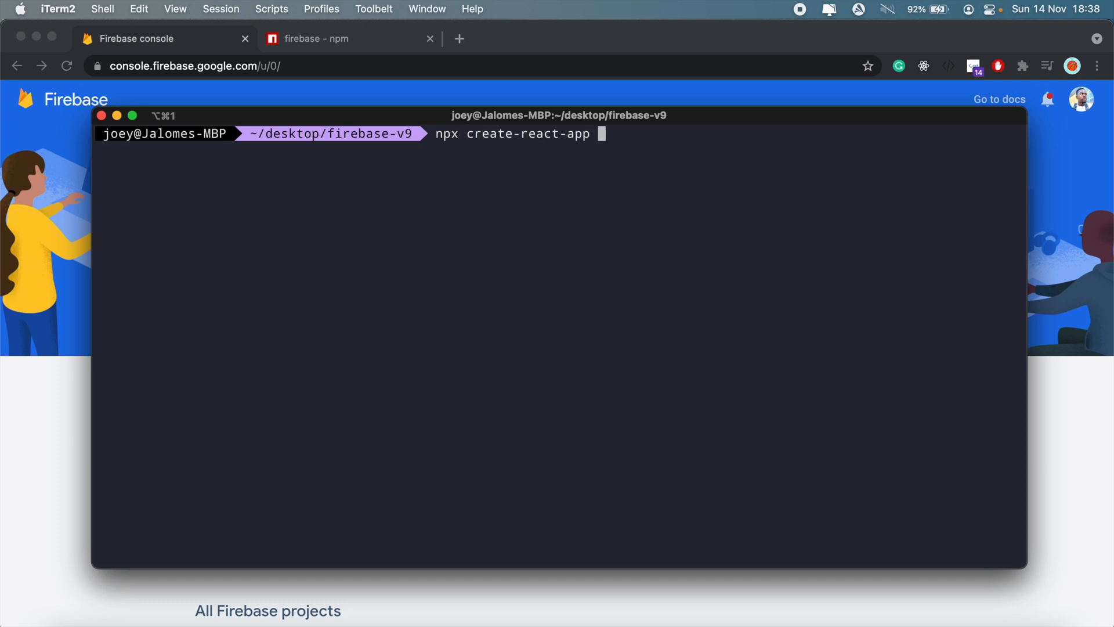
{"action": "type", "text": "go"}
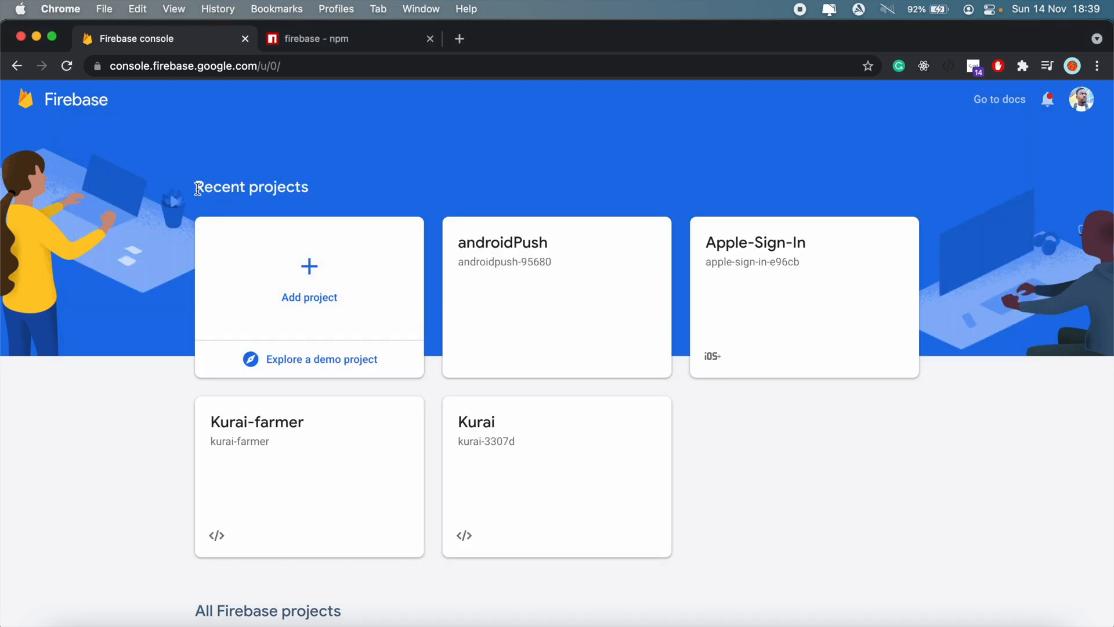
{"action": "mouse_move", "coordinate": [315, 295]}
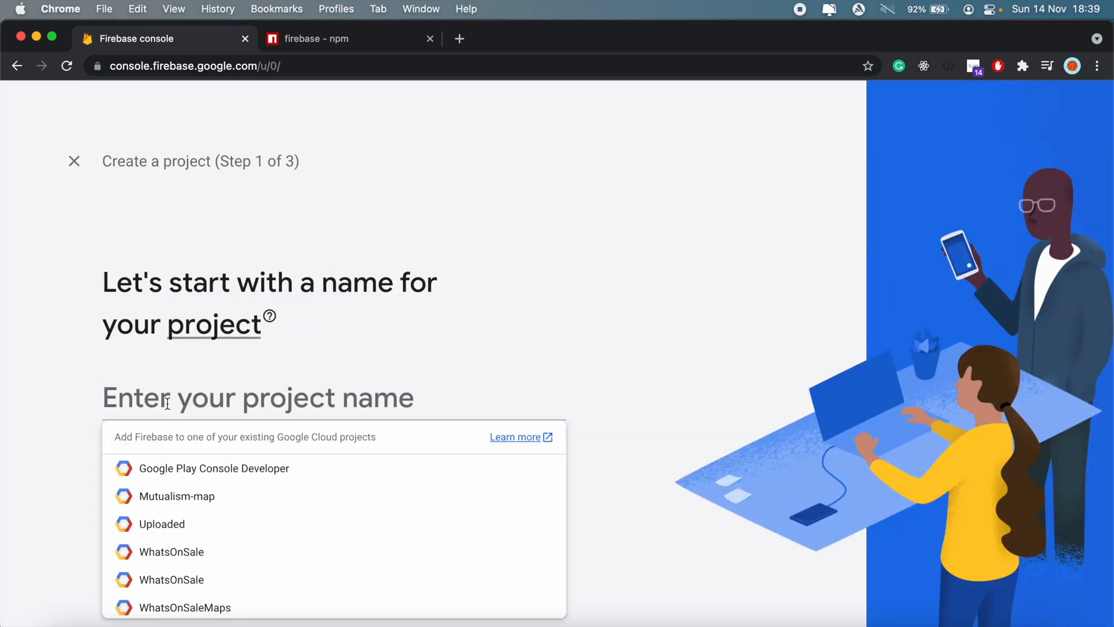
Step: Name the new Firebase project google-sign-in and continue past the naming step
{"action": "type", "text": "google-sign-"}
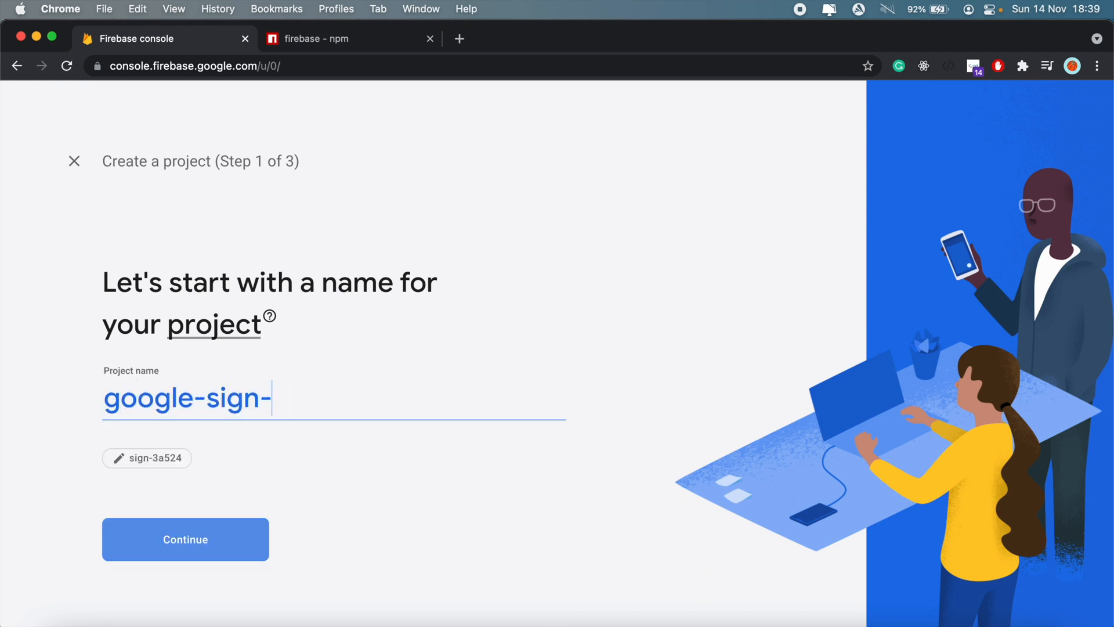
{"action": "type", "text": "in"}
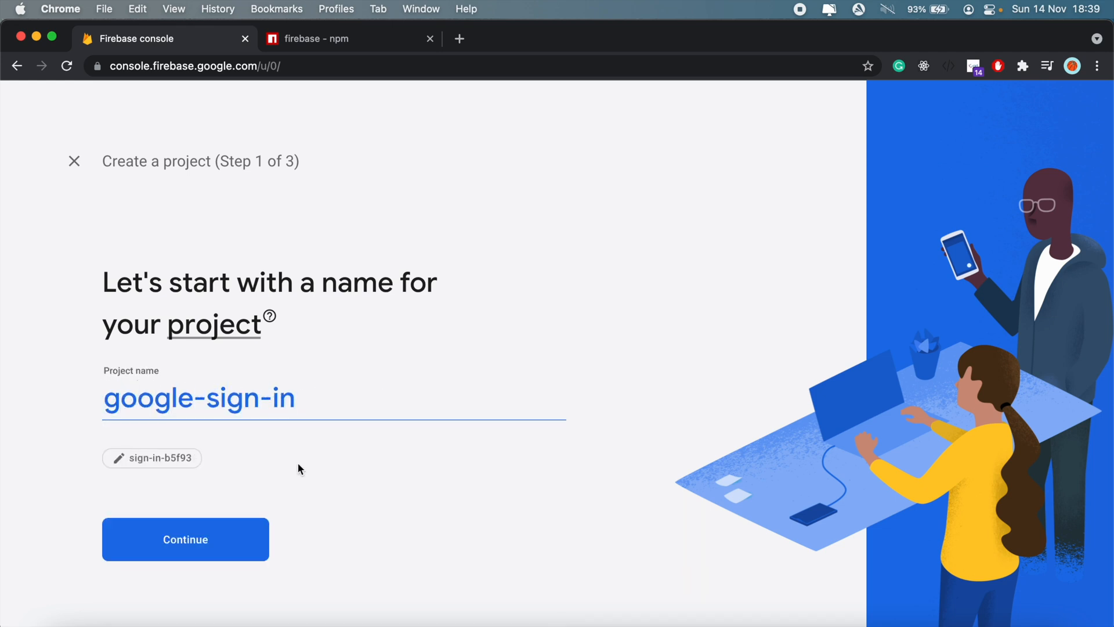
{"action": "mouse_move", "coordinate": [259, 455]}
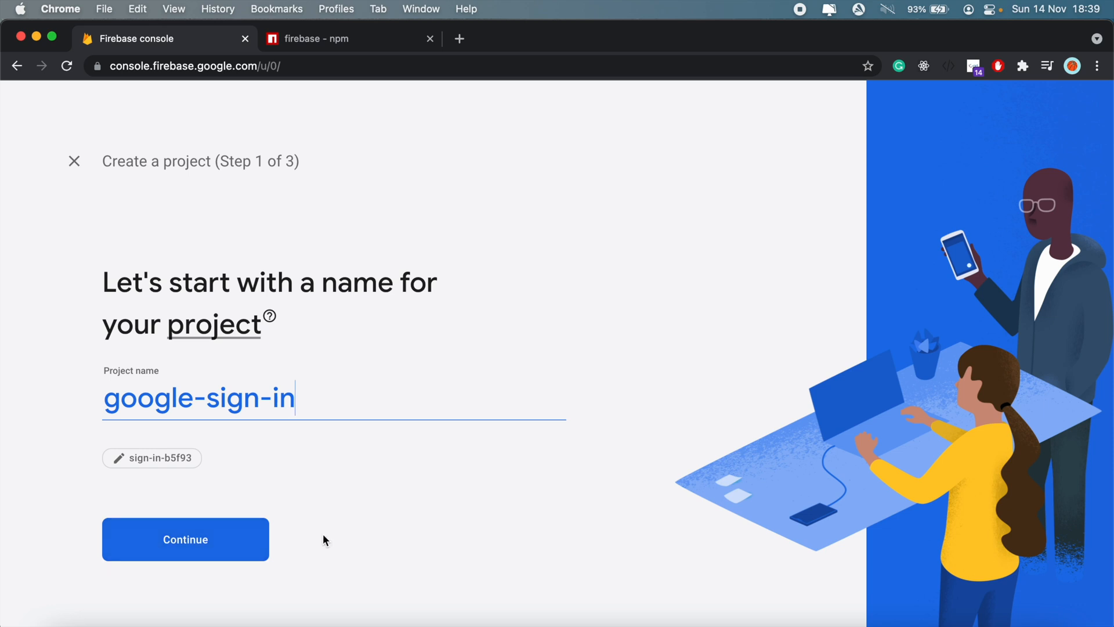
{"action": "mouse_move", "coordinate": [149, 551]}
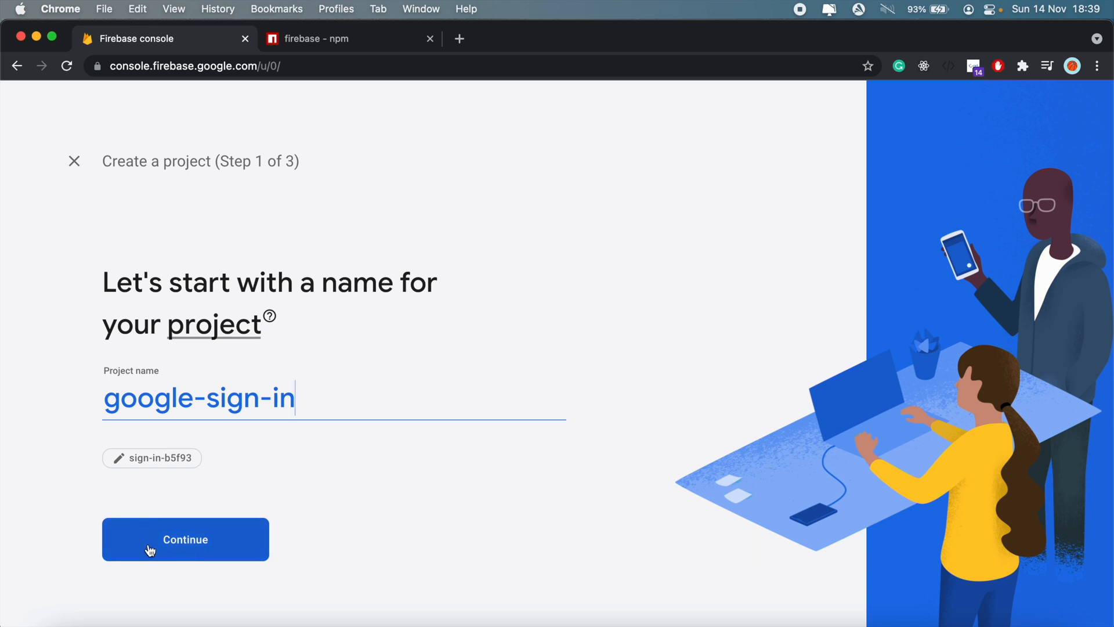
{"action": "left_click", "coordinate": [185, 538]}
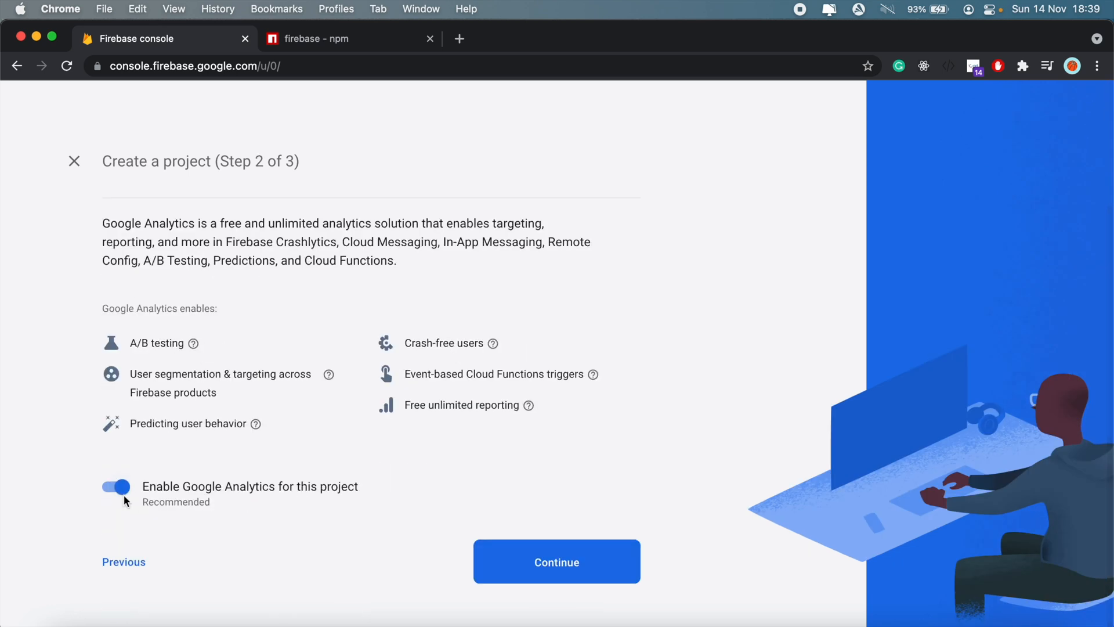
Step: Create the project with Google Analytics disabled and enter its overview page
{"action": "left_click", "coordinate": [119, 486]}
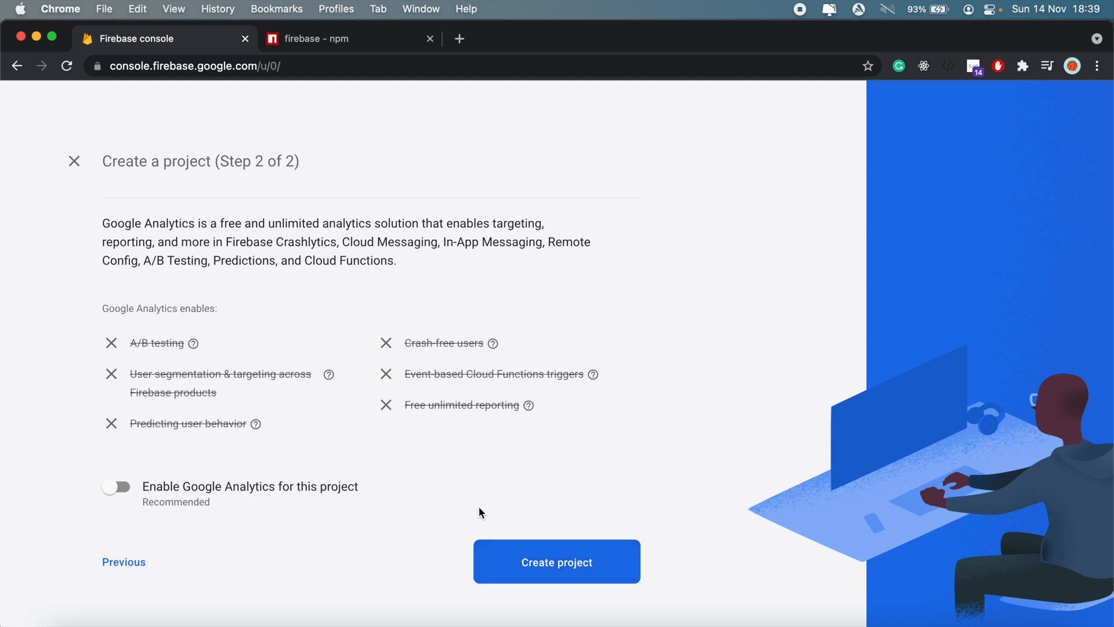
{"action": "left_click", "coordinate": [557, 562]}
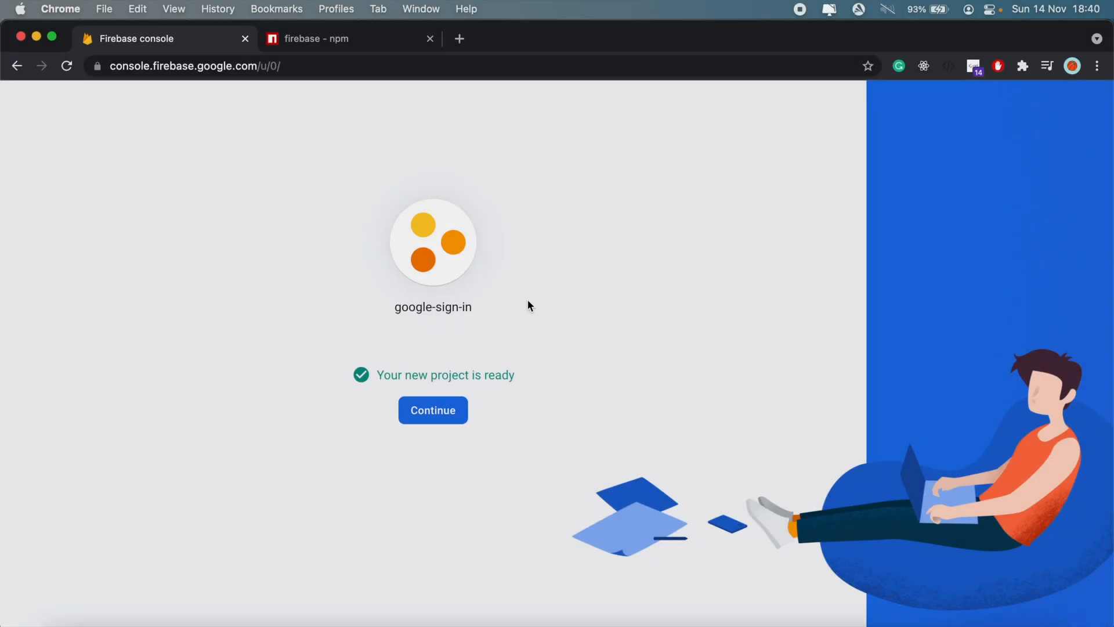
{"action": "left_click", "coordinate": [433, 409]}
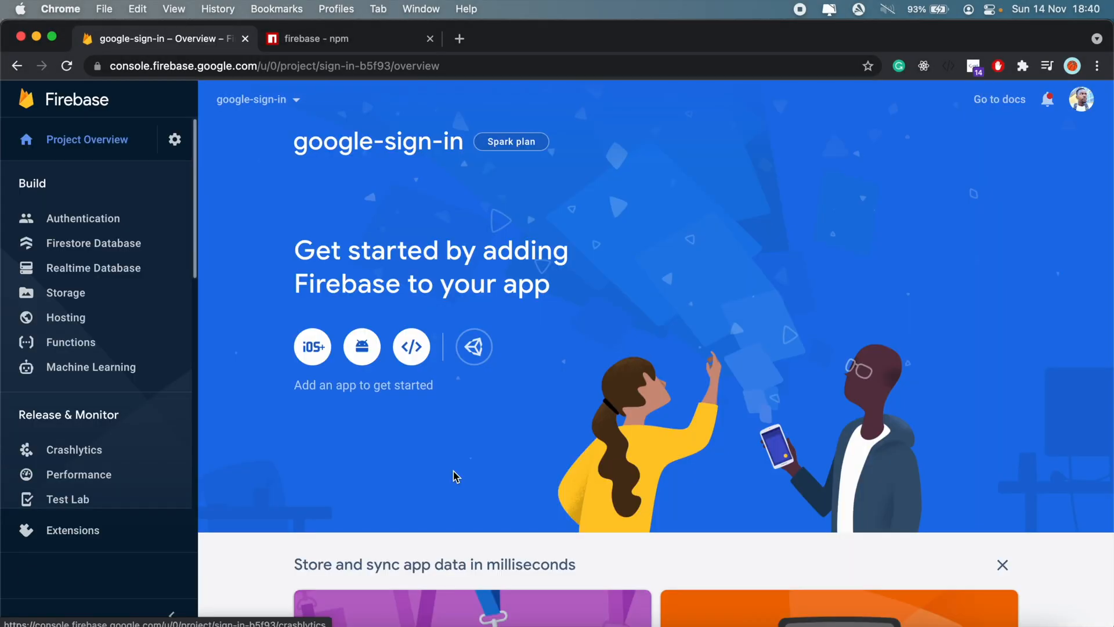
{"action": "mouse_move", "coordinate": [411, 353]}
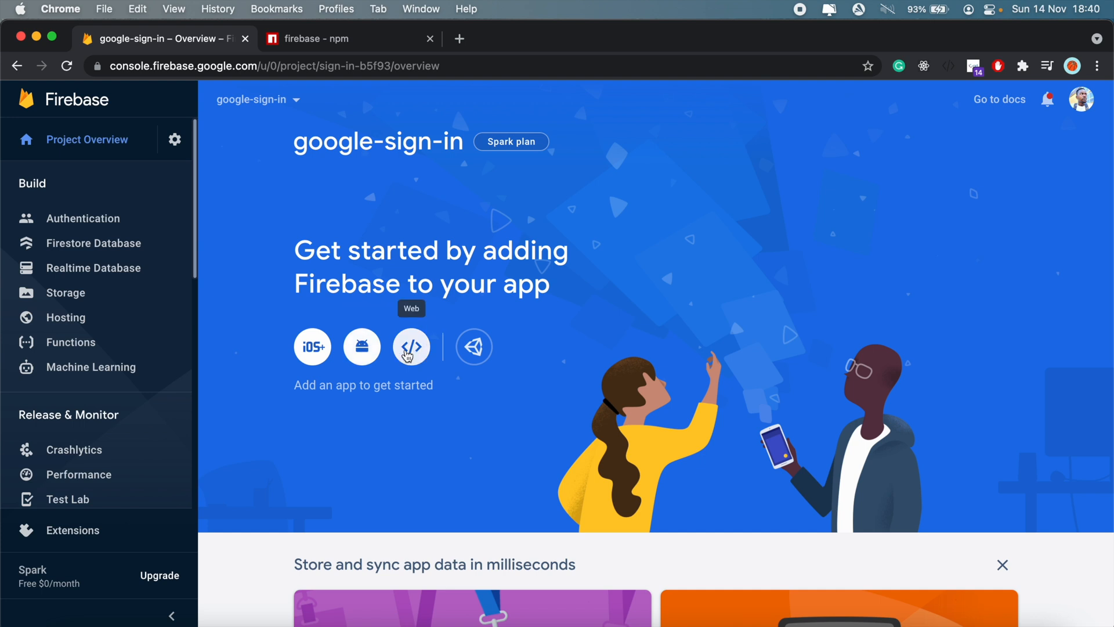
Step: Register a web app nicknamed google-sign-in in the Firebase project
{"action": "left_click", "coordinate": [411, 347]}
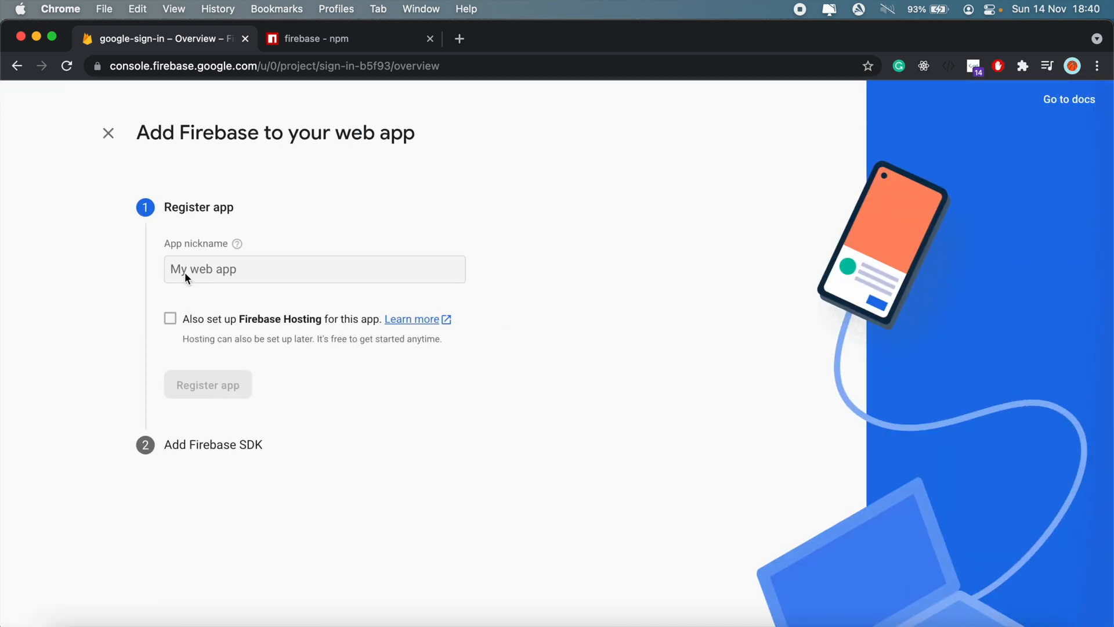
{"action": "left_click", "coordinate": [314, 269]}
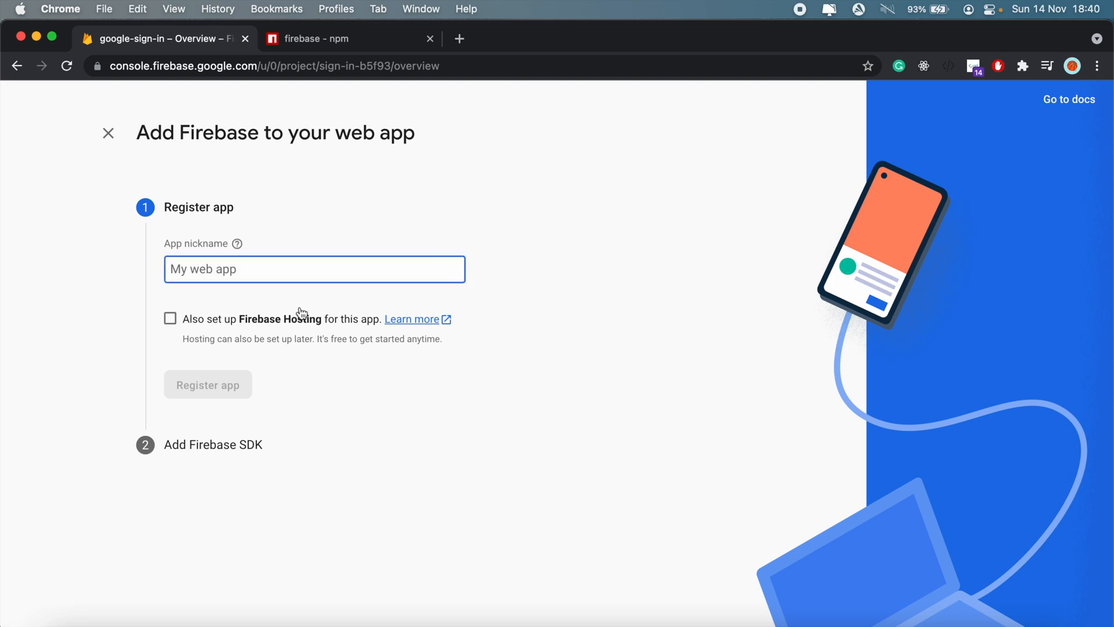
{"action": "type", "text": "google"}
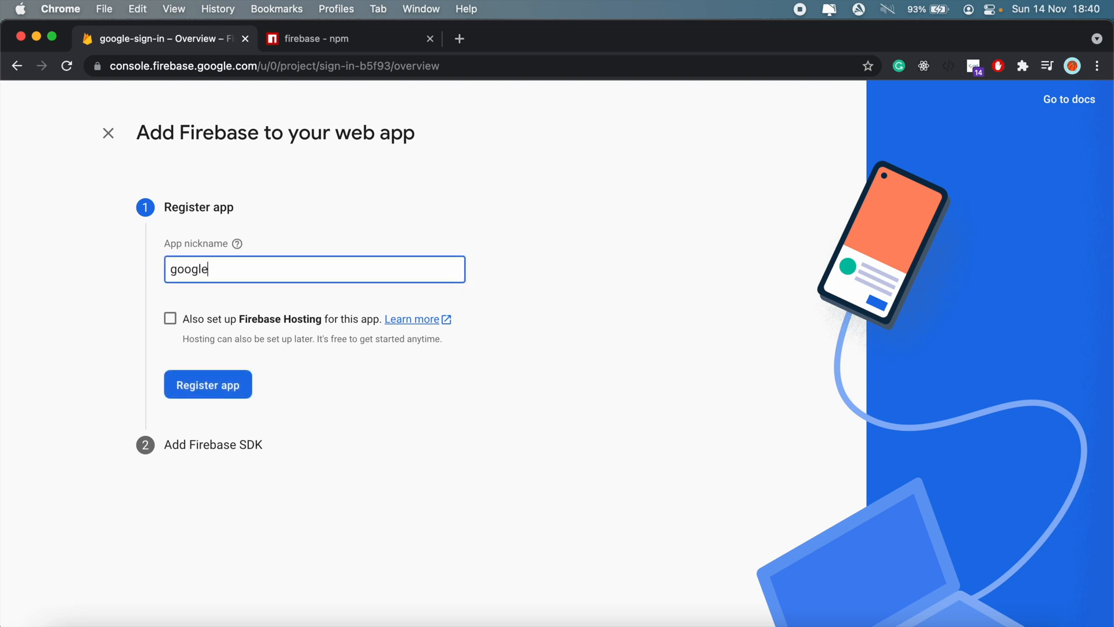
{"action": "type", "text": "-sign-i"}
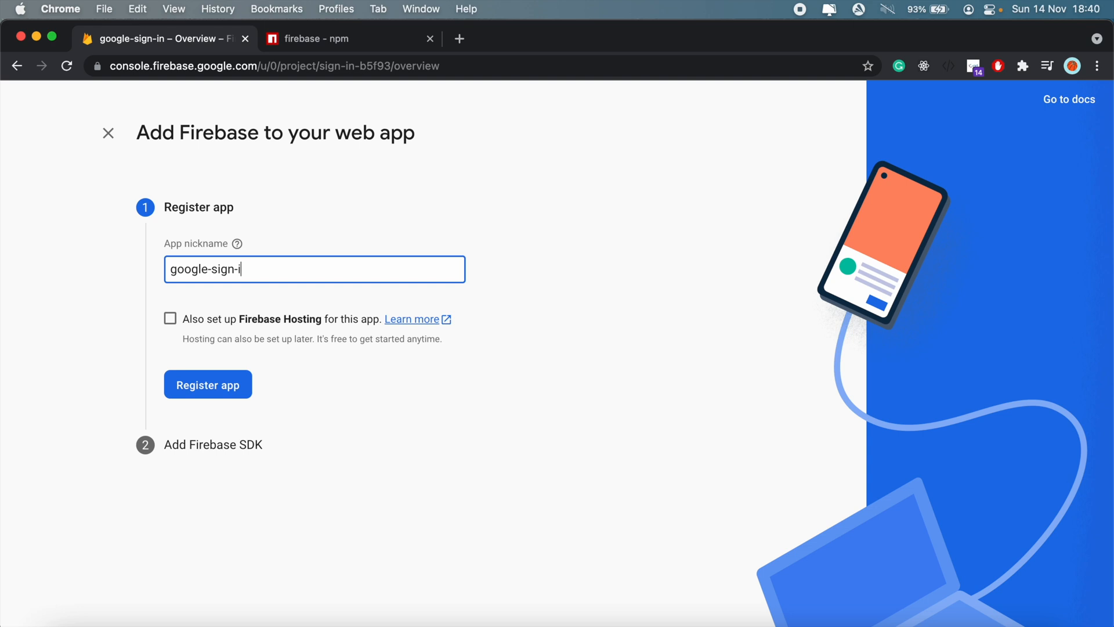
{"action": "type", "text": "n"}
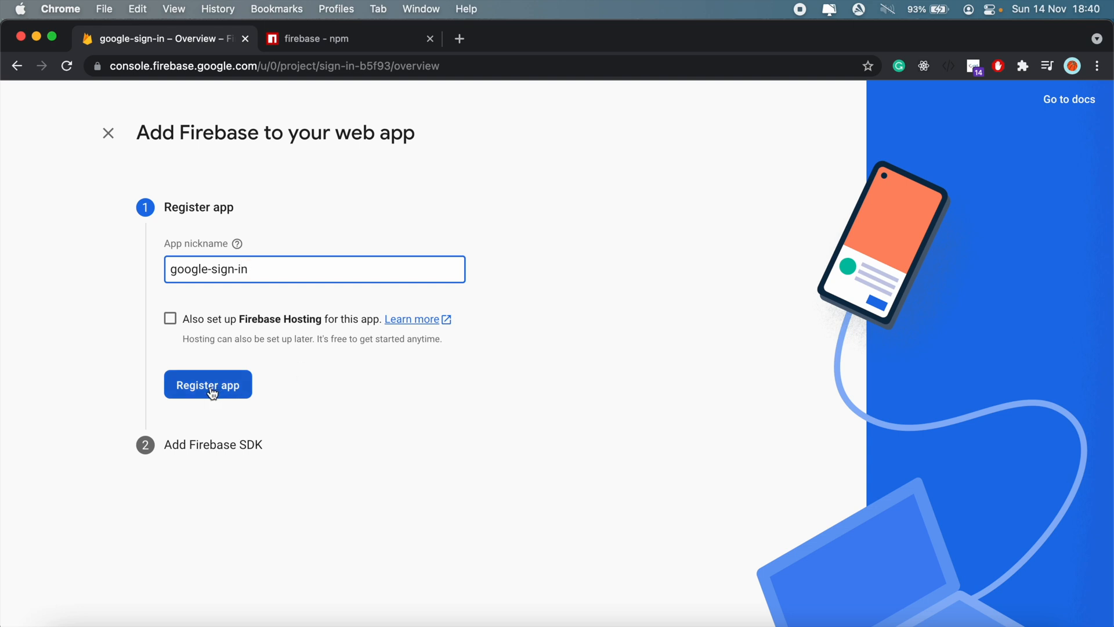
{"action": "left_click", "coordinate": [208, 384]}
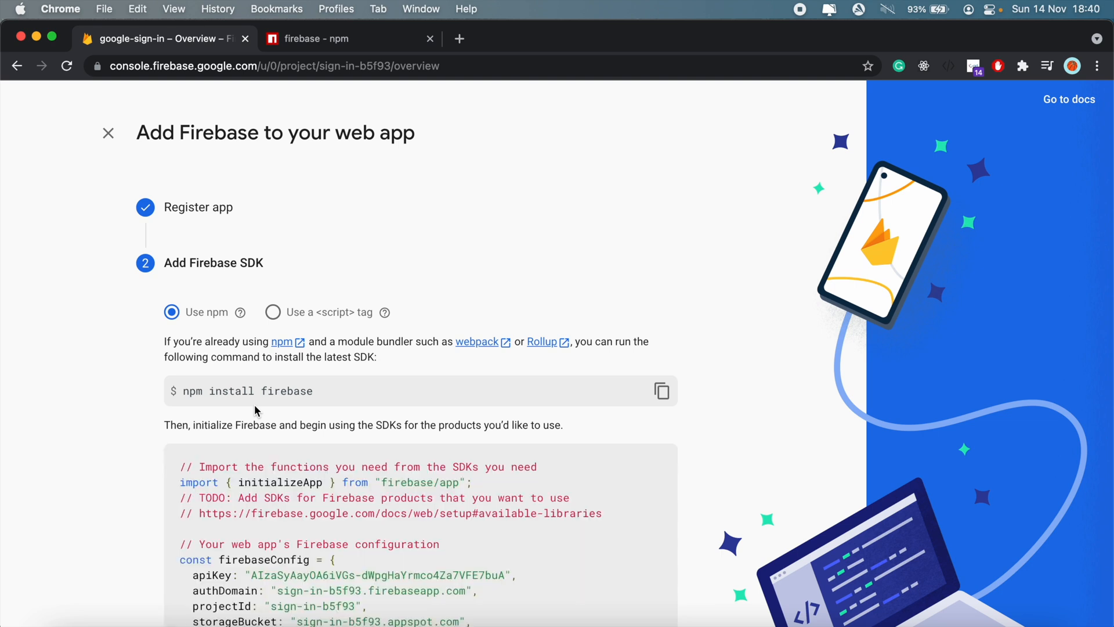
Step: Continue to the console from the SDK setup page and return to the terminal
{"action": "scroll", "scroll_direction": "down", "scroll_amount": 3}
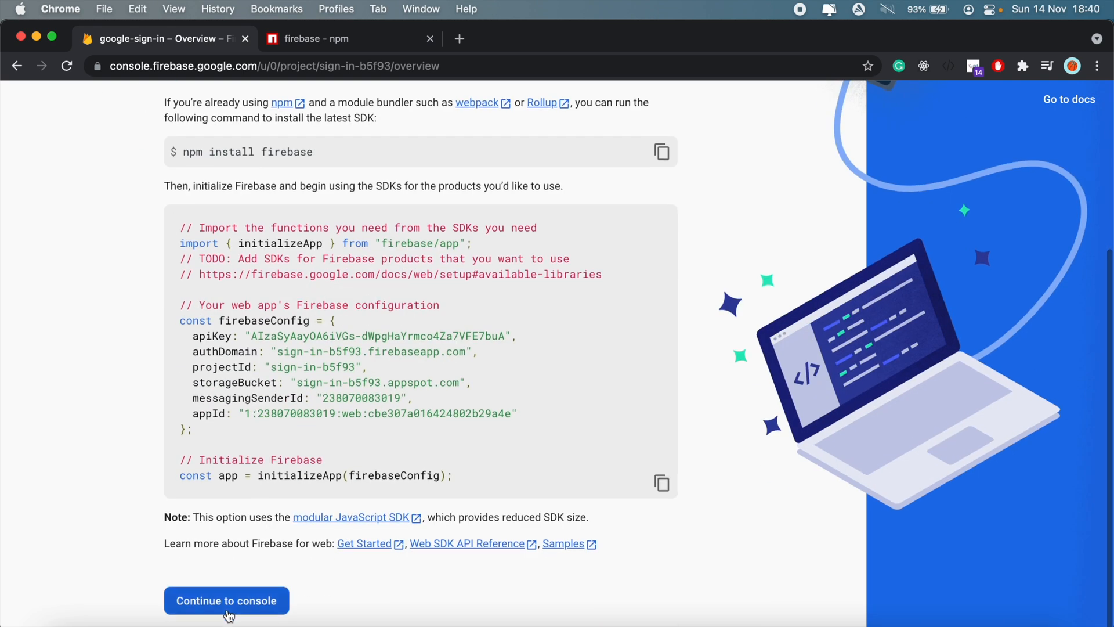
{"action": "left_click", "coordinate": [225, 601]}
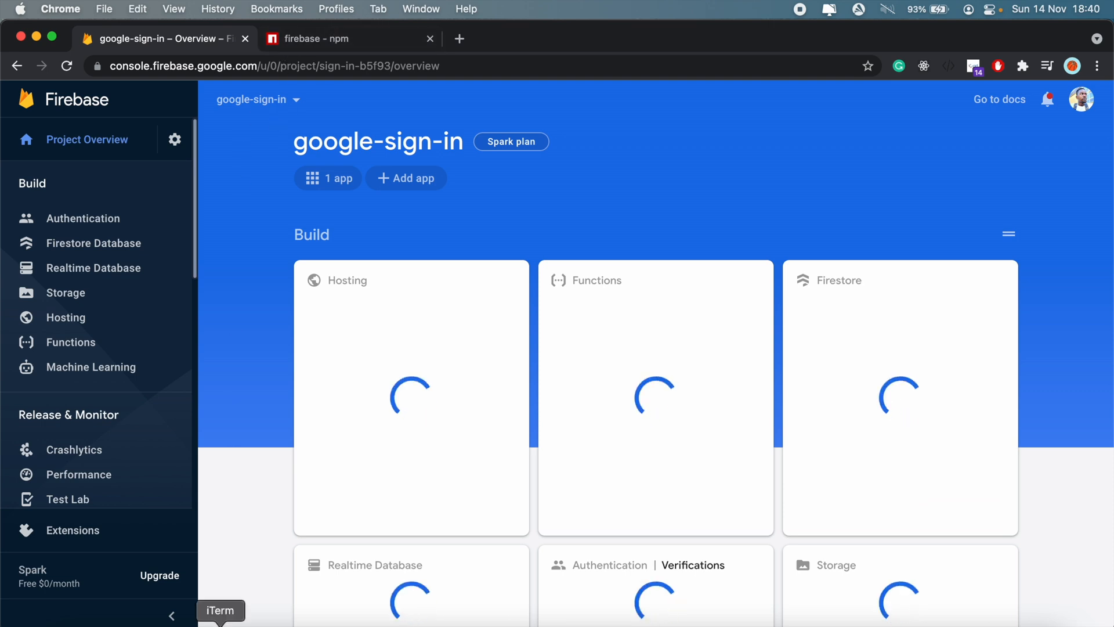
{"action": "left_click", "coordinate": [220, 610]}
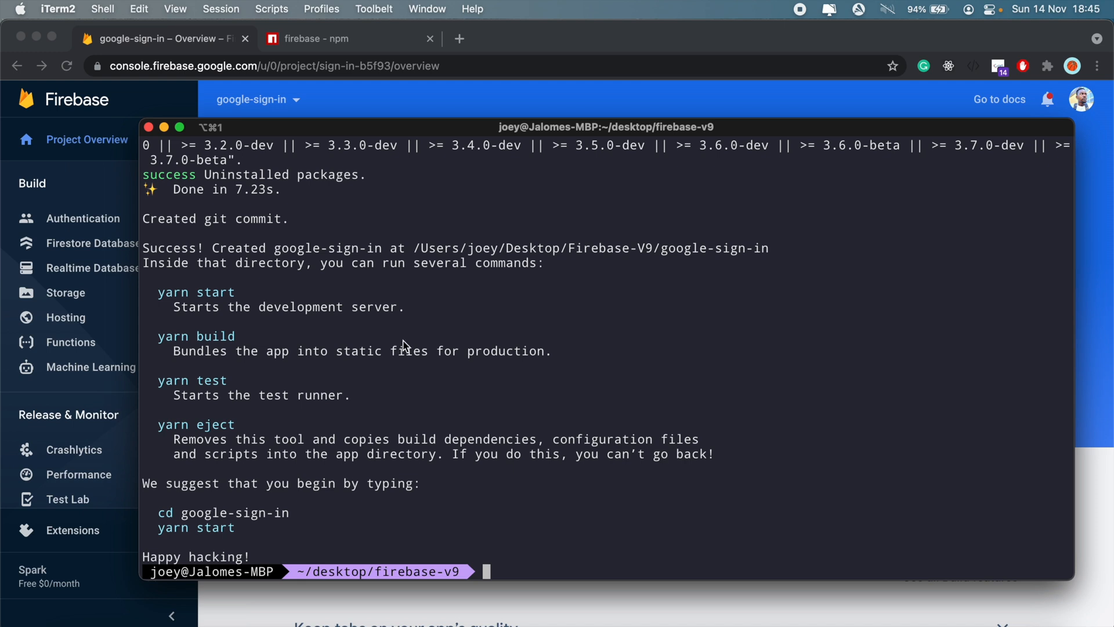
{"action": "mouse_move", "coordinate": [420, 428]}
{"action": "type", "text": "cd"}
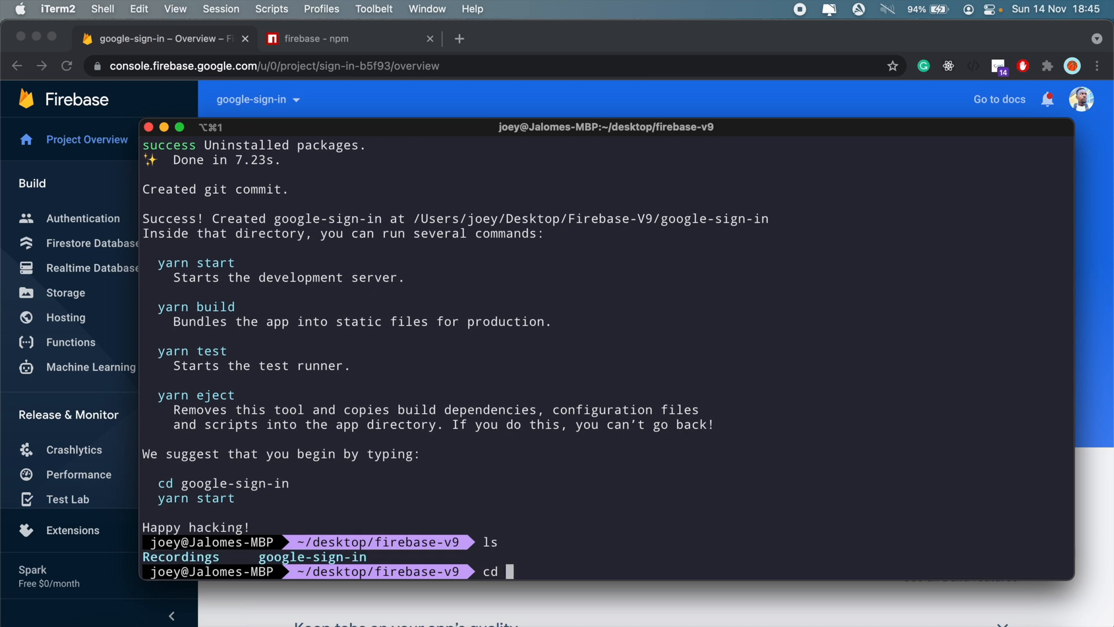
Step: cd into google-sign-in, open it in VS Code with code ., and begin npm start
{"action": "type", "text": "google-"}
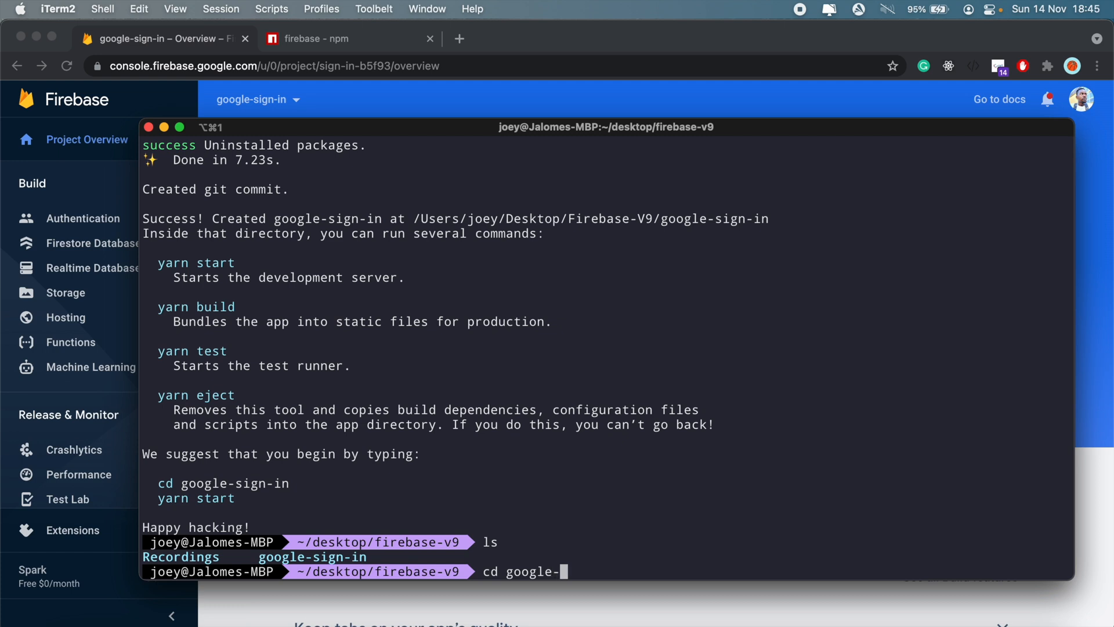
{"action": "key", "text": "Enter"}
{"action": "type", "text": "code ."}
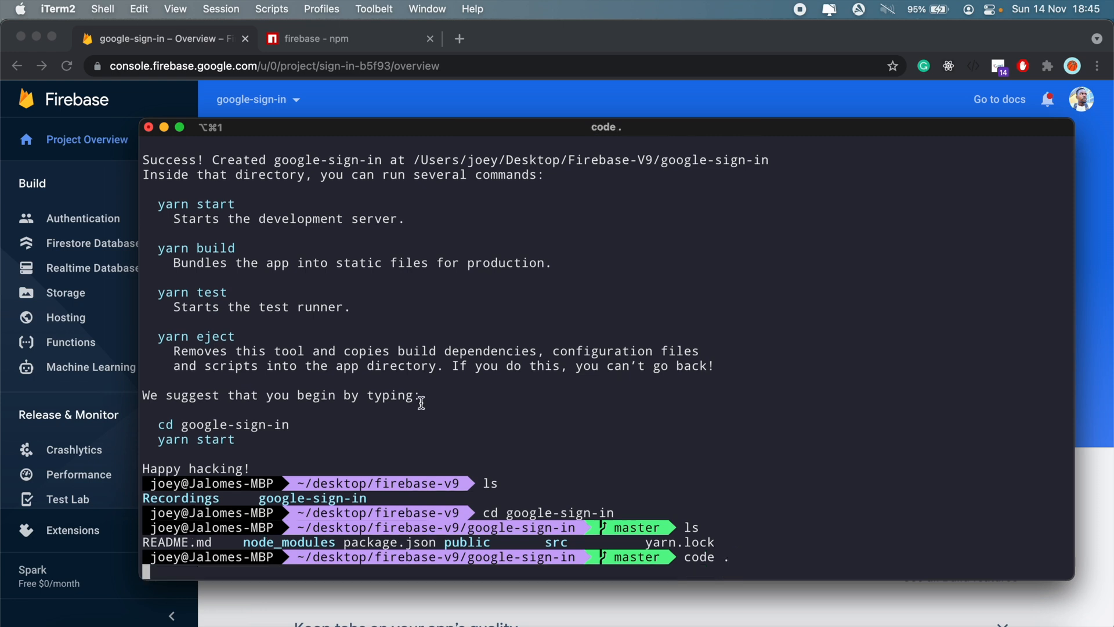
{"action": "key", "text": "enter"}
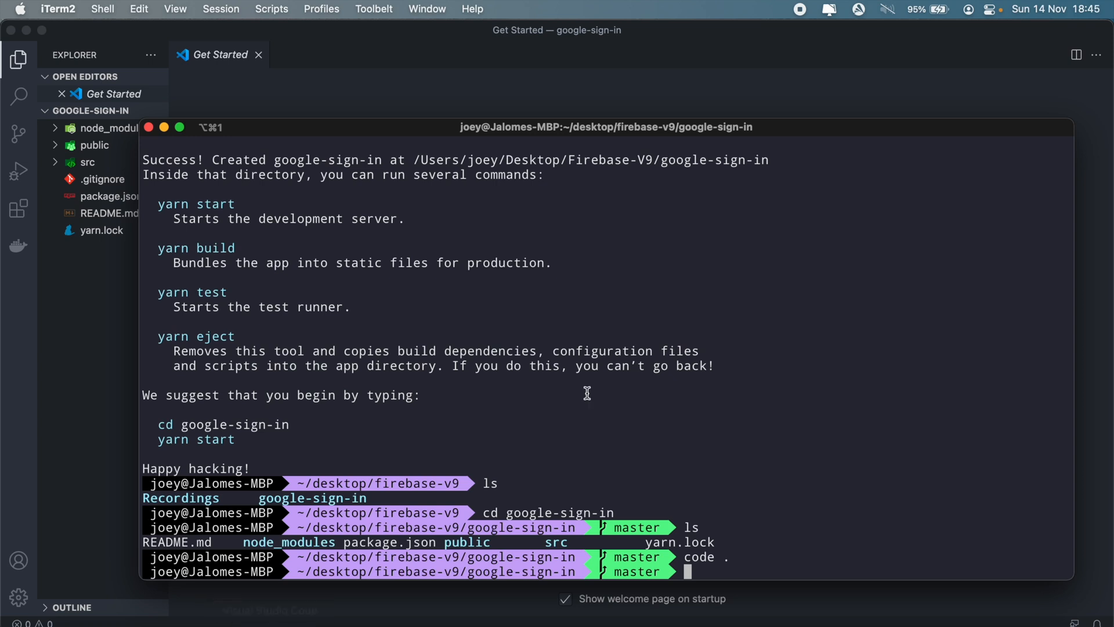
{"action": "type", "text": "npm start"}
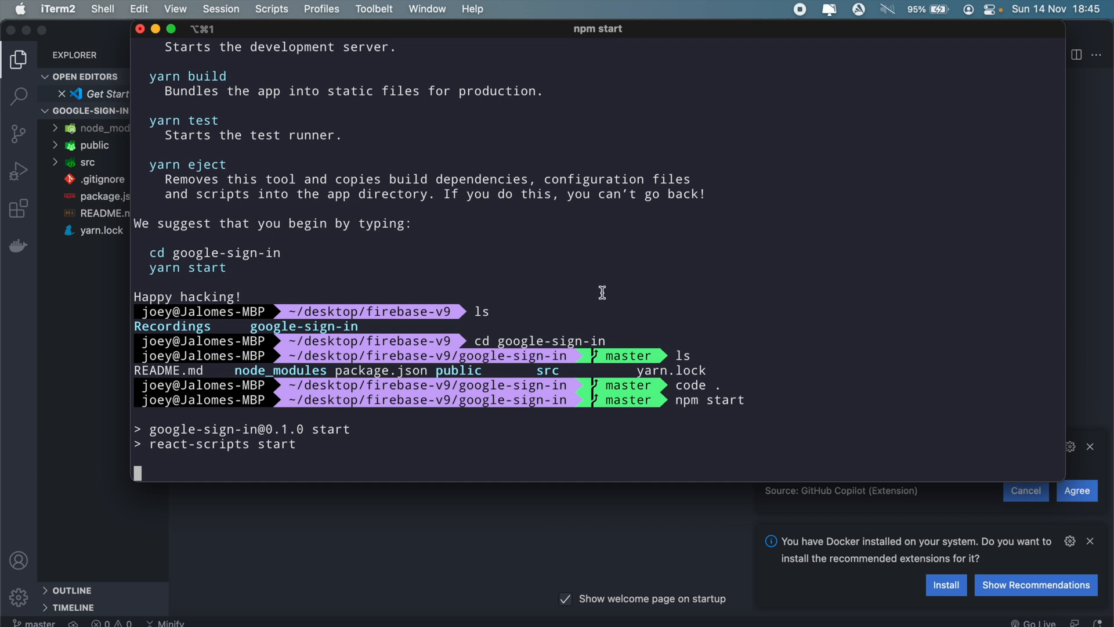
{"action": "mouse_move", "coordinate": [617, 292]}
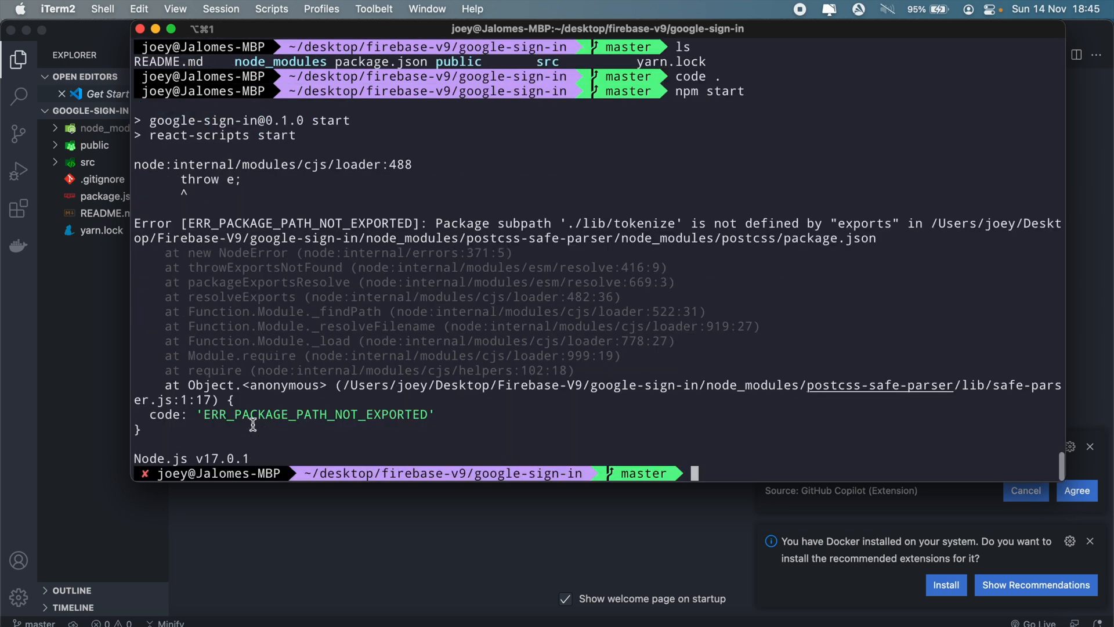
{"action": "mouse_move", "coordinate": [713, 459]}
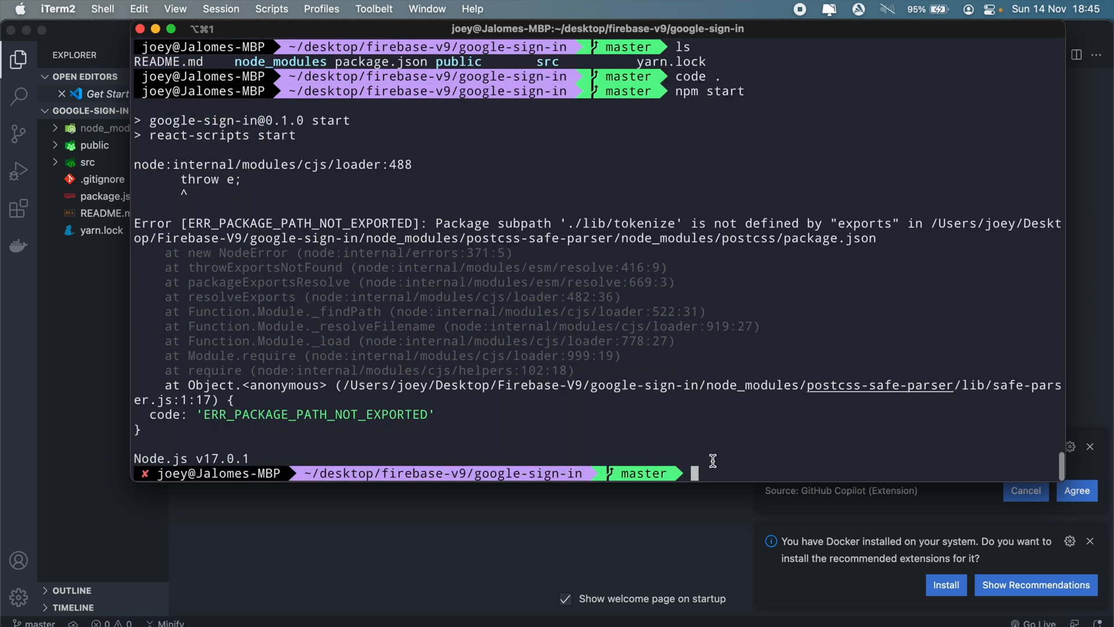
Step: Run npm update to fix the failed start, then relaunch the dev server with npm start
{"action": "type", "text": "npm up"}
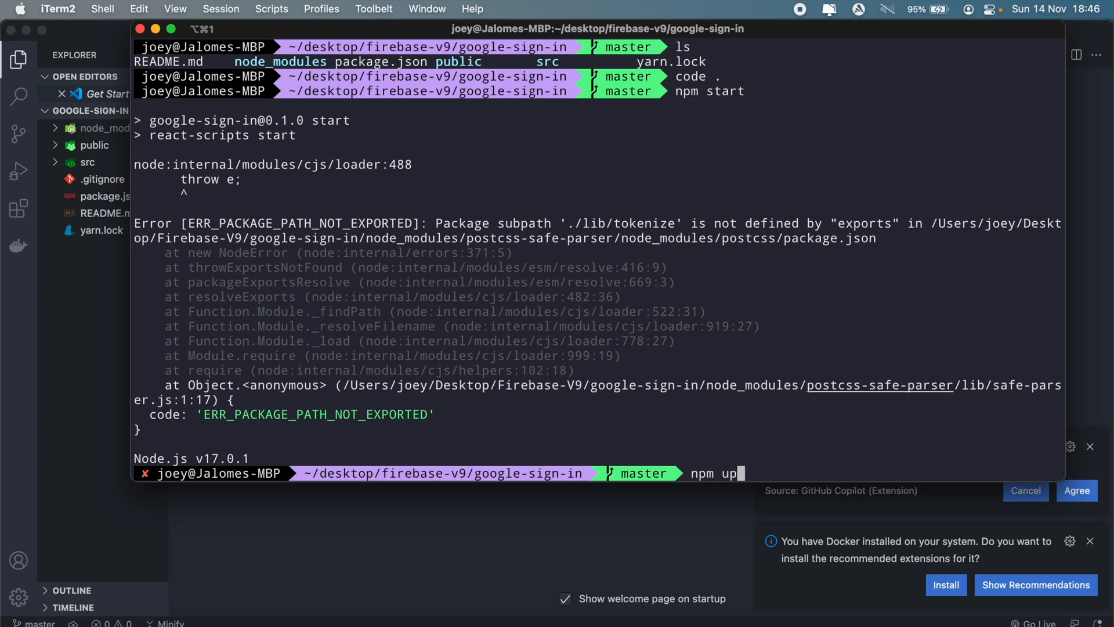
{"action": "key", "text": "Enter"}
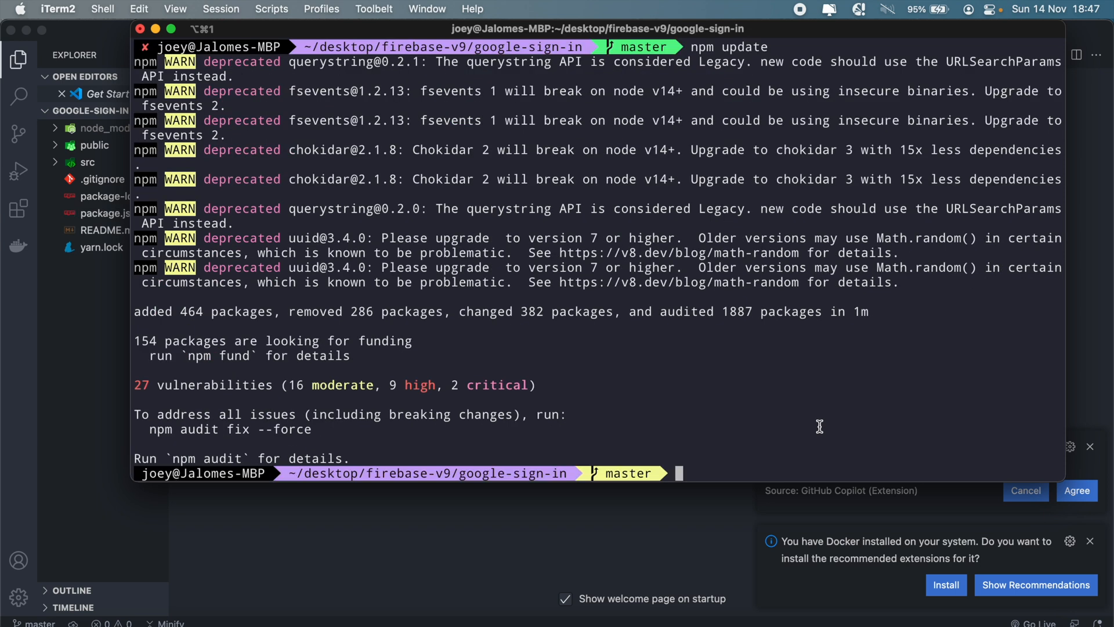
{"action": "mouse_move", "coordinate": [803, 427]}
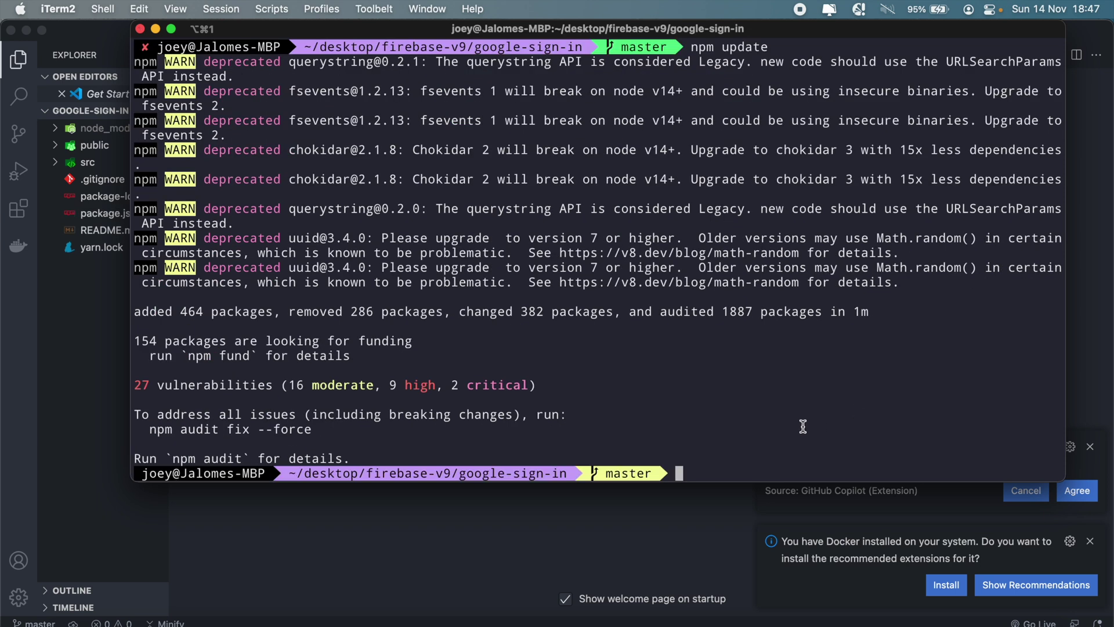
{"action": "type", "text": "npm start"}
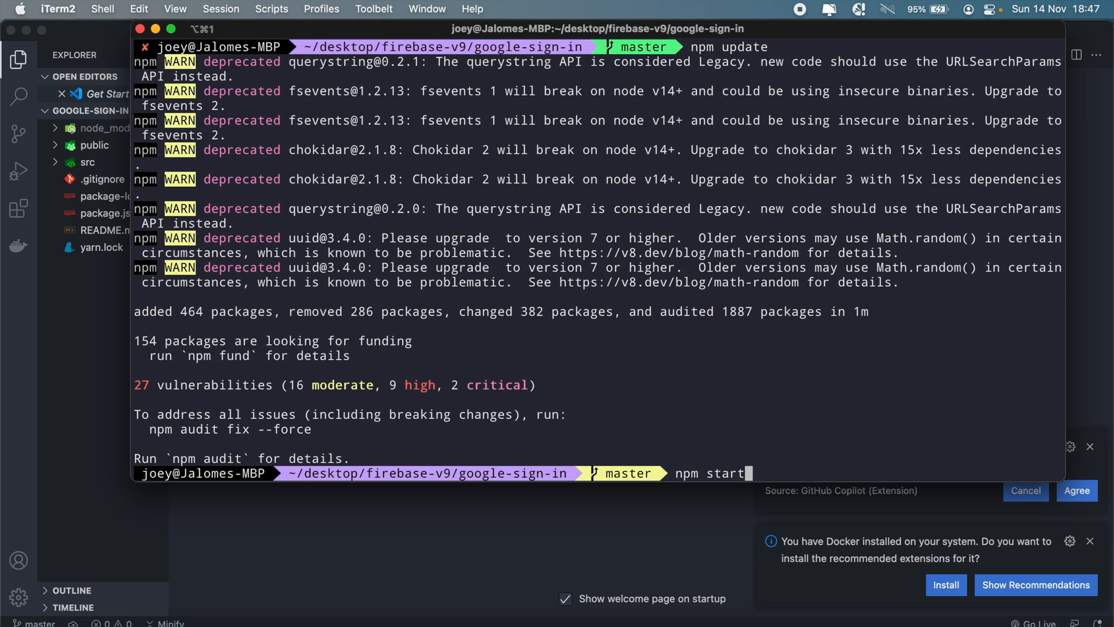
{"action": "key", "text": "Return"}
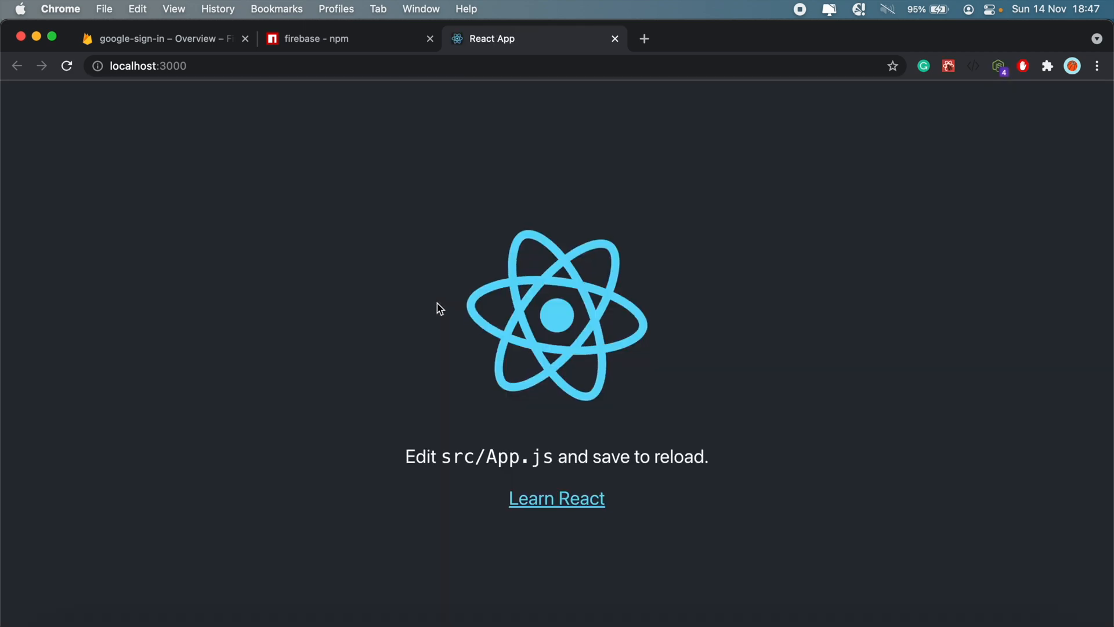
{"action": "mouse_move", "coordinate": [200, 475]}
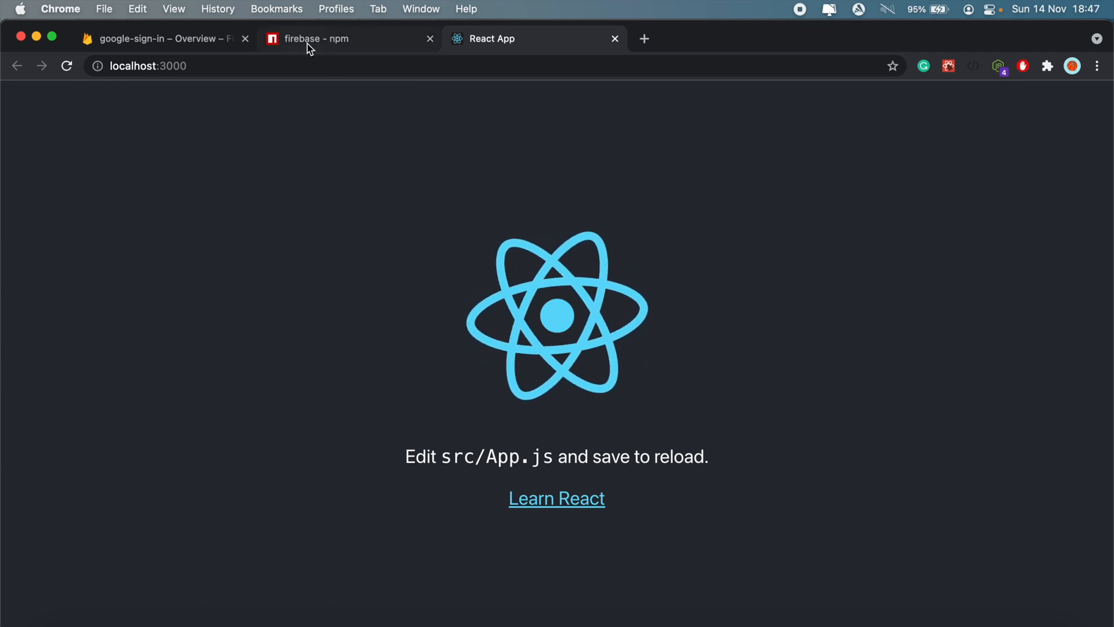
Step: Switch from the React App tab at localhost:3000 to the firebase npm package tab
{"action": "left_click", "coordinate": [315, 39]}
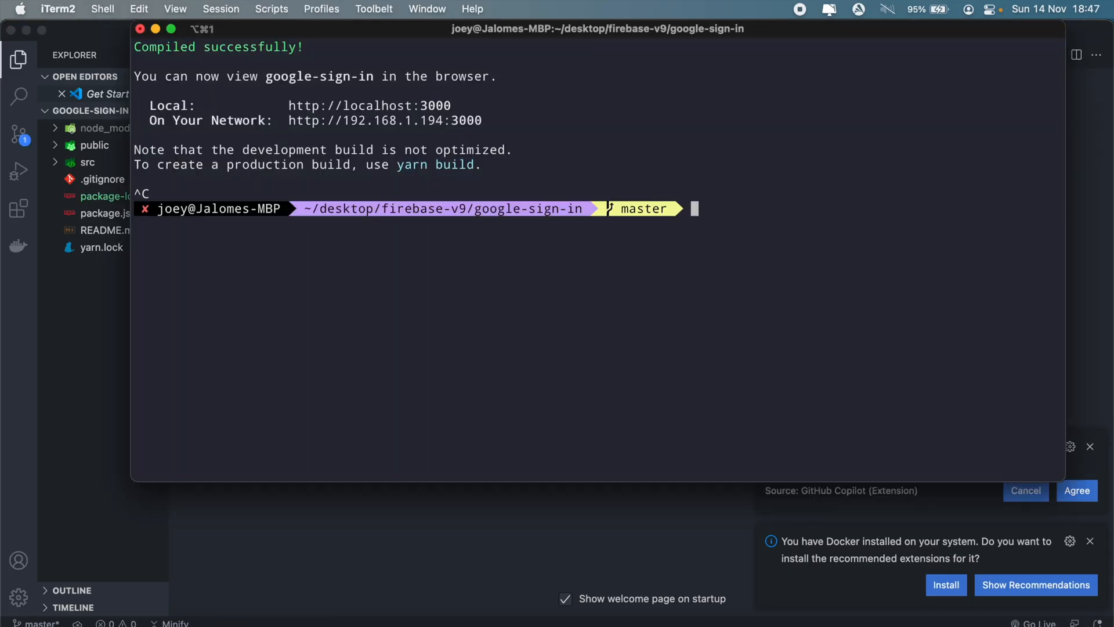
Step: Install firebase with npm i firebase and create firebase-config.js in the src folder
{"action": "type", "text": "npm i firebase"}
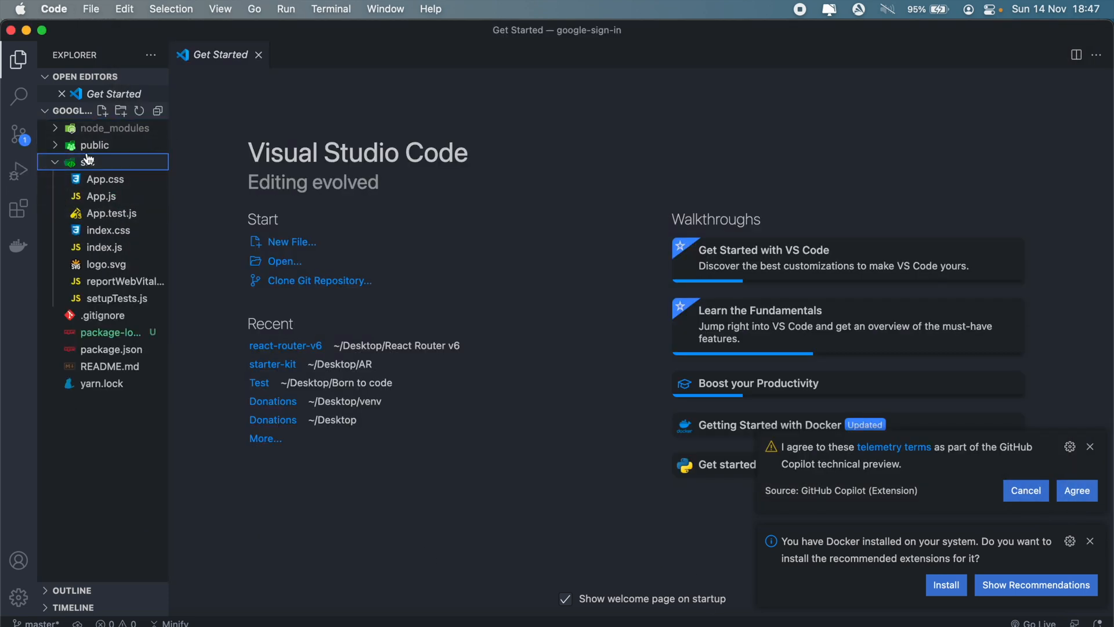
{"action": "type", "text": "fire"}
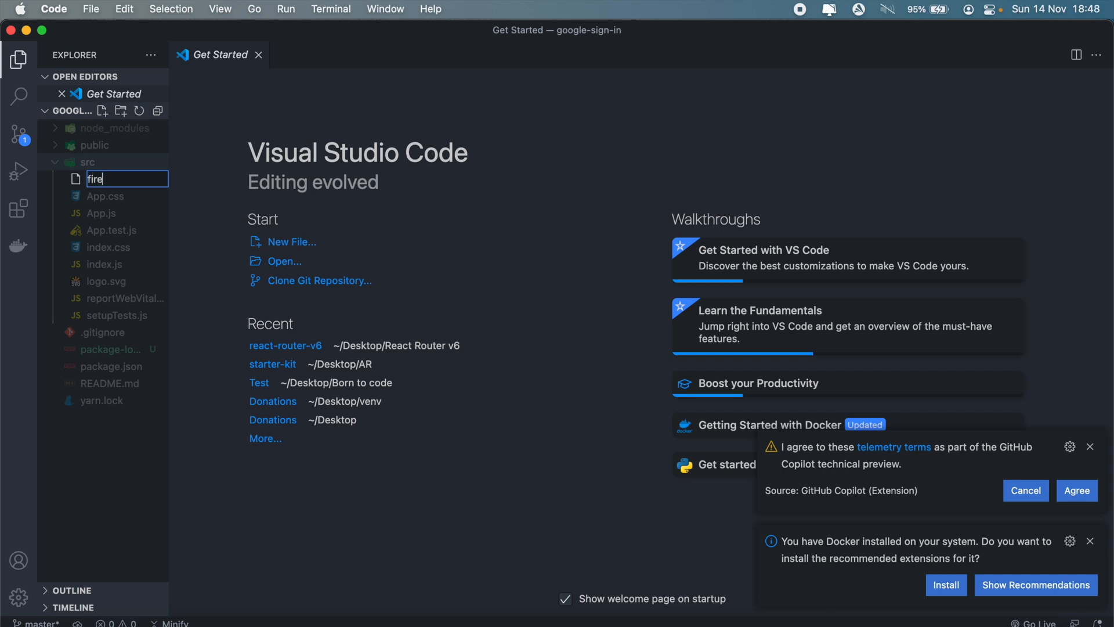
{"action": "type", "text": "base"}
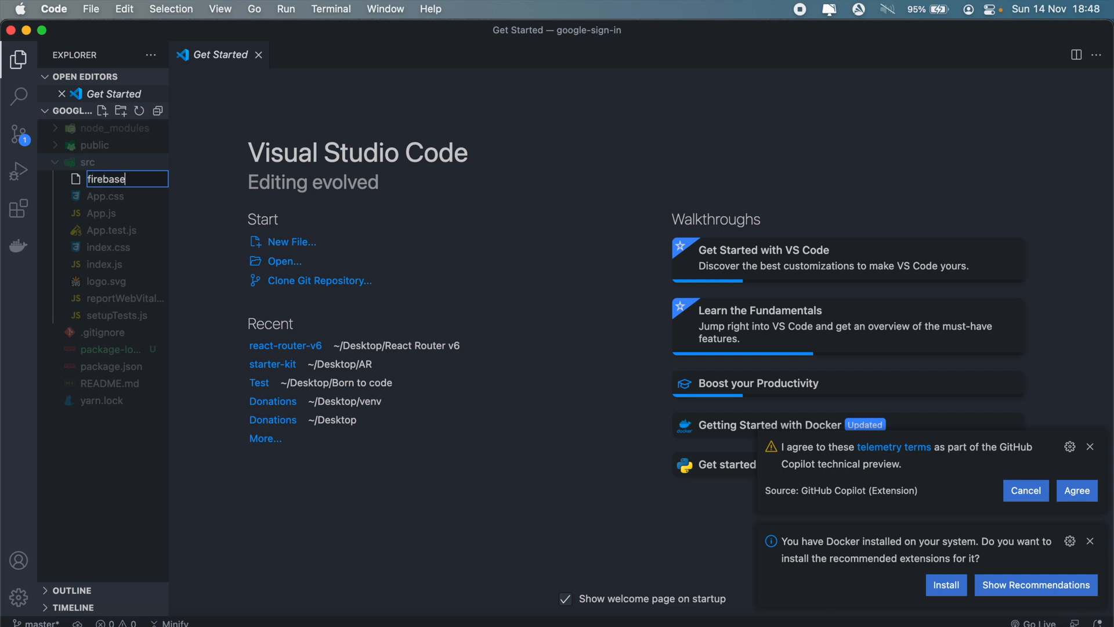
{"action": "type", "text": "-config"}
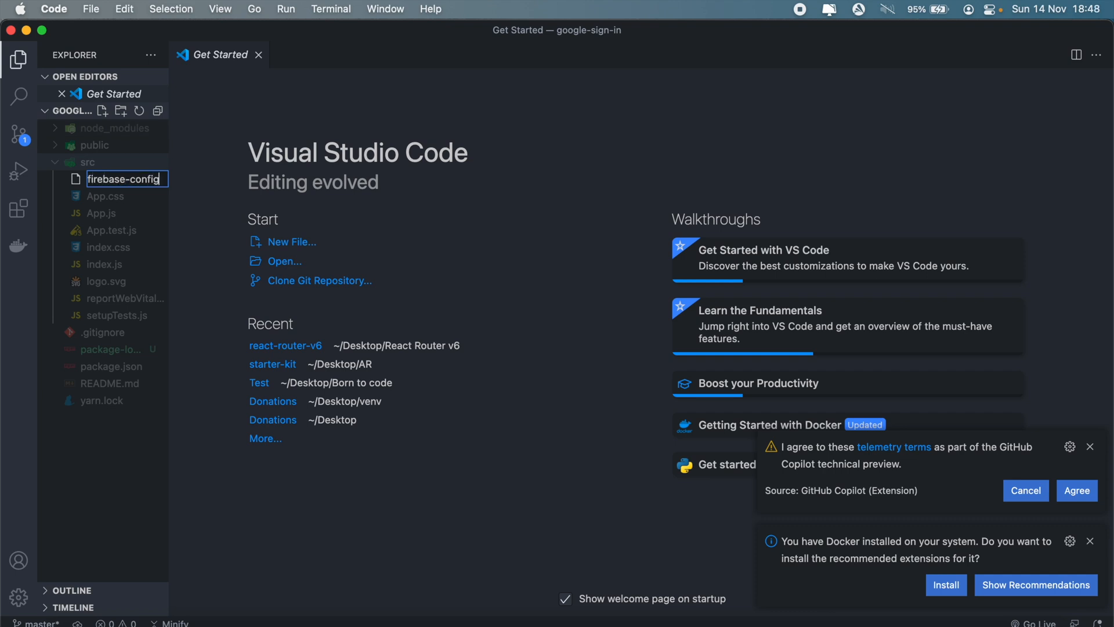
{"action": "key", "text": "Enter"}
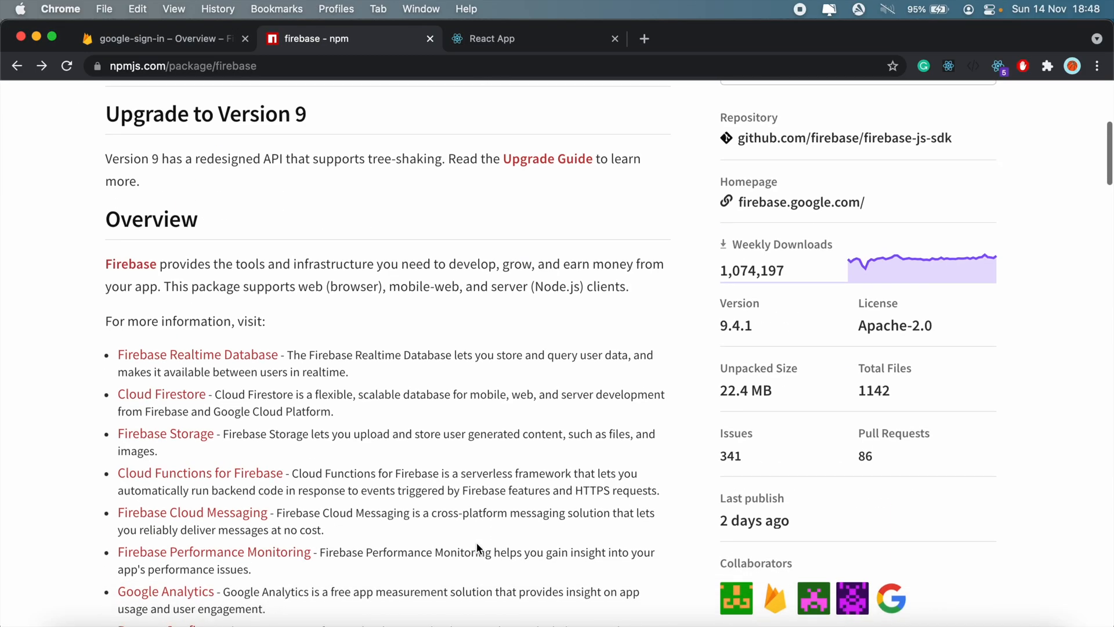
Step: Copy import { initializeApp } from 'firebase/app' from npm into firebase-config.js, then go to the Firebase console
{"action": "scroll", "scroll_direction": "down", "scroll_amount": 3}
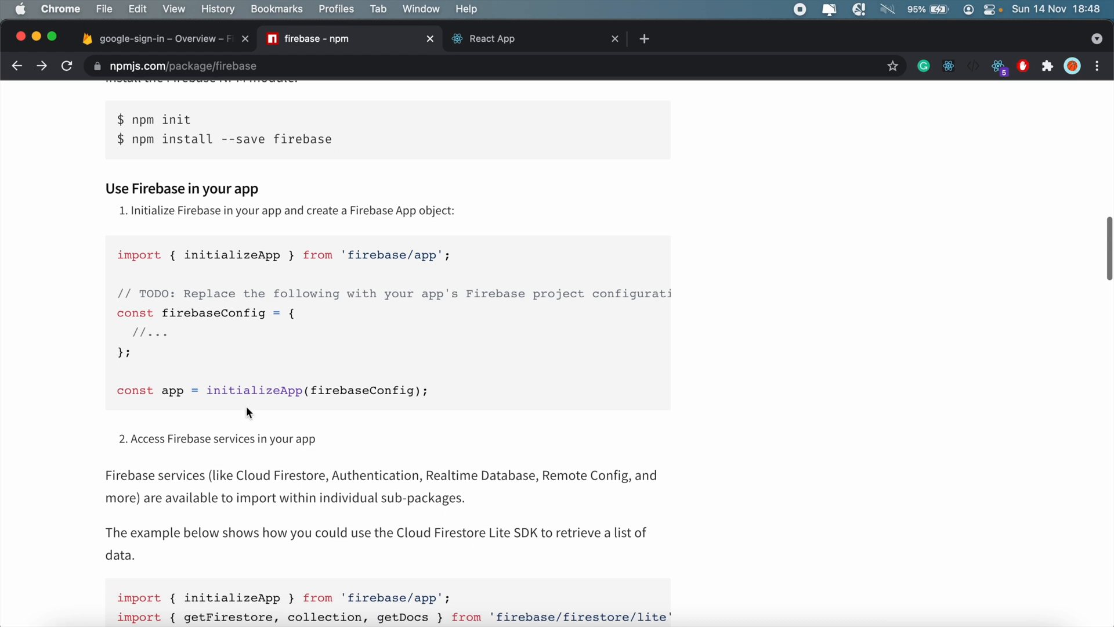
{"action": "mouse_move", "coordinate": [164, 259]}
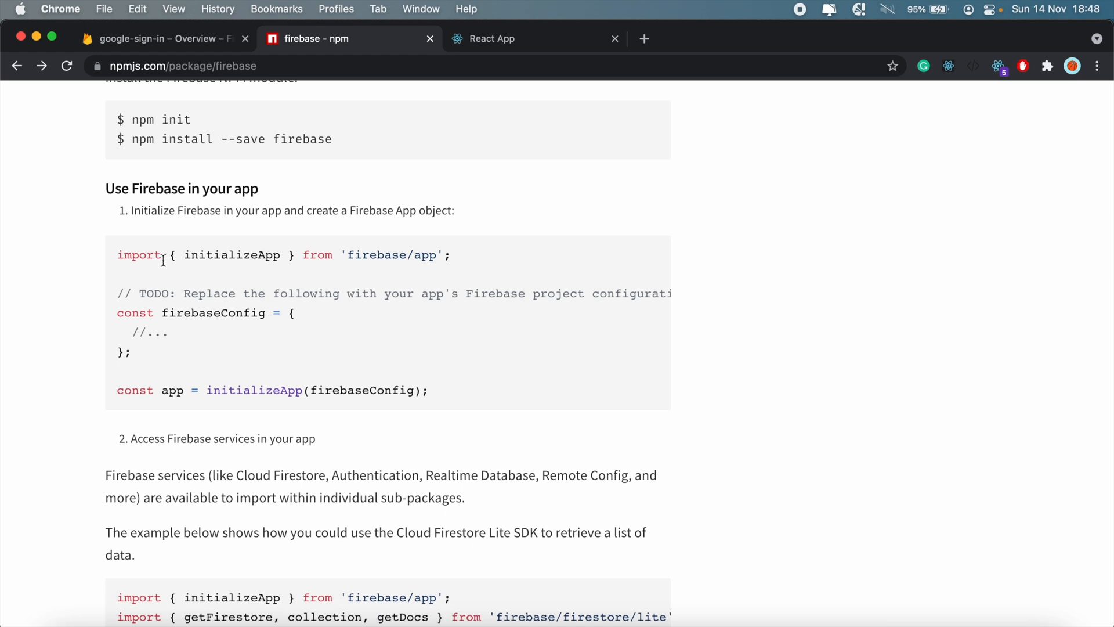
{"action": "mouse_move", "coordinate": [293, 325]}
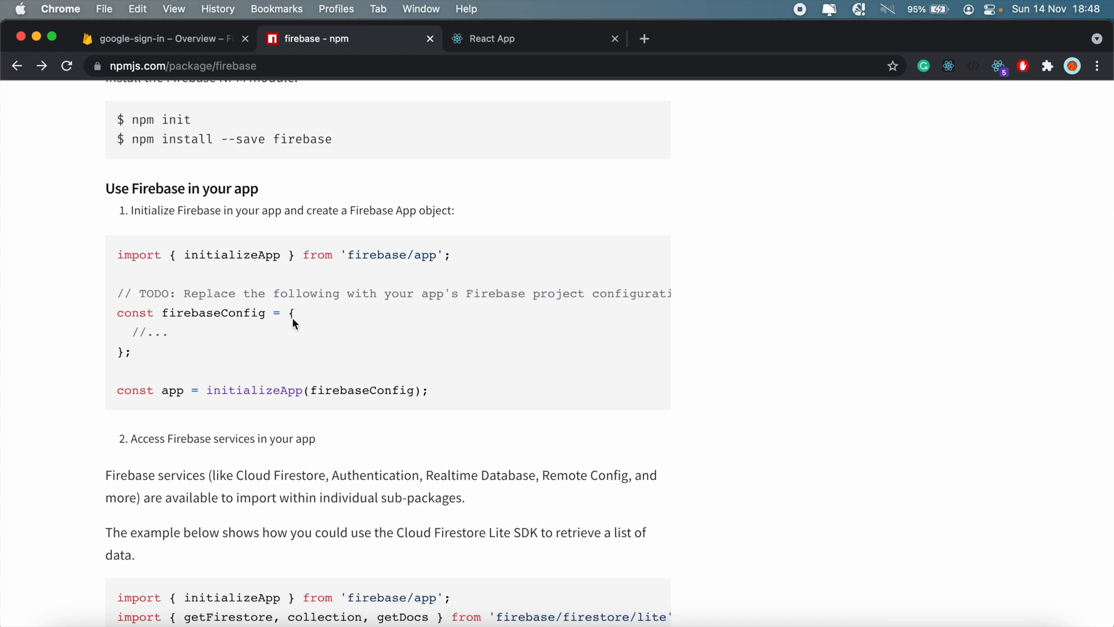
{"action": "mouse_move", "coordinate": [184, 418]}
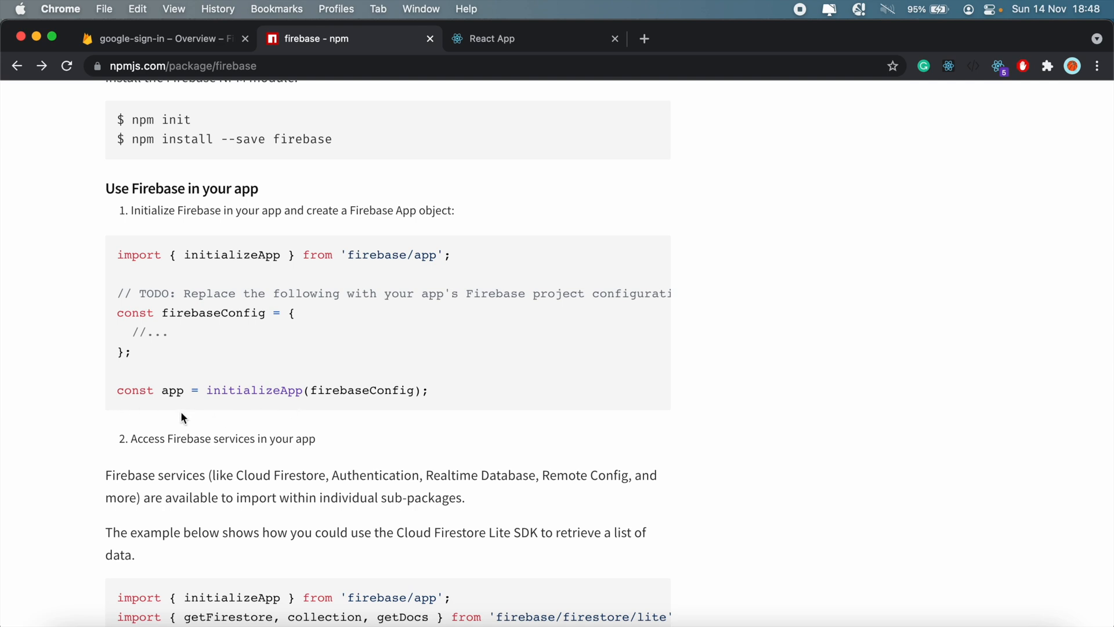
{"action": "mouse_move", "coordinate": [228, 390]}
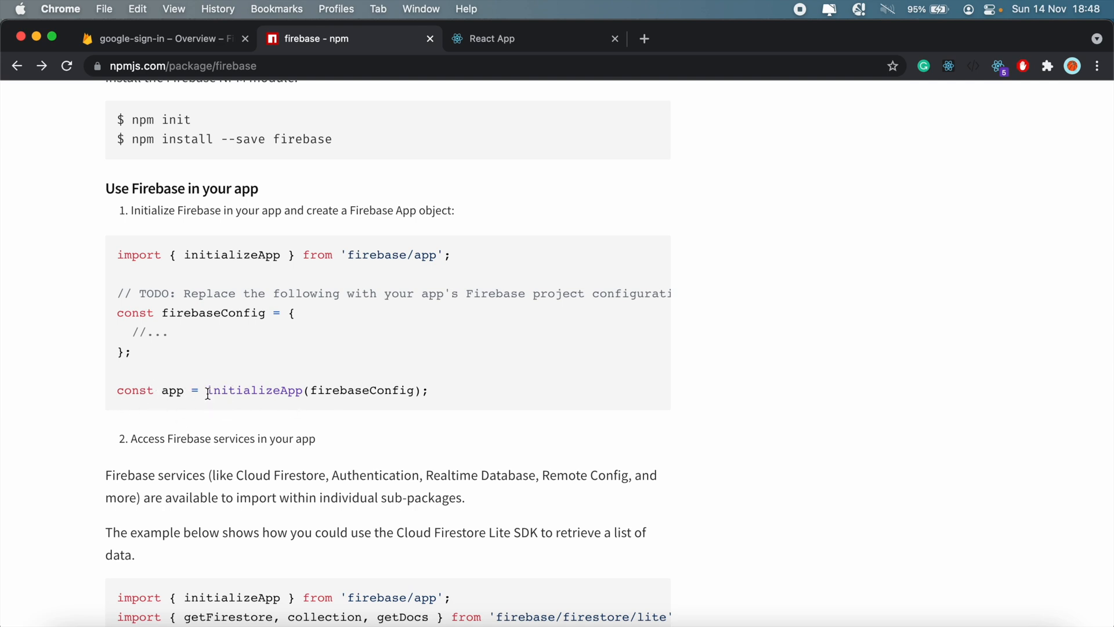
{"action": "double_click", "coordinate": [253, 390]}
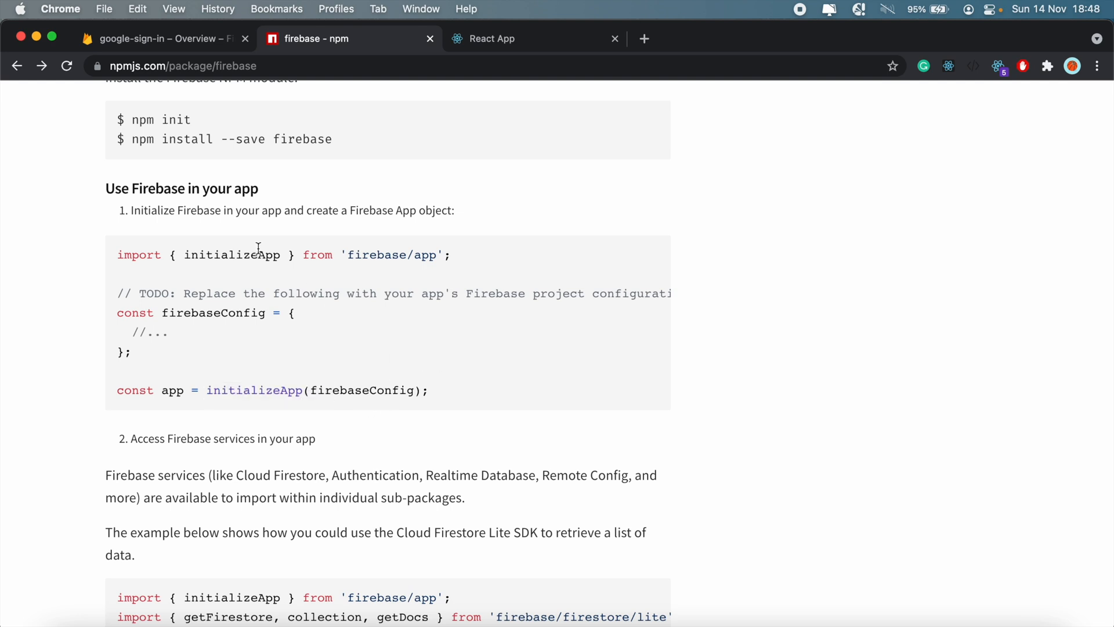
{"action": "double_click", "coordinate": [231, 254]}
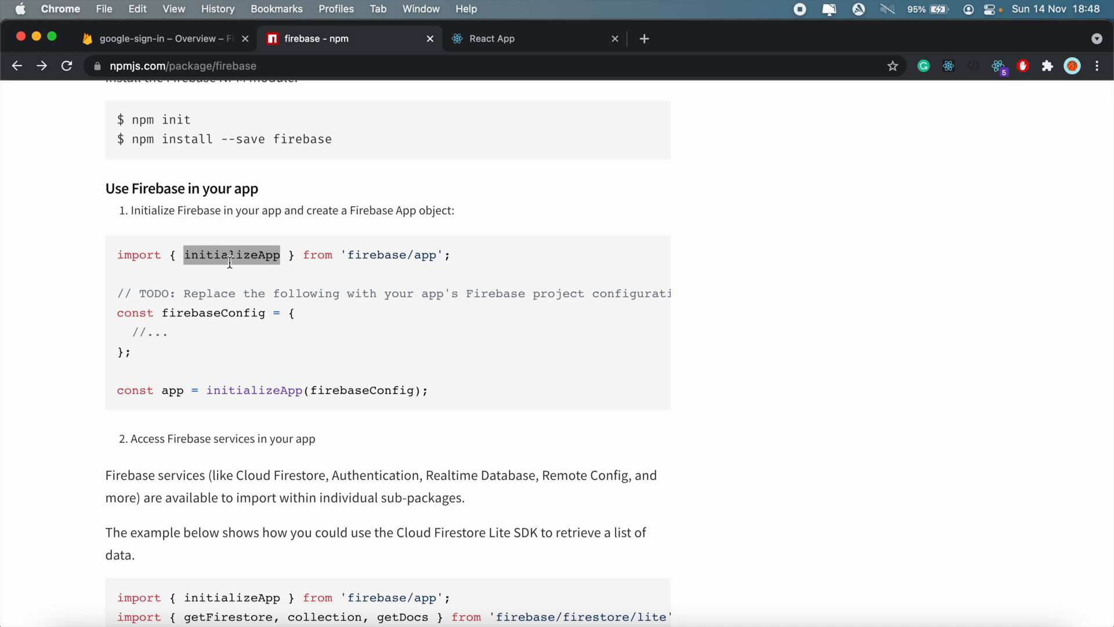
{"action": "mouse_move", "coordinate": [438, 404]}
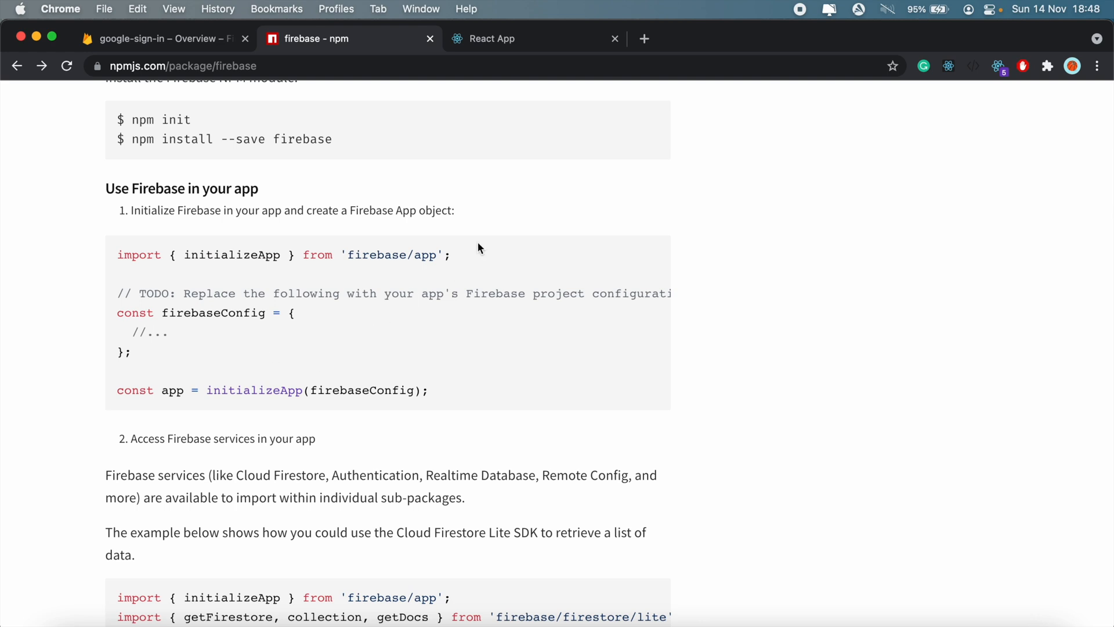
{"action": "triple_click", "coordinate": [282, 254]}
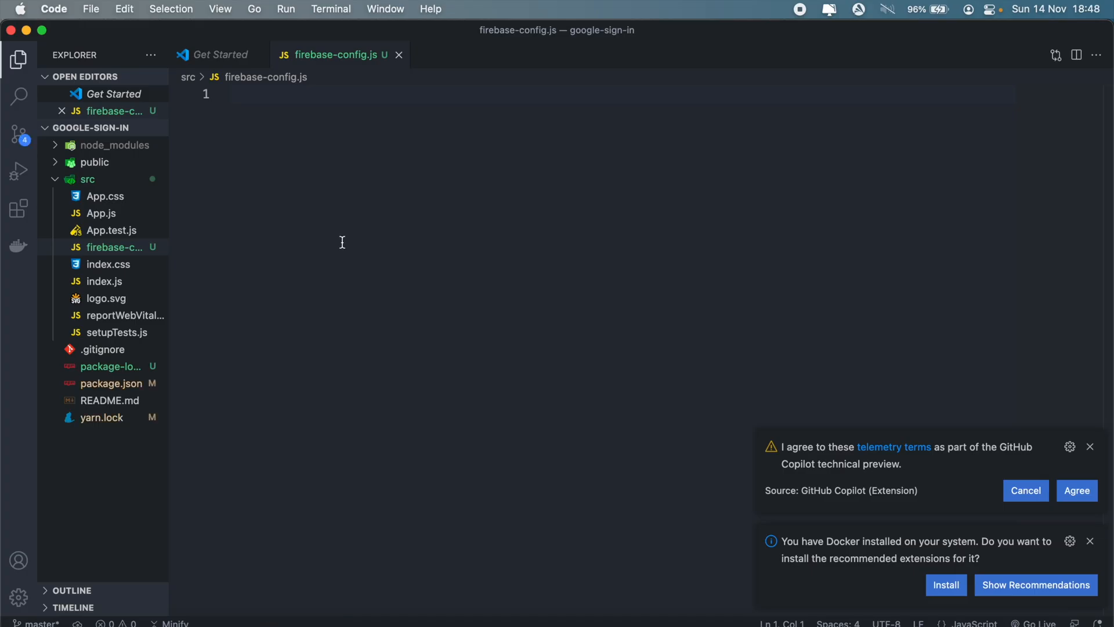
{"action": "type", "text": "import { initializeApp } from 'firebase/app';"}
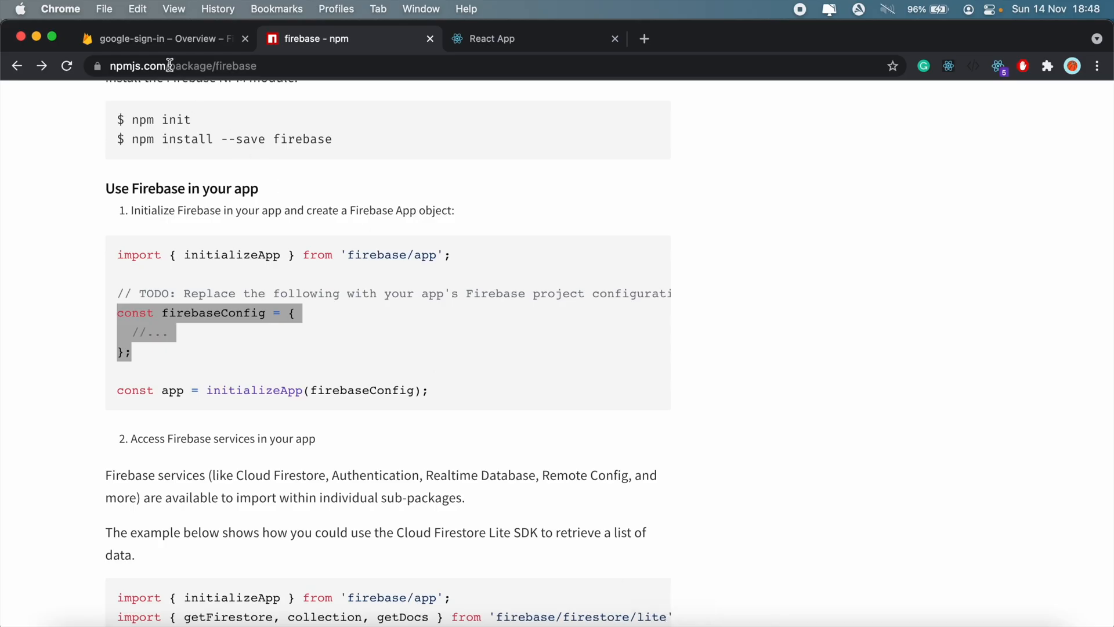
{"action": "left_click", "coordinate": [162, 39]}
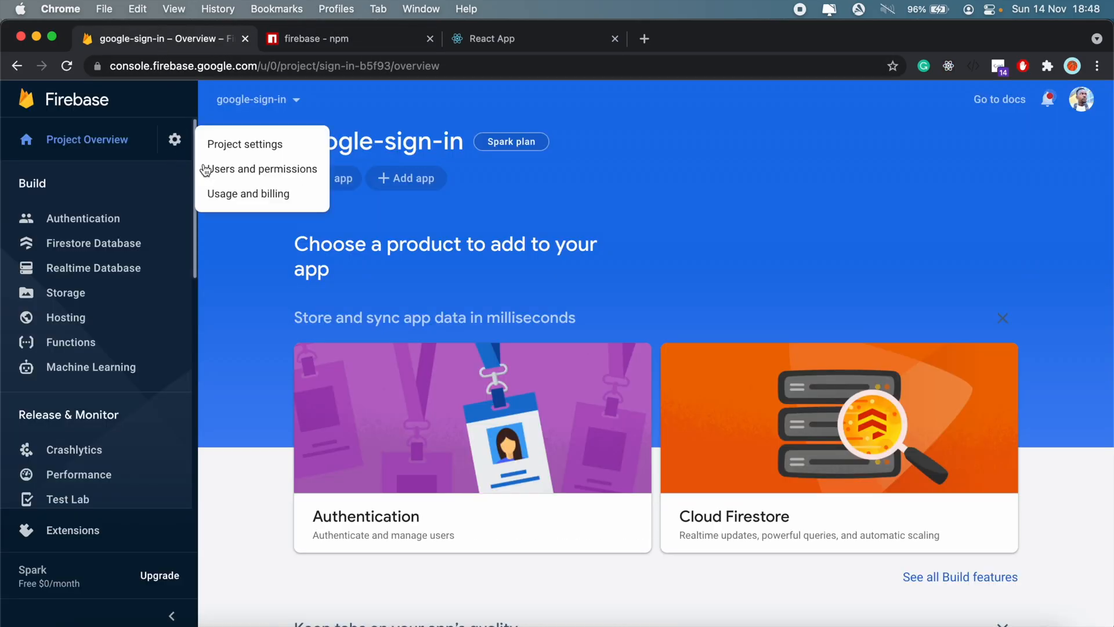
Step: View the web app's firebaseConfig snippet in Project settings, then return to the npm tab
{"action": "left_click", "coordinate": [243, 144]}
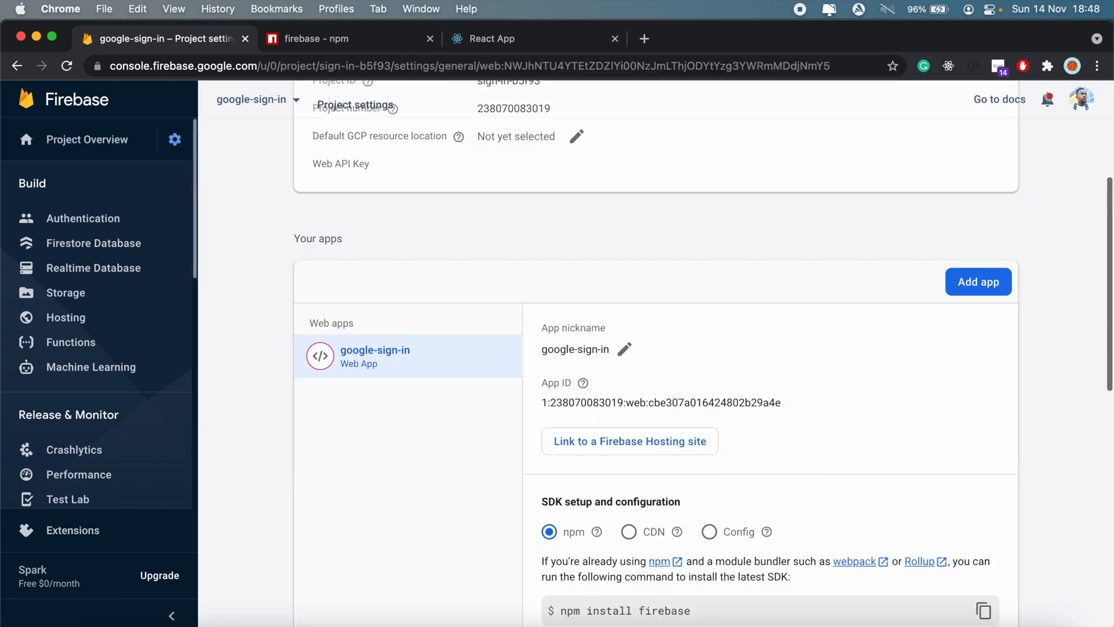
{"action": "scroll", "scroll_direction": "down", "scroll_amount": 3}
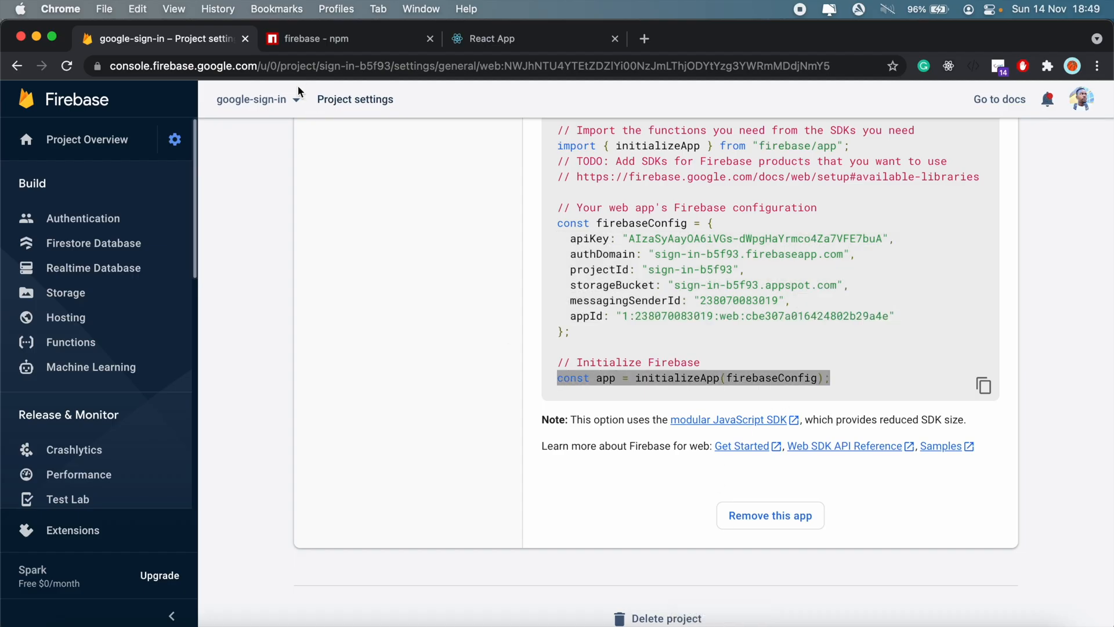
{"action": "left_click", "coordinate": [326, 39]}
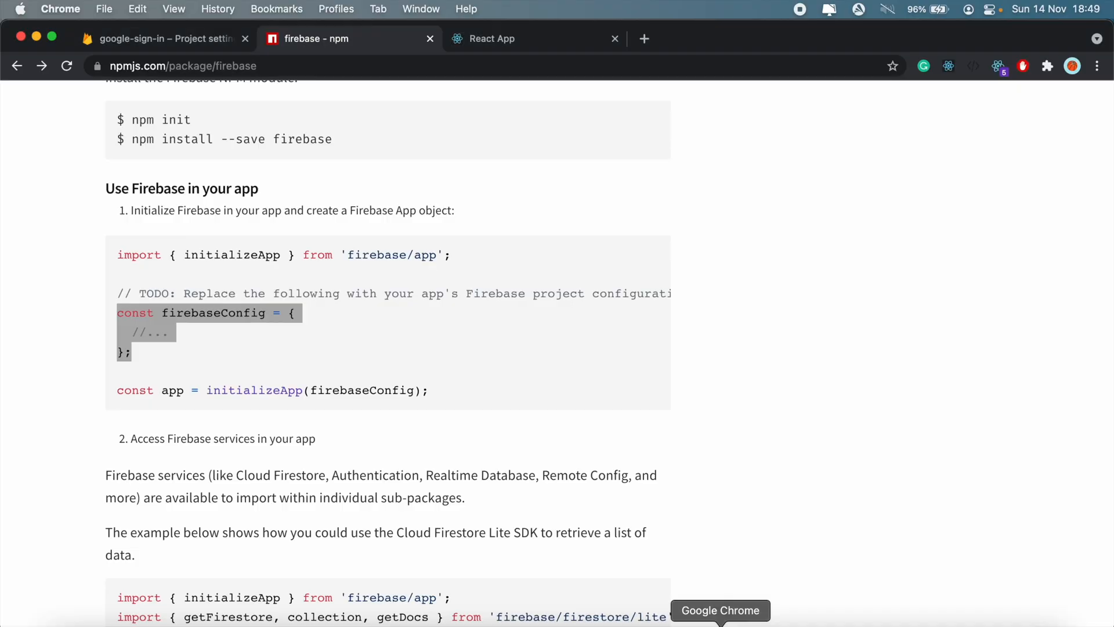
Step: Read through the npm Firebase usage examples and upgrade guide, then start a new blank tab
{"action": "scroll", "scroll_direction": "up", "scroll_amount": 3}
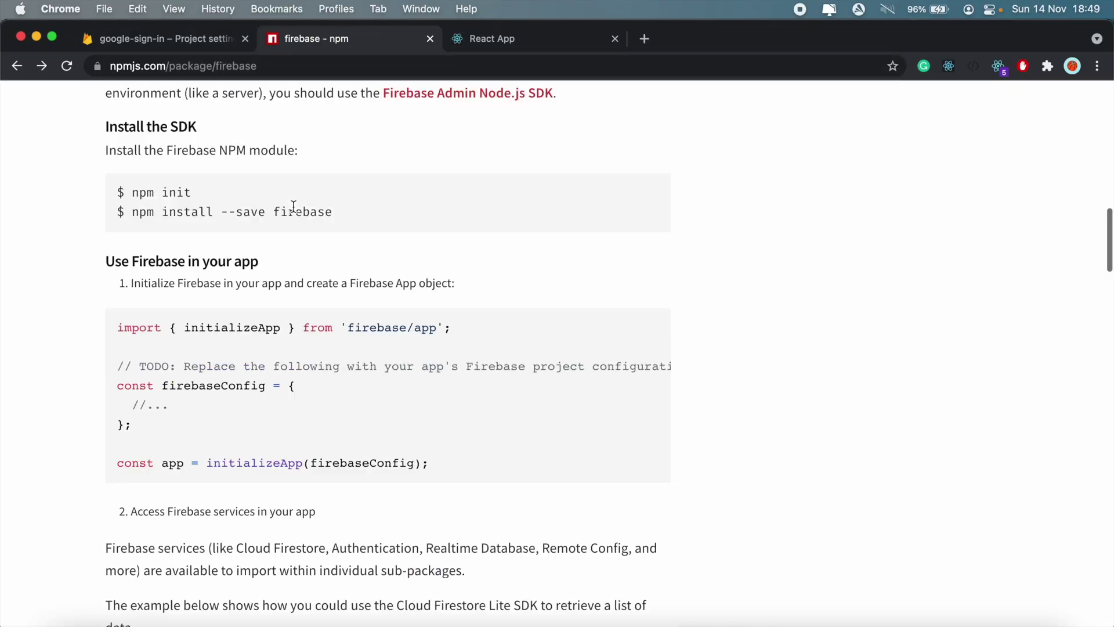
{"action": "scroll", "scroll_direction": "up", "scroll_amount": 3}
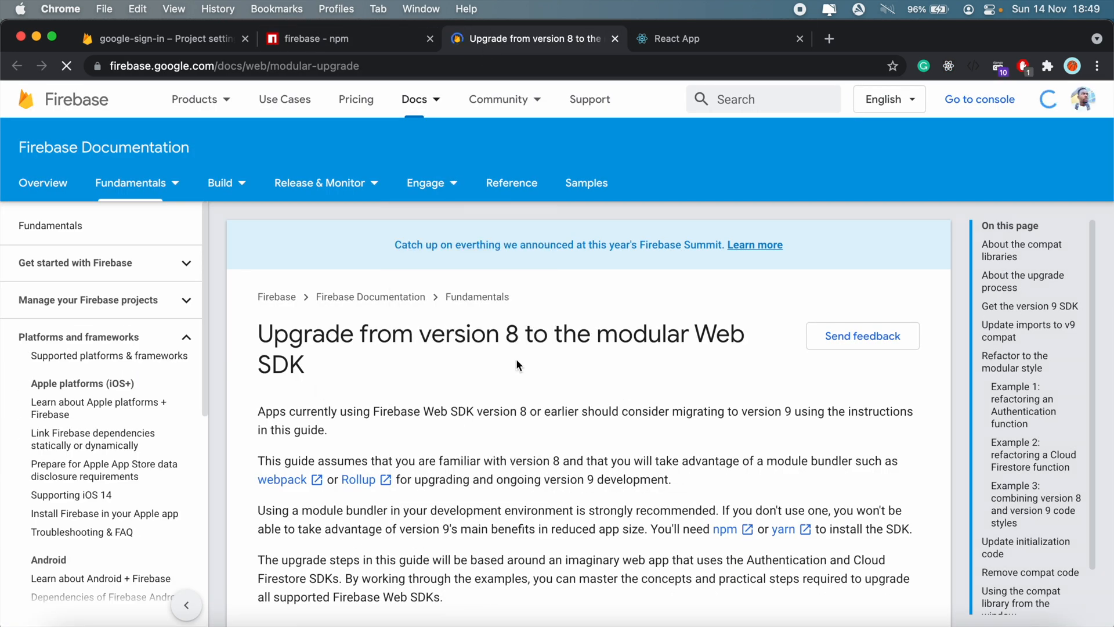
{"action": "scroll", "scroll_direction": "down", "scroll_amount": 3}
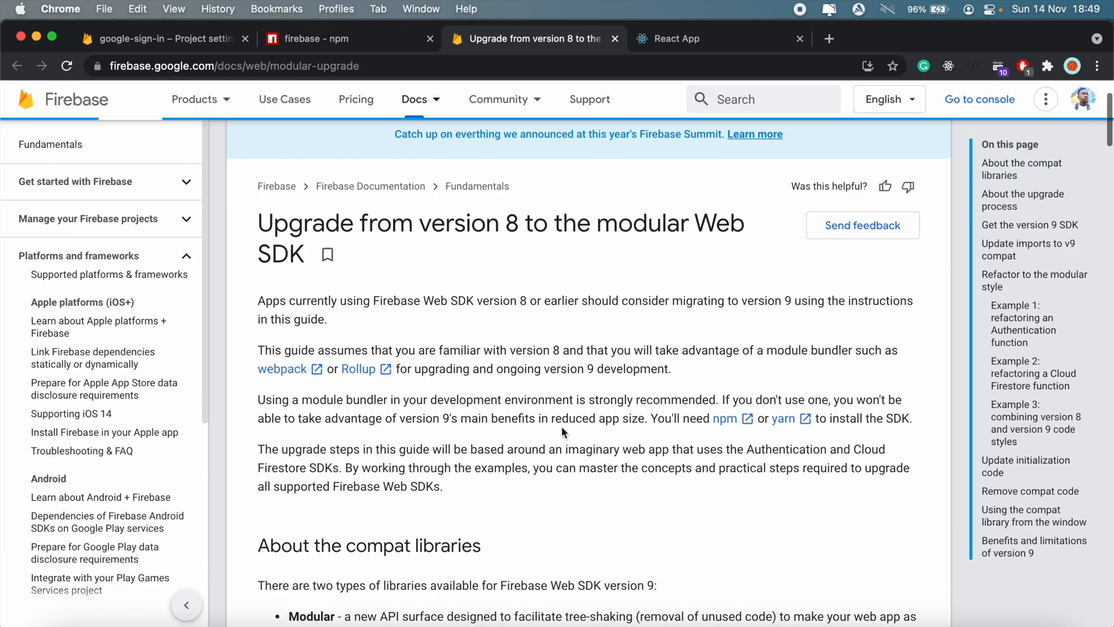
{"action": "scroll", "scroll_direction": "down", "scroll_amount": 3}
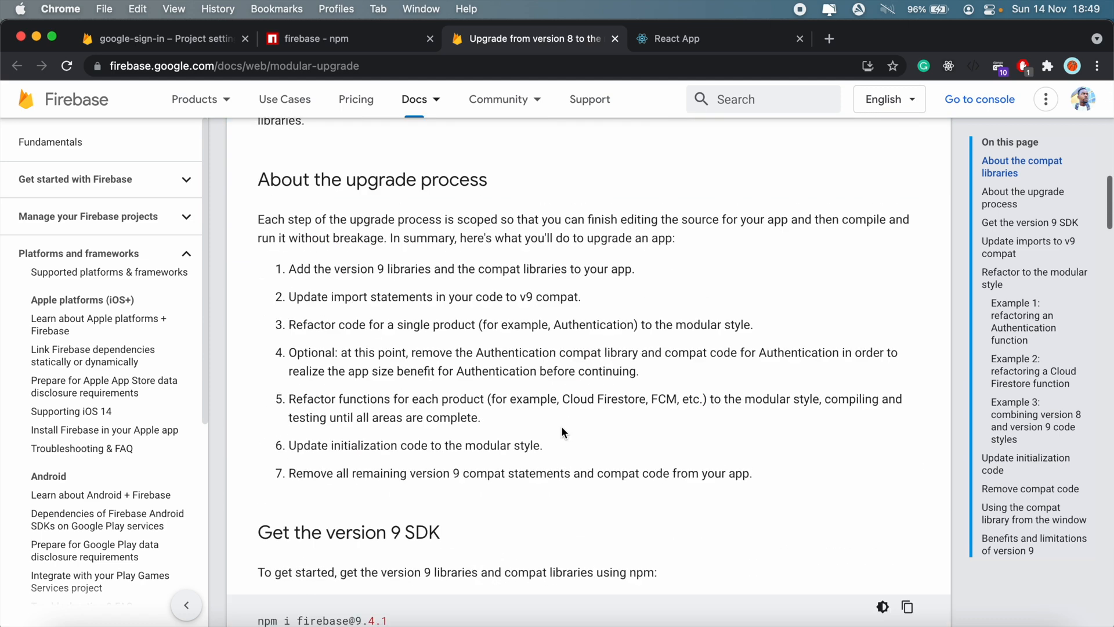
{"action": "scroll", "scroll_direction": "down", "scroll_amount": 3}
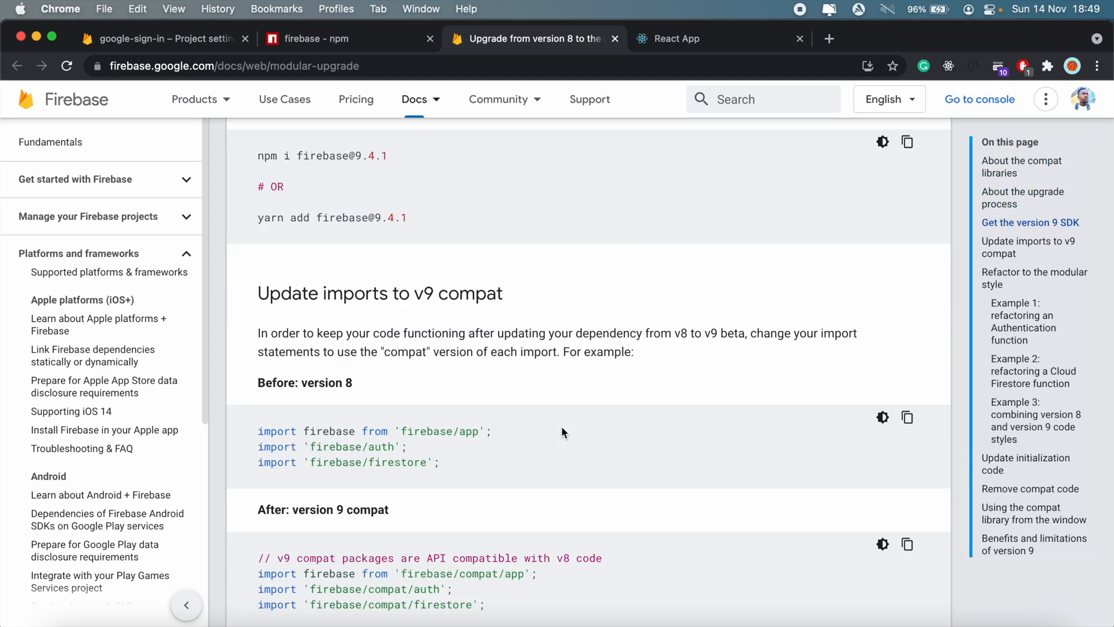
{"action": "scroll", "scroll_direction": "down", "scroll_amount": 3}
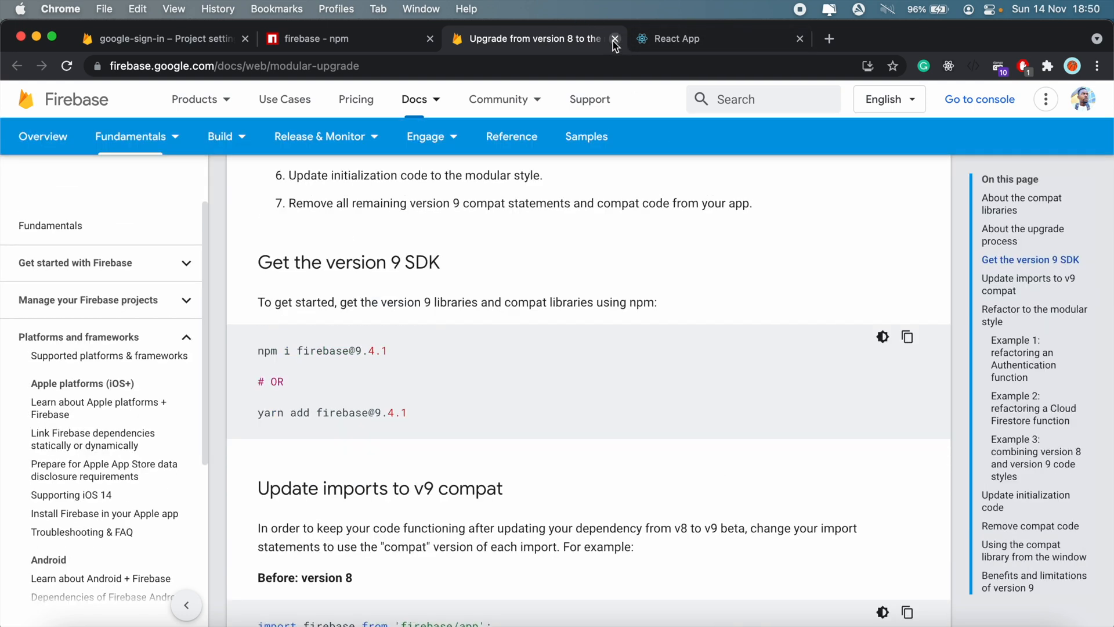
{"action": "left_click", "coordinate": [614, 38]}
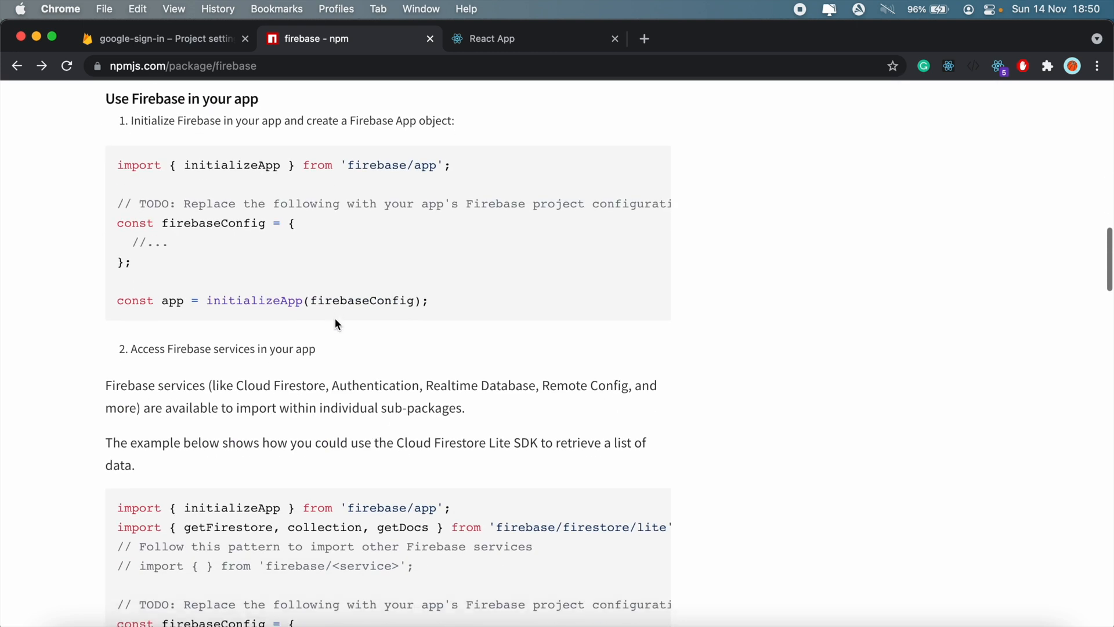
{"action": "scroll", "scroll_direction": "down", "scroll_amount": 3}
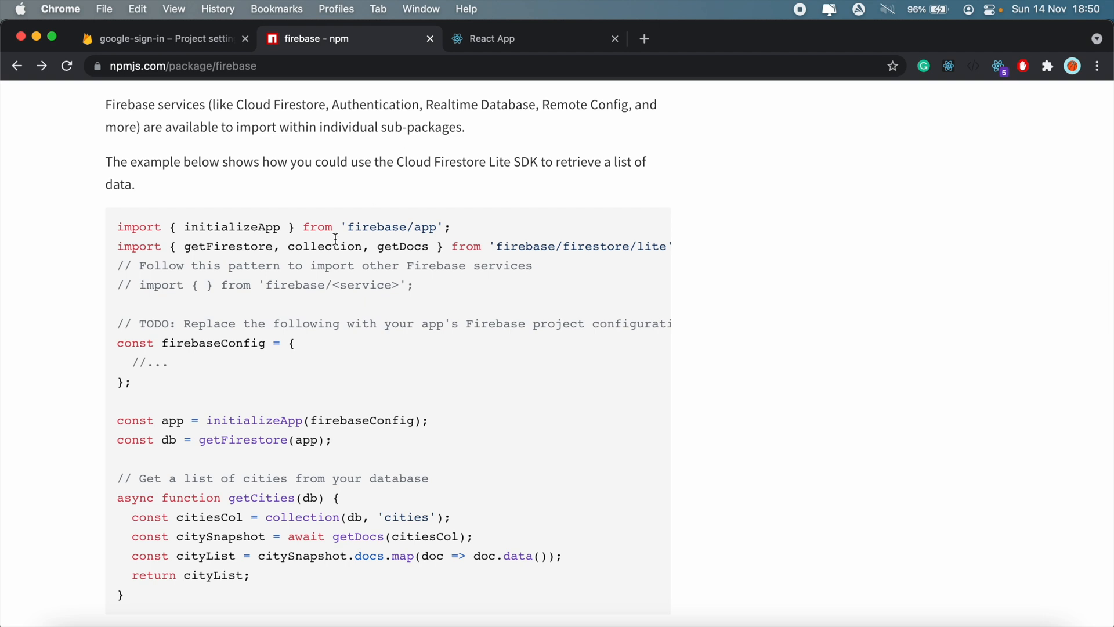
{"action": "mouse_move", "coordinate": [401, 270]}
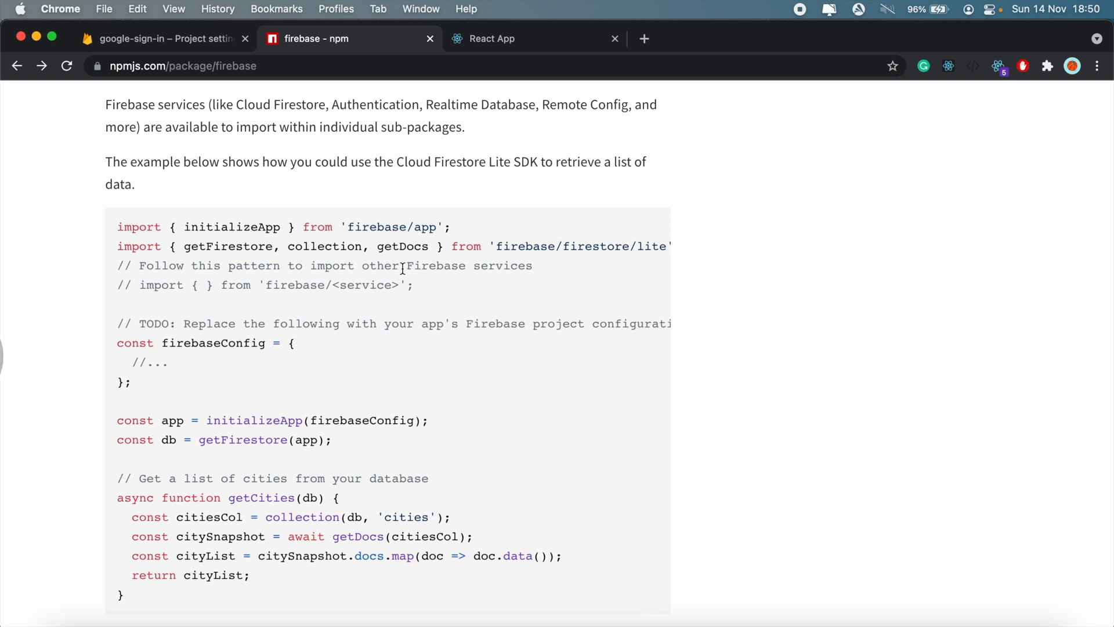
{"action": "left_click", "coordinate": [643, 39]}
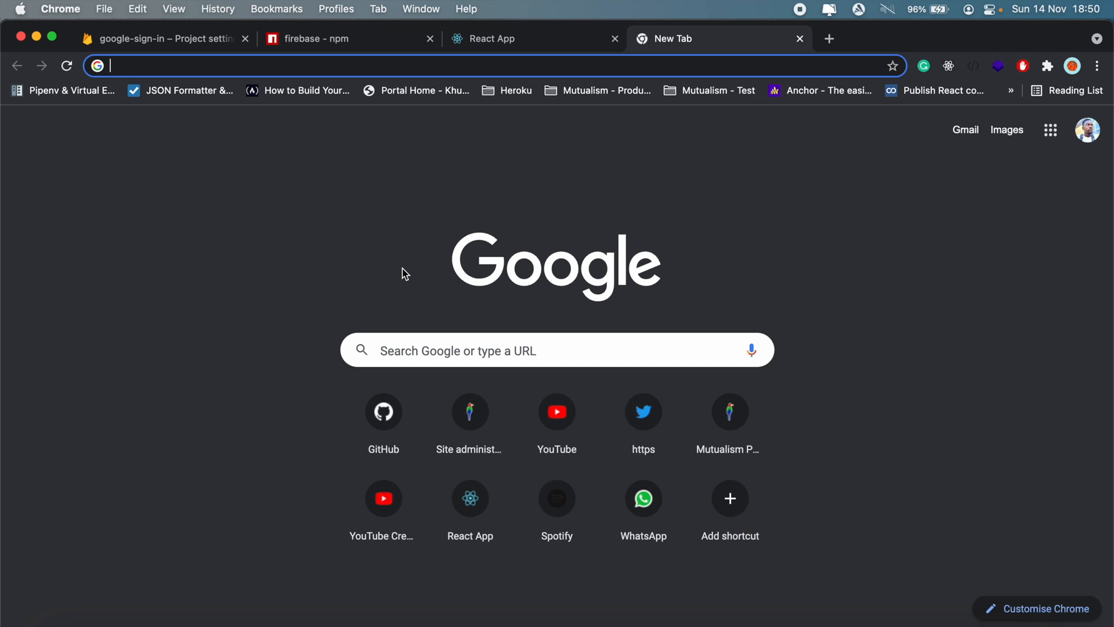
Step: Search 'firebase google sign in' on firebase.google.com and view the guide's version 8 and 9 samples
{"action": "type", "text": "firebase.google.com"}
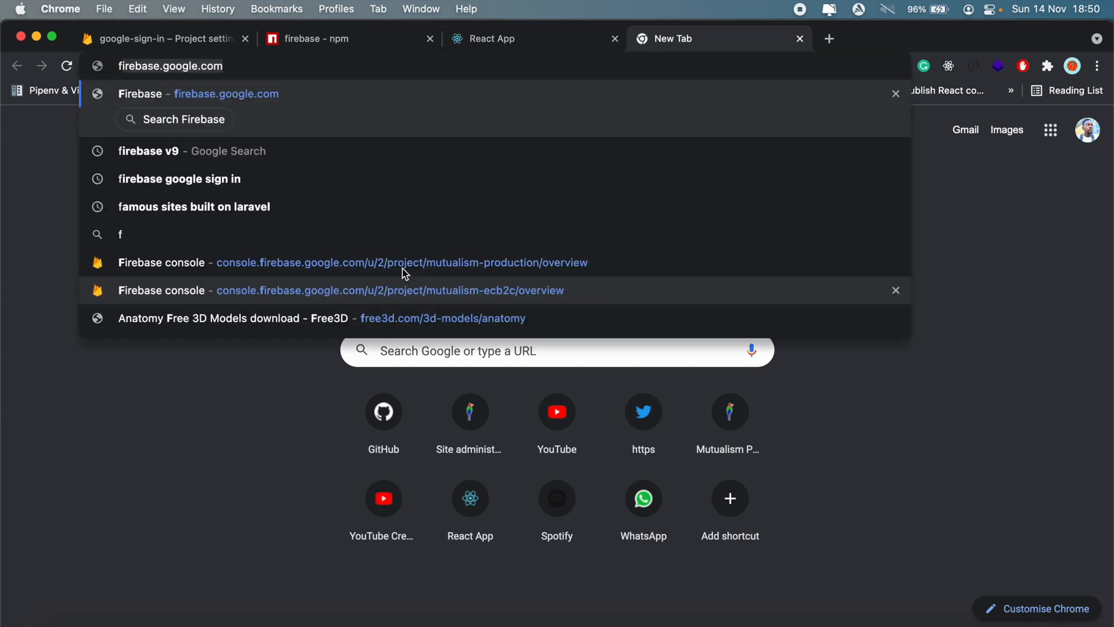
{"action": "type", "text": "firebase google sign in"}
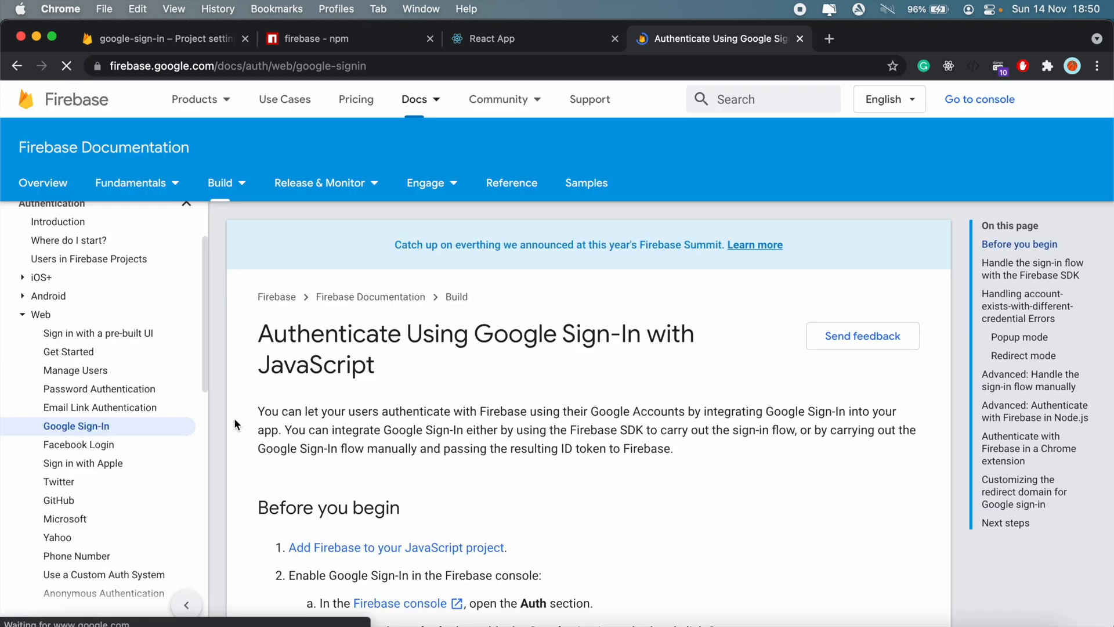
{"action": "scroll", "scroll_direction": "down", "scroll_amount": 3}
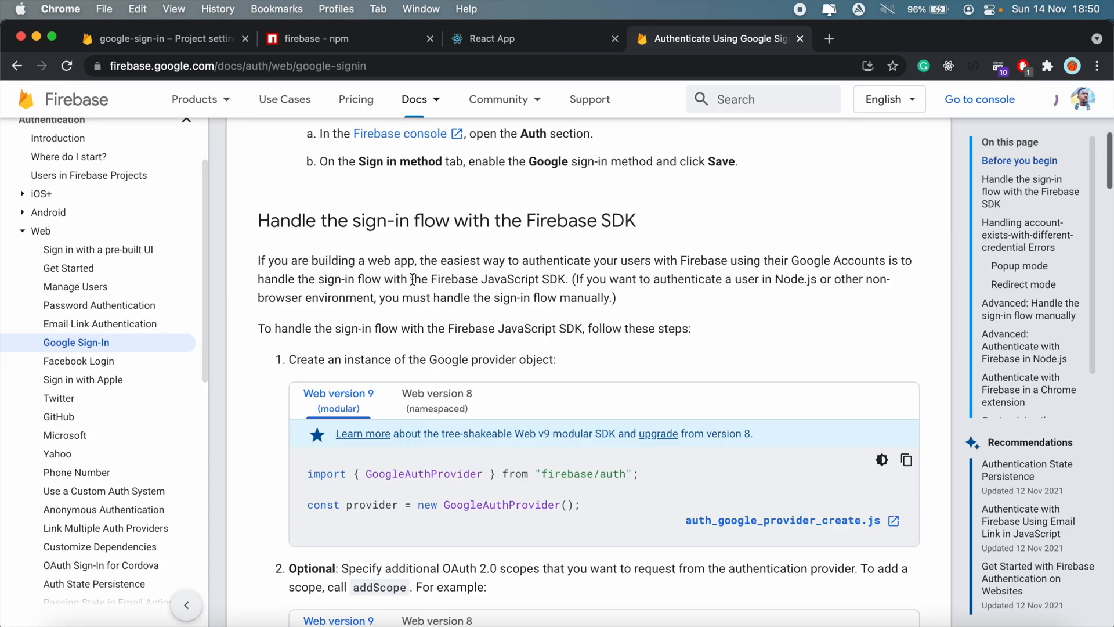
{"action": "scroll", "scroll_direction": "down", "scroll_amount": 3}
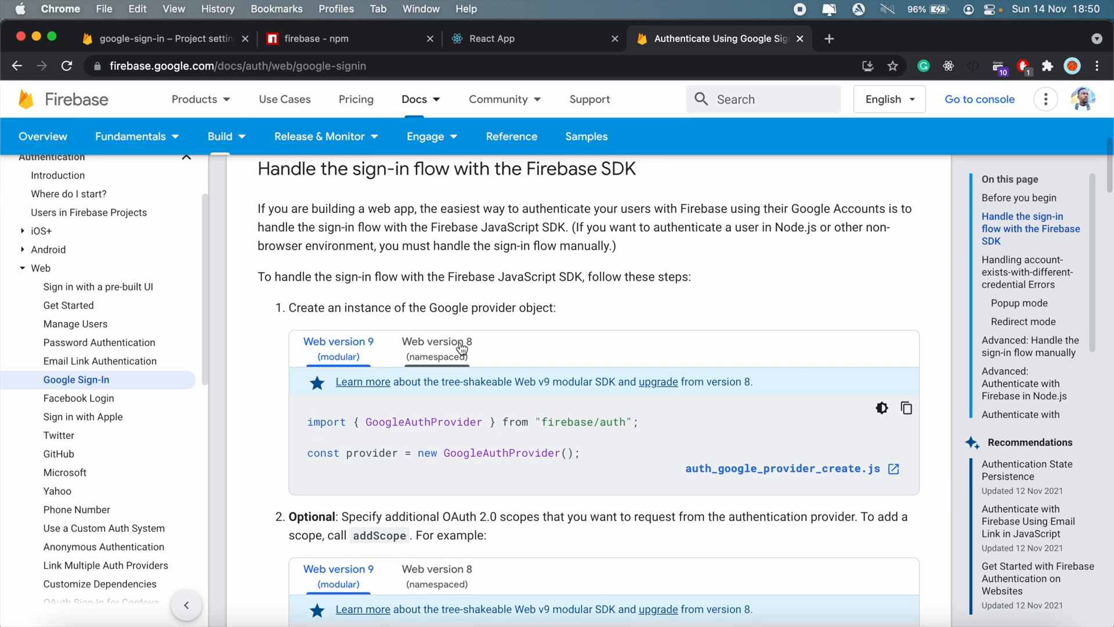
{"action": "left_click", "coordinate": [436, 341]}
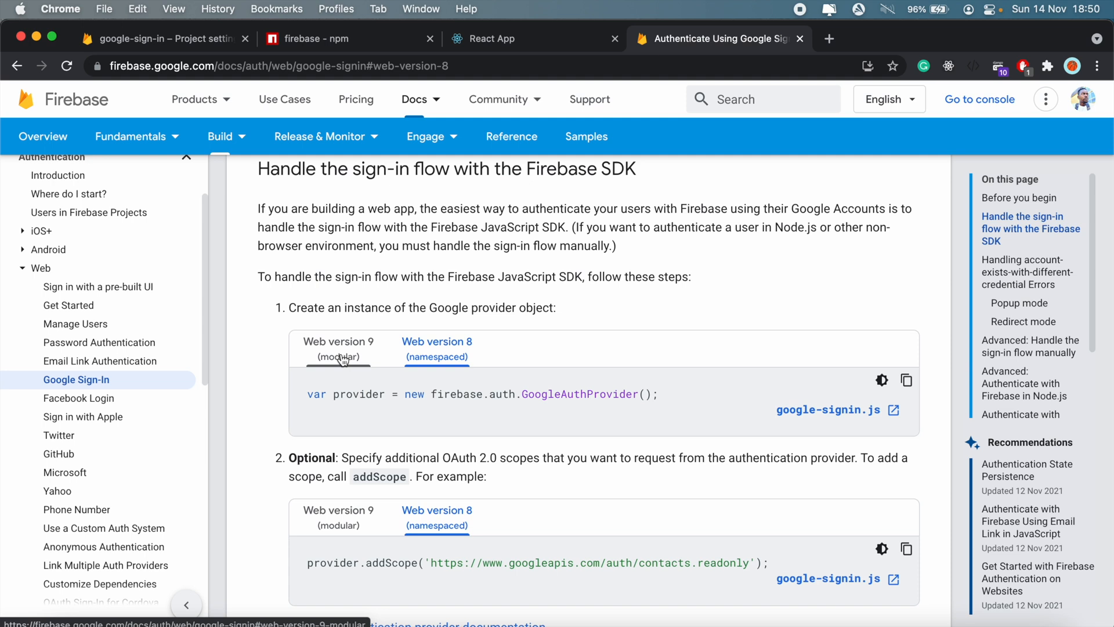
{"action": "left_click", "coordinate": [339, 348]}
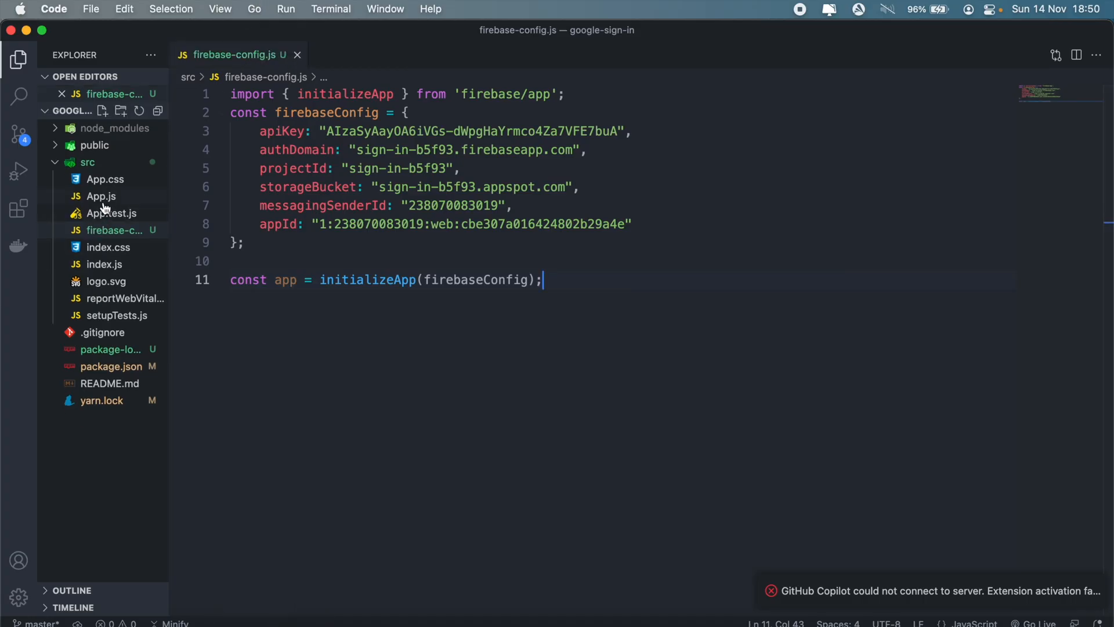
Step: Open App.js from the src folder in the Explorer
{"action": "left_click", "coordinate": [100, 196]}
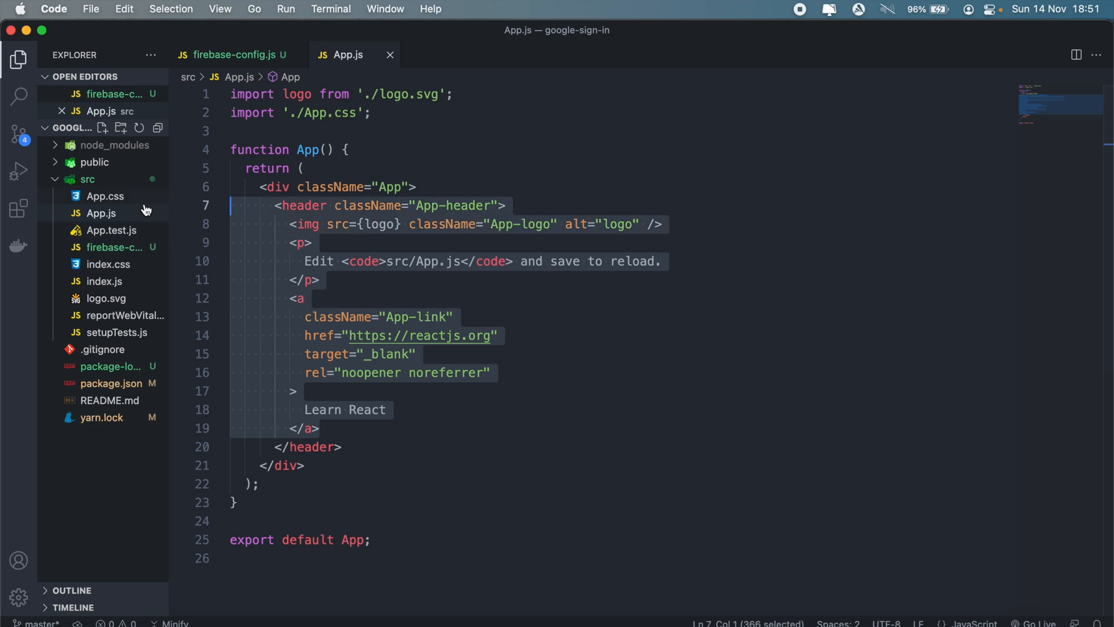
Step: Replace the default header markup with a <button>Click me</button> element
{"action": "key", "text": "Delete"}
{"action": "type", "text": "<"}
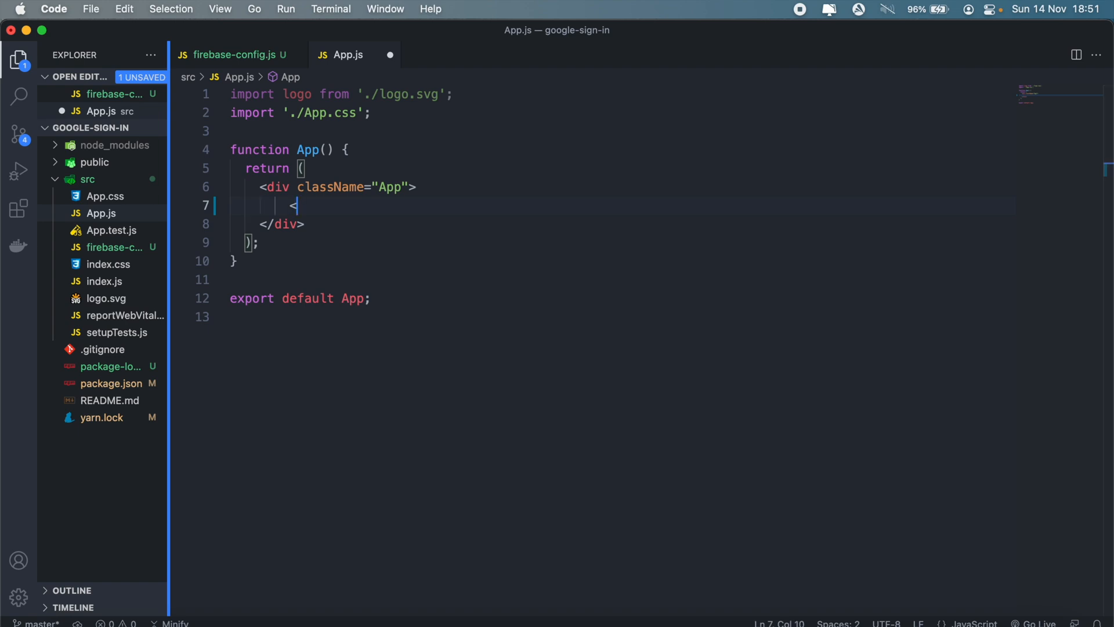
{"action": "type", "text": "button>"}
{"action": "type", "text": "Cl"}
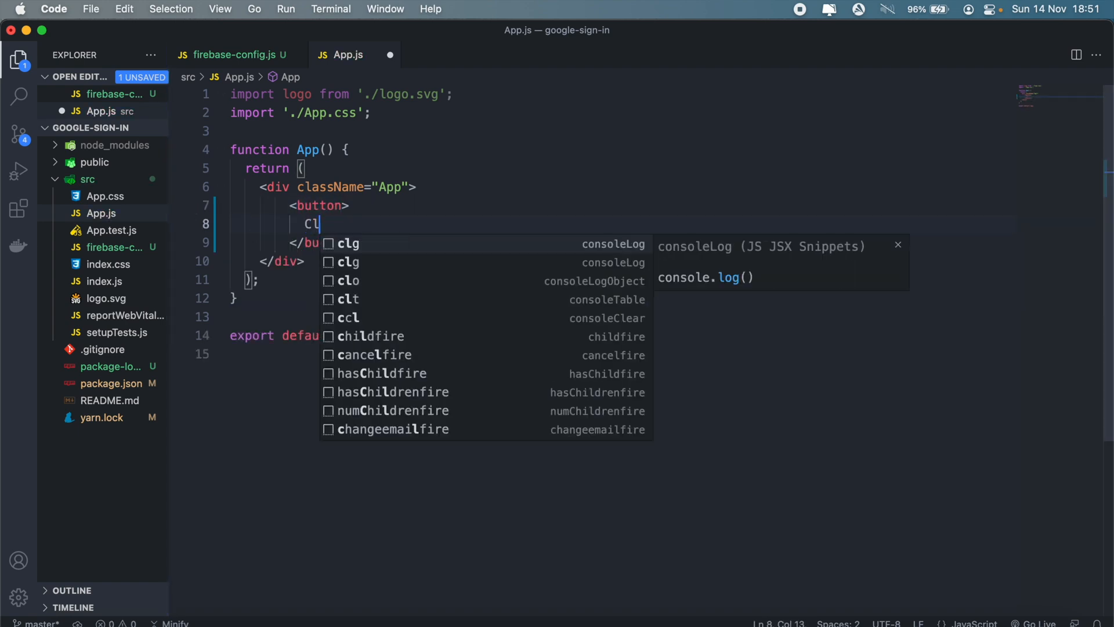
{"action": "type", "text": "ick me"}
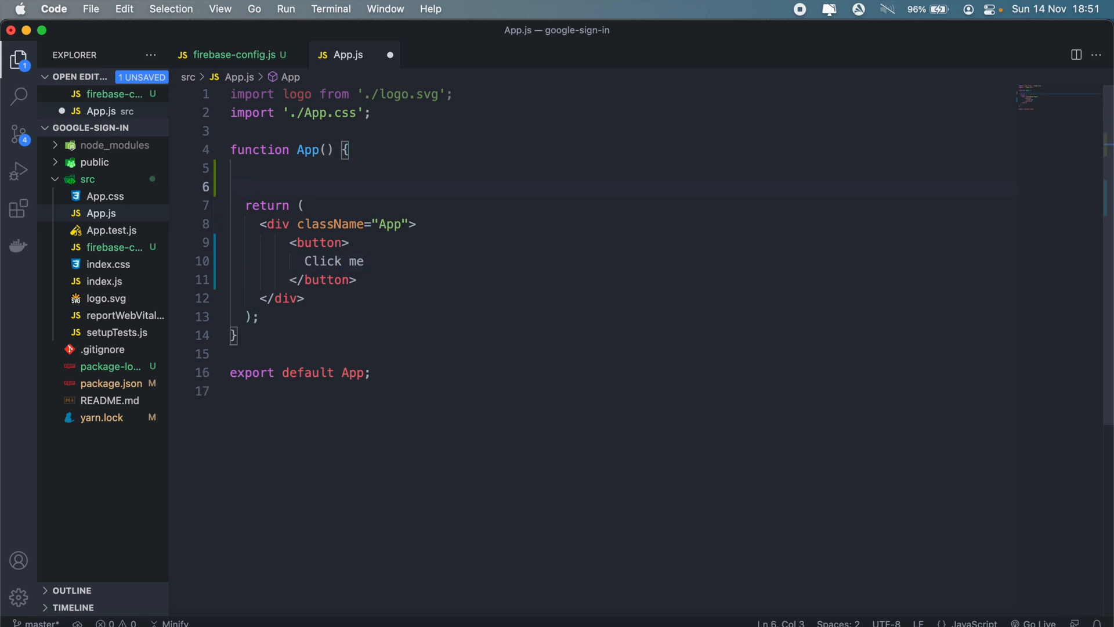
Step: Add an empty const signInWithGoogle = () => {} and wire it as the button's onClick
{"action": "type", "text": "cons"}
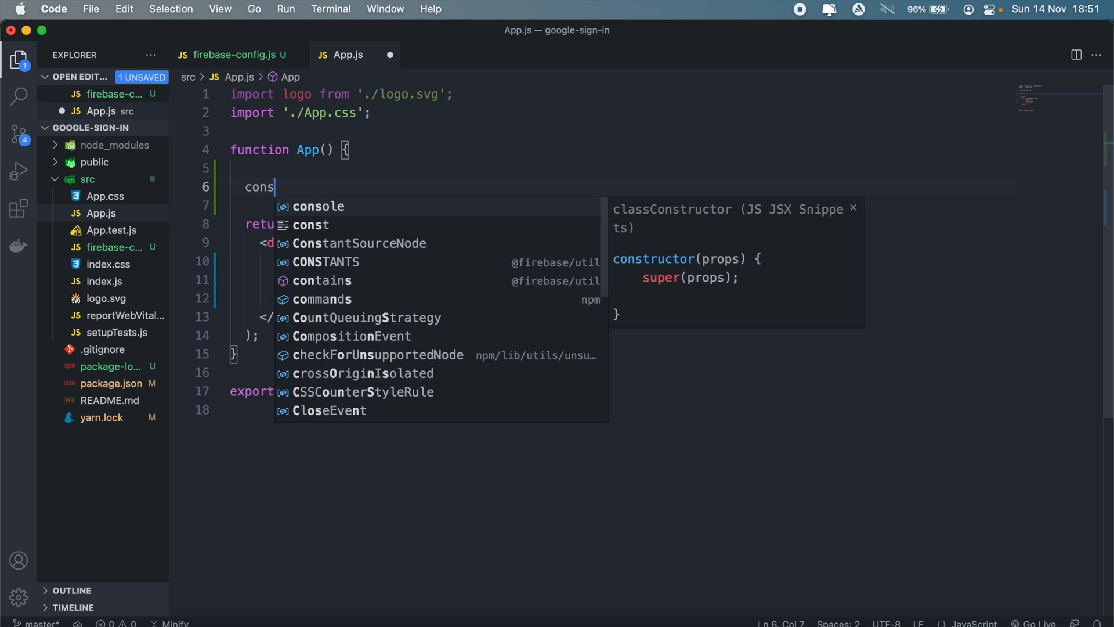
{"action": "type", "text": "t si"}
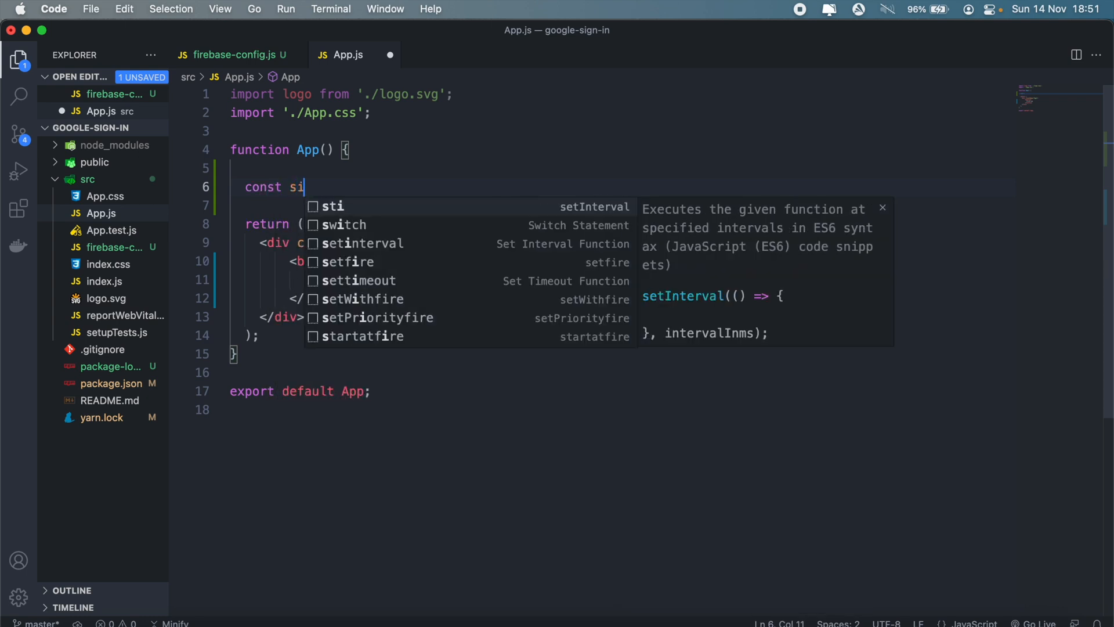
{"action": "type", "text": "gnInWithG"}
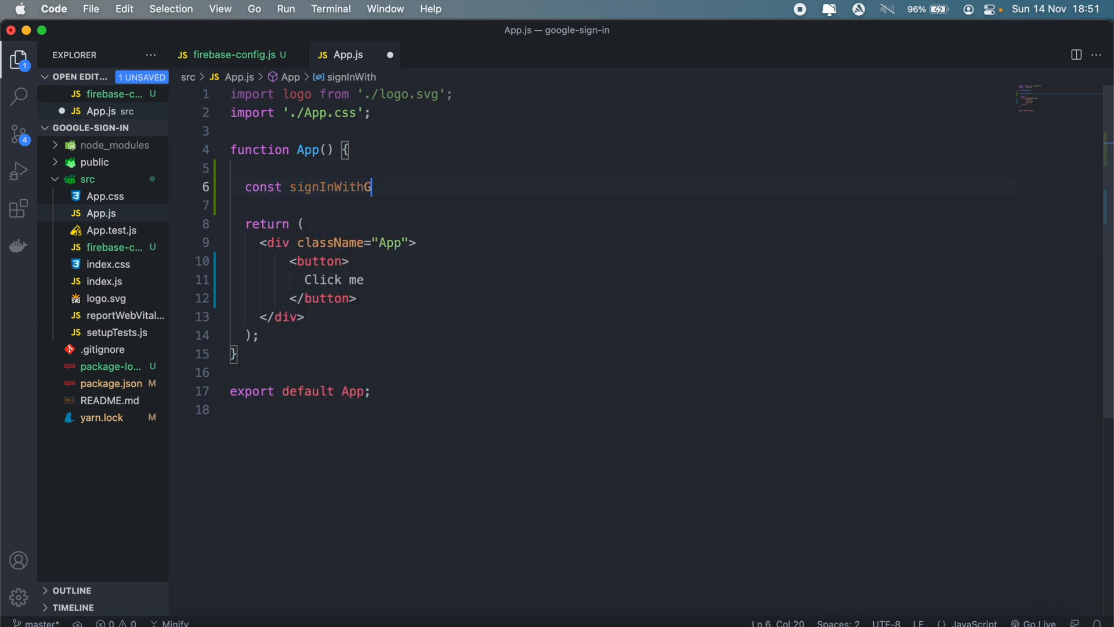
{"action": "type", "text": "oogle = ()=>{"}
{"action": "left_click", "coordinate": [322, 261]}
{"action": "type", "text": " onClick={}"}
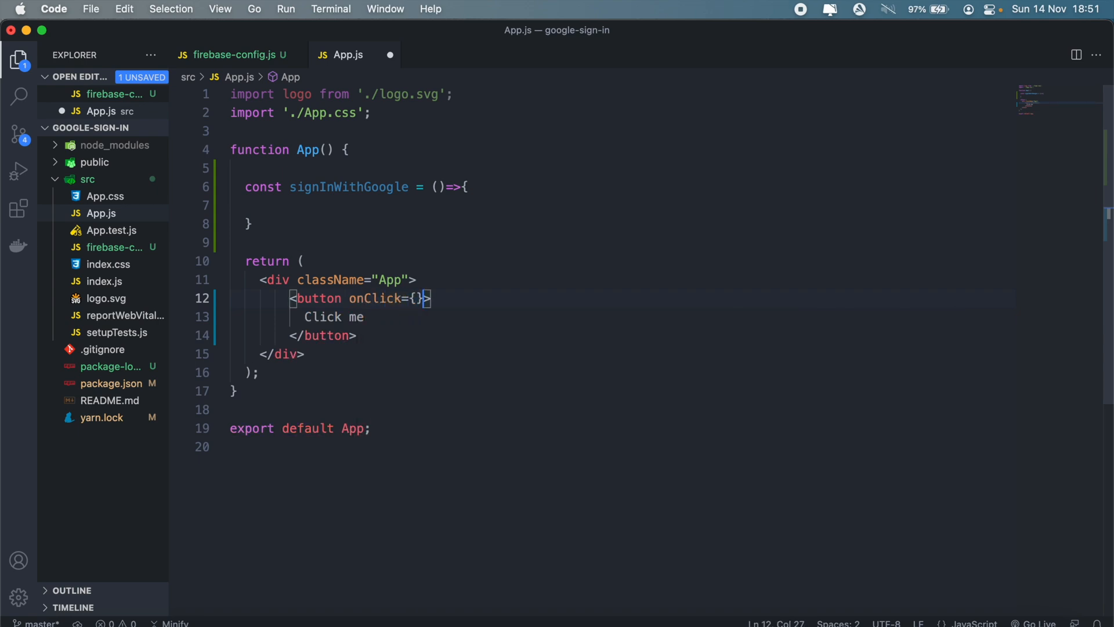
{"action": "double_click", "coordinate": [348, 187]}
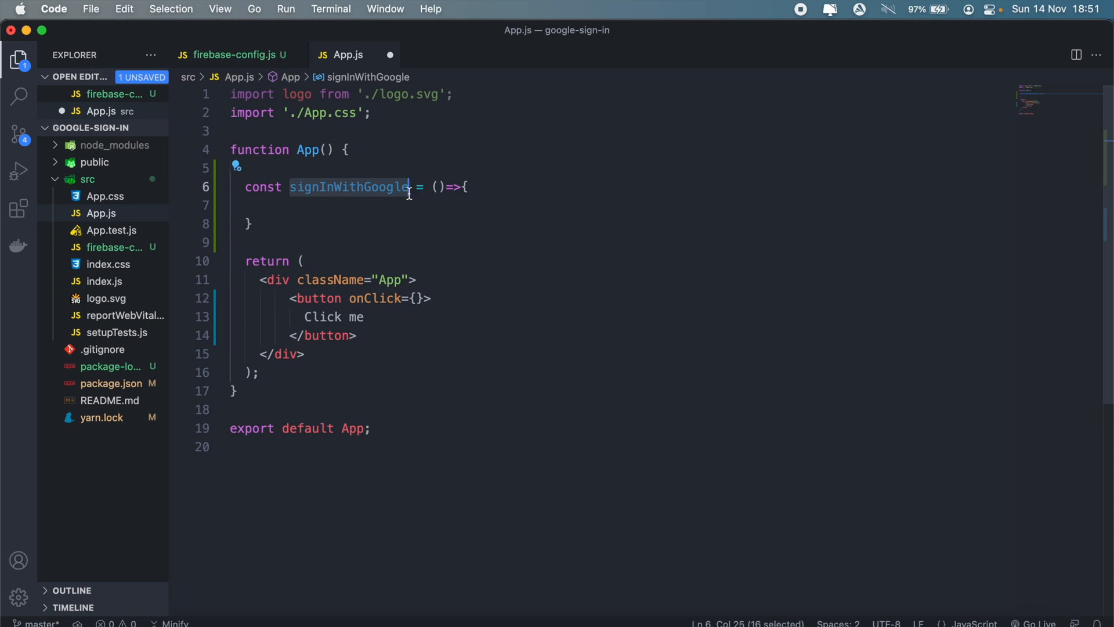
{"action": "type", "text": "signInWithGoogle"}
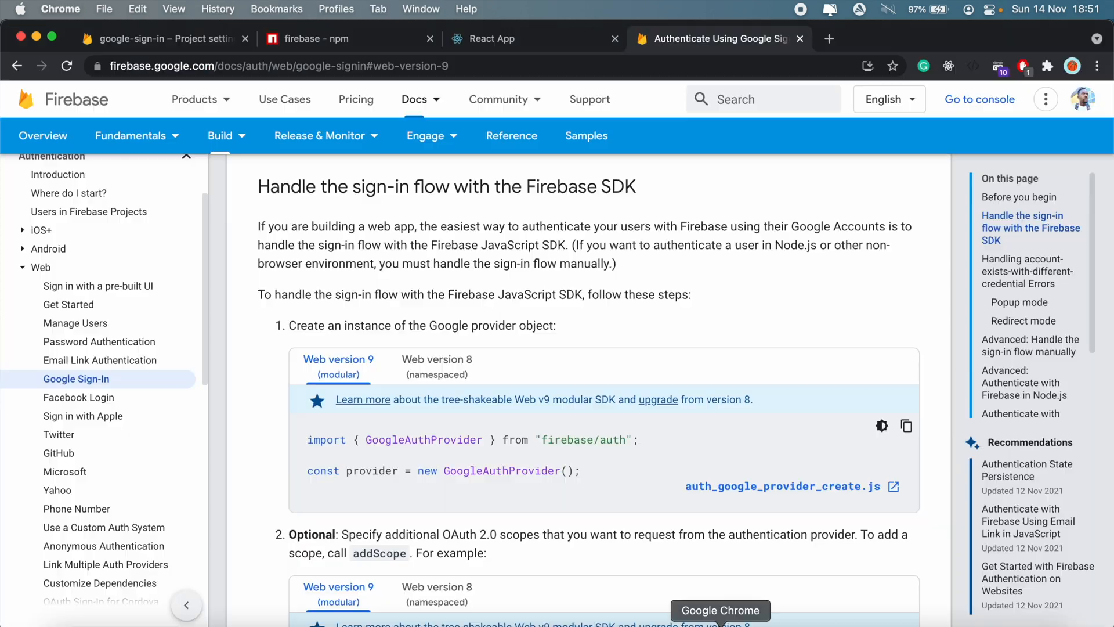
{"action": "mouse_move", "coordinate": [321, 45]}
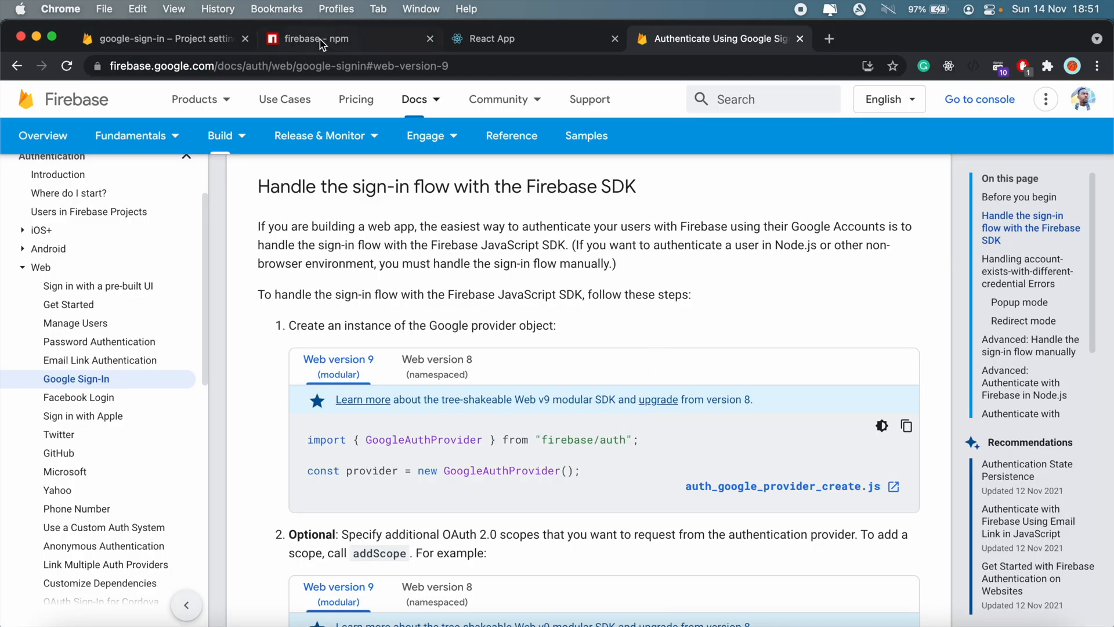
Step: Review the npm Firebase package page's services example, picking out getFirestore
{"action": "left_click", "coordinate": [323, 39]}
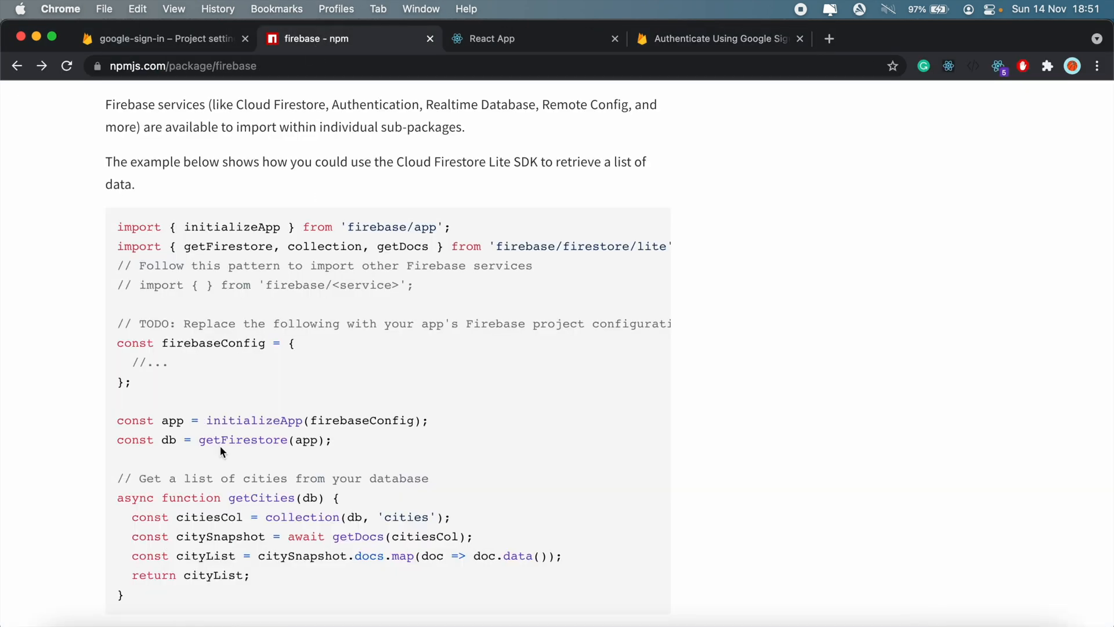
{"action": "scroll", "scroll_direction": "down", "scroll_amount": 3}
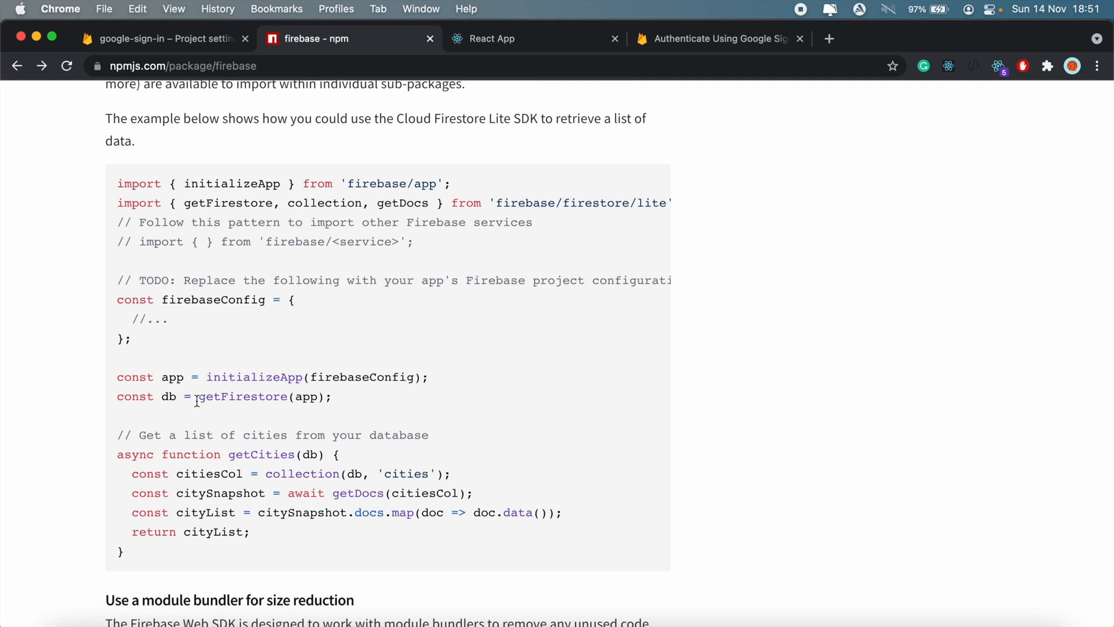
{"action": "double_click", "coordinate": [243, 397]}
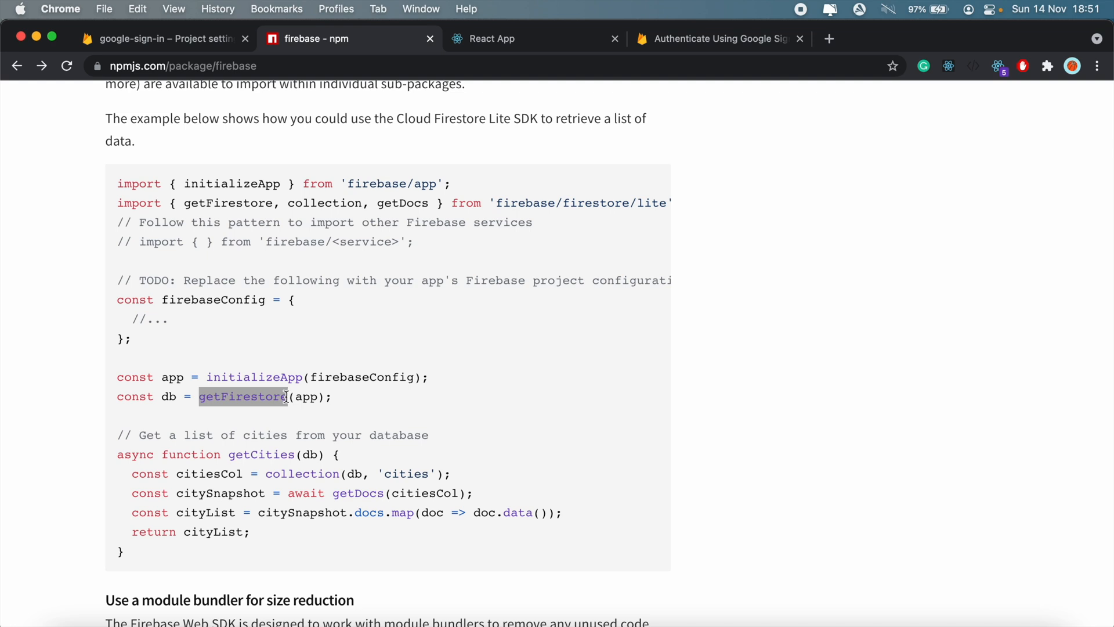
{"action": "scroll", "scroll_direction": "right", "scroll_amount": 3}
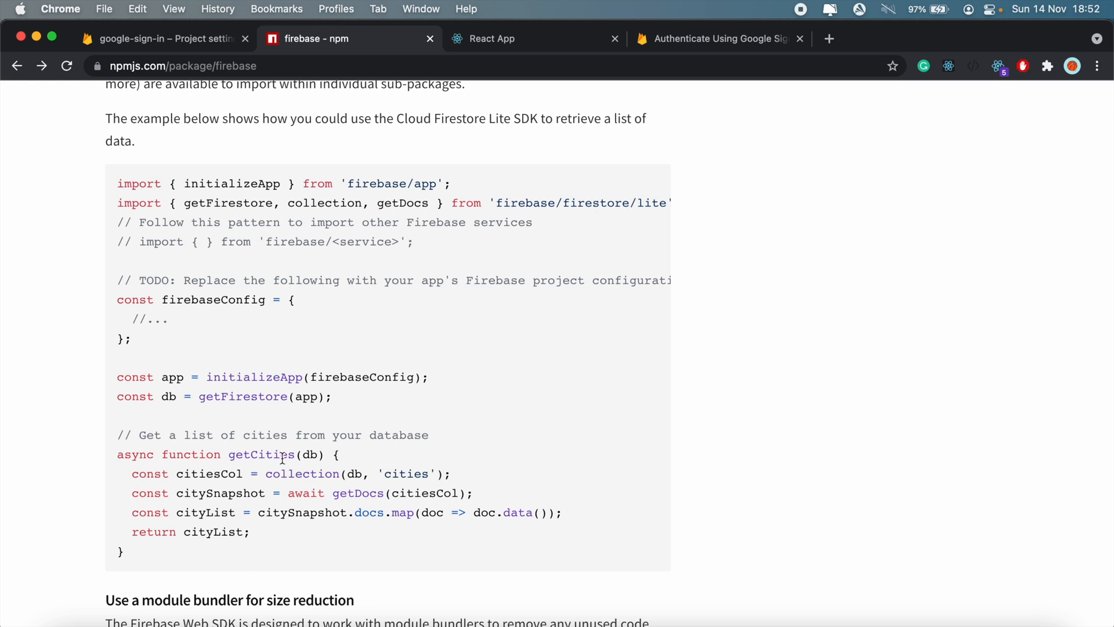
{"action": "mouse_move", "coordinate": [349, 526]}
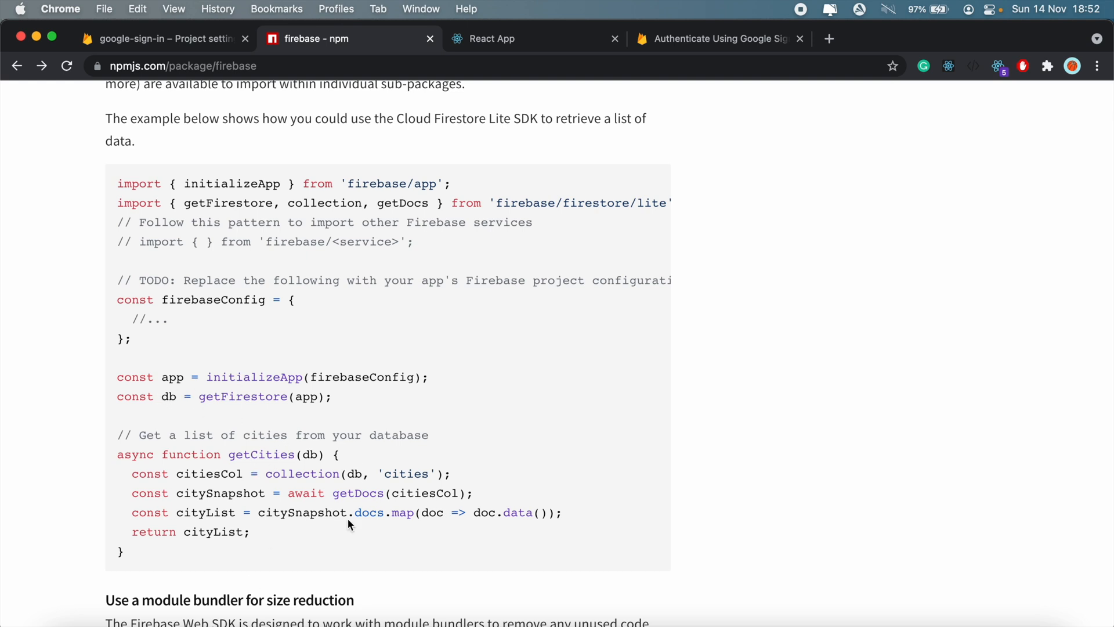
Step: Compare the Google Sign-In guide's auth snippets with the npm Firebase example
{"action": "scroll", "scroll_direction": "up", "scroll_amount": 3}
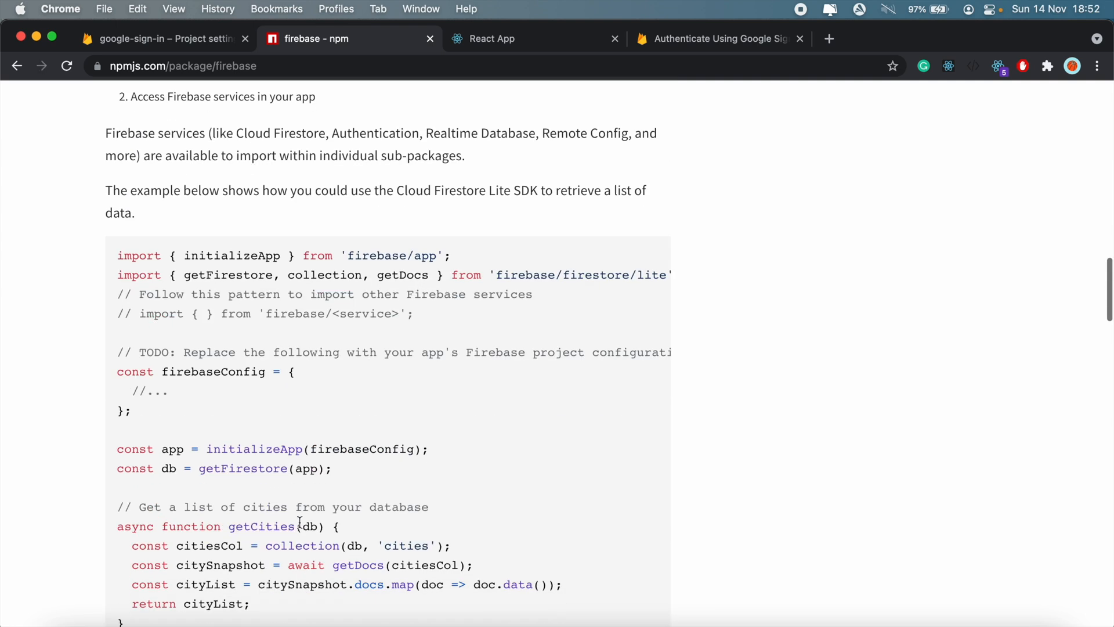
{"action": "scroll", "scroll_direction": "up", "scroll_amount": 3}
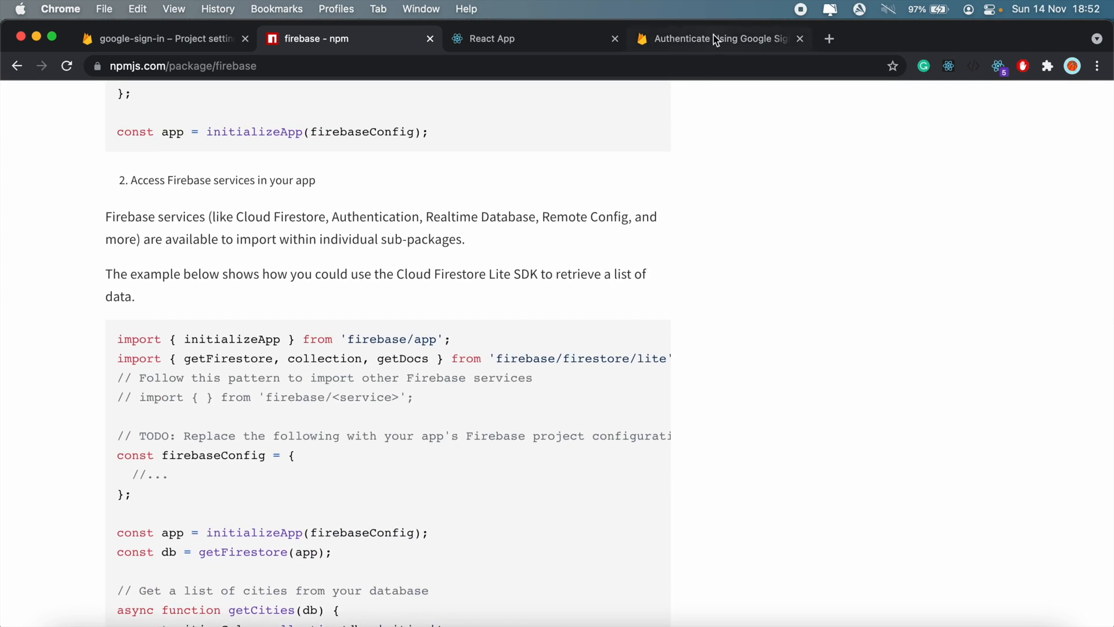
{"action": "left_click", "coordinate": [717, 40]}
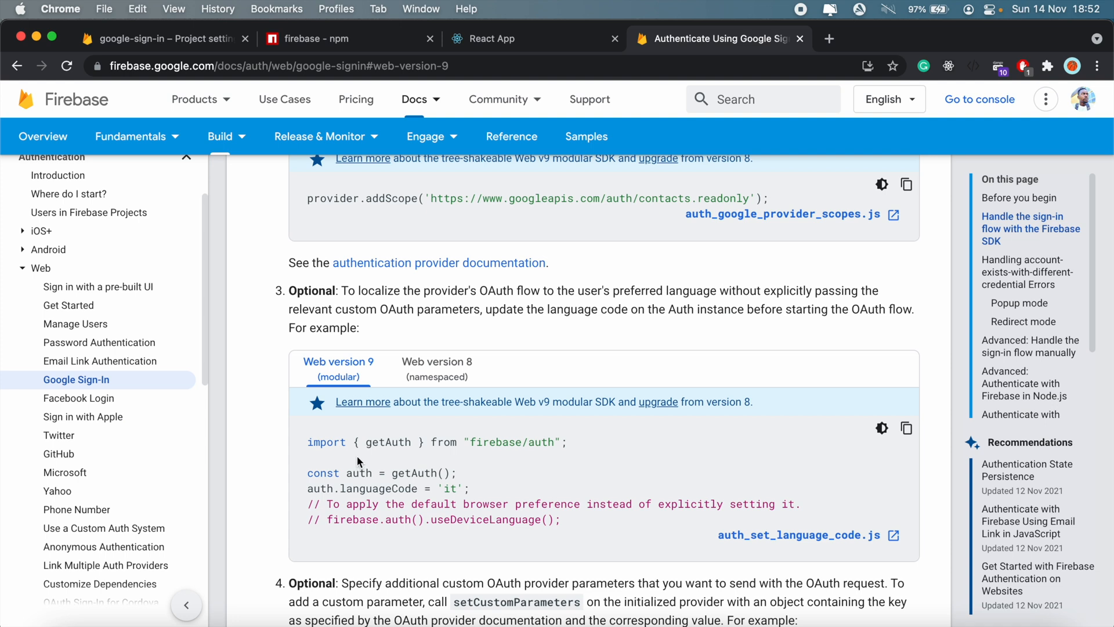
{"action": "mouse_move", "coordinate": [328, 53]}
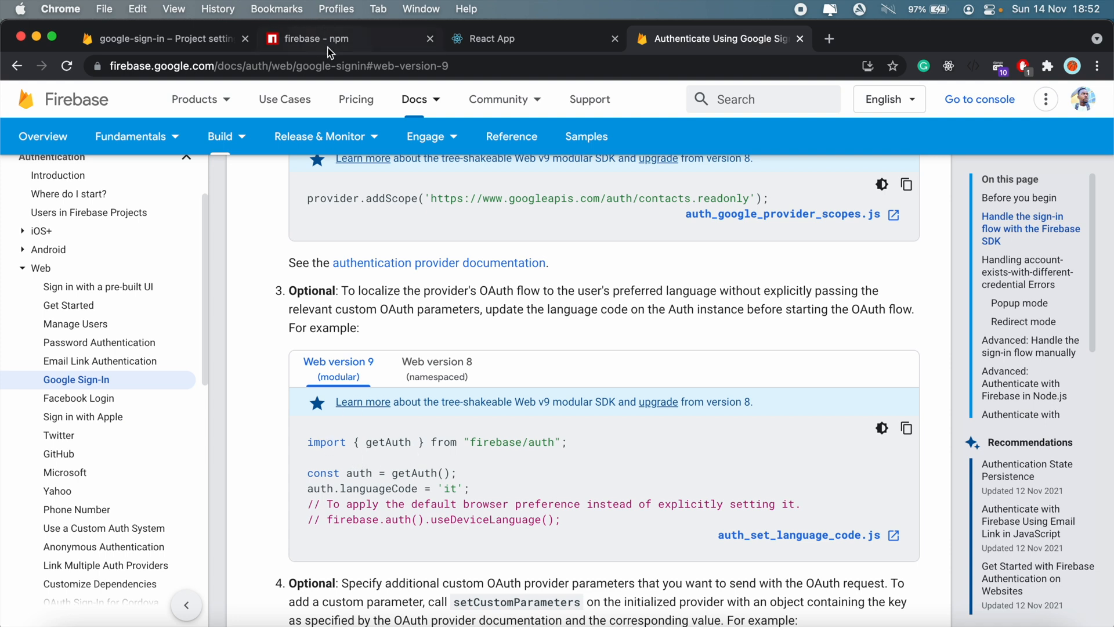
{"action": "left_click", "coordinate": [321, 38]}
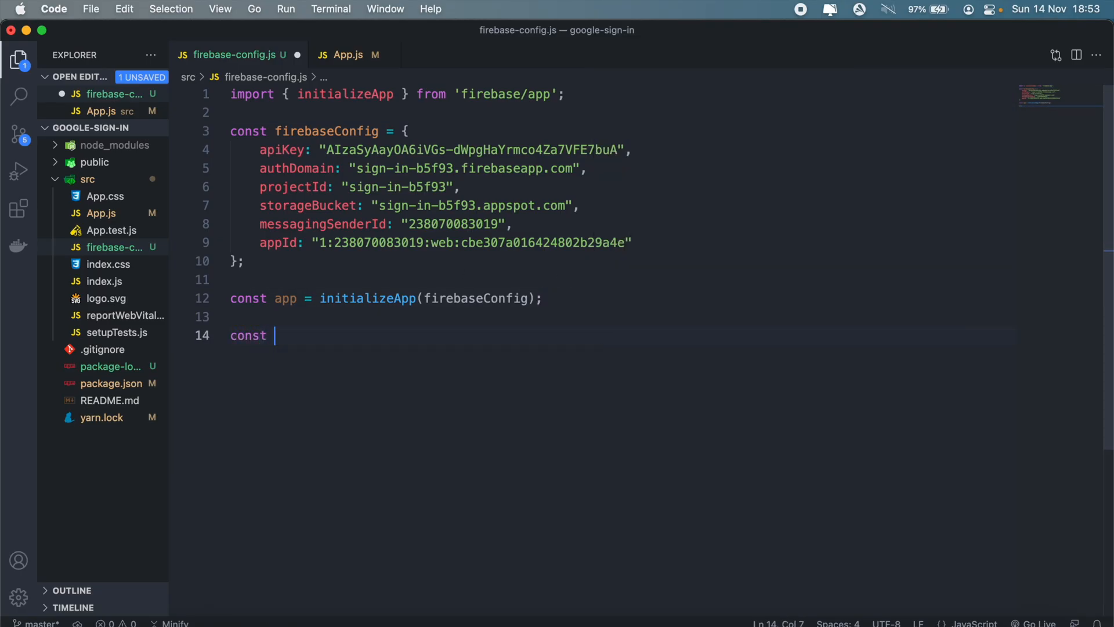
Step: Begin an authentication constant in firebase-config.js and check getAuth in the Firebase docs
{"action": "type", "text": "authent"}
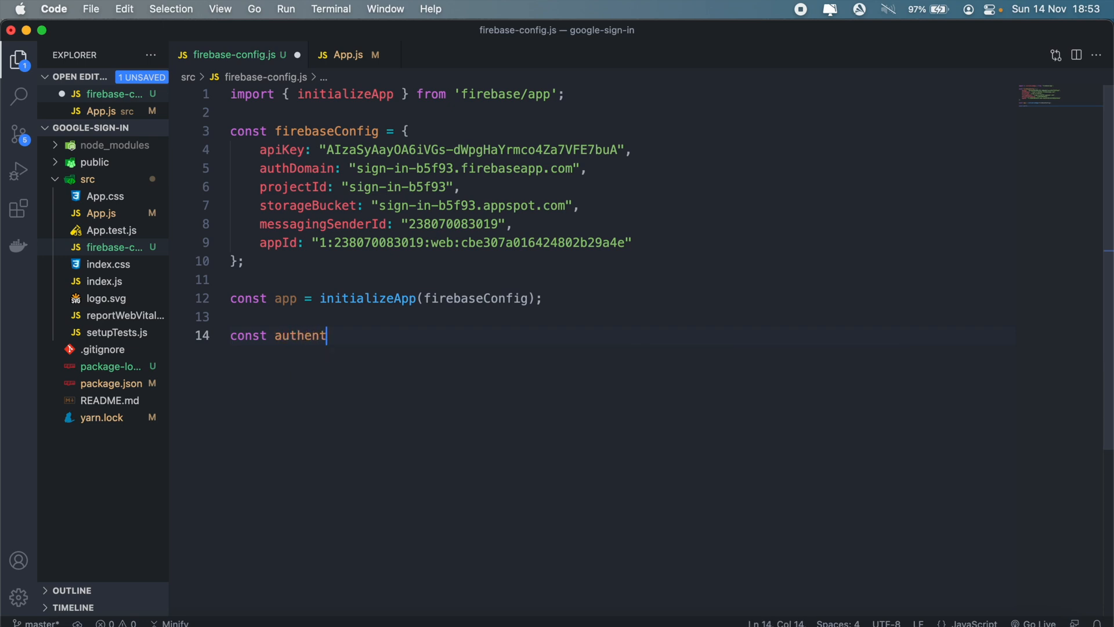
{"action": "type", "text": "ication"}
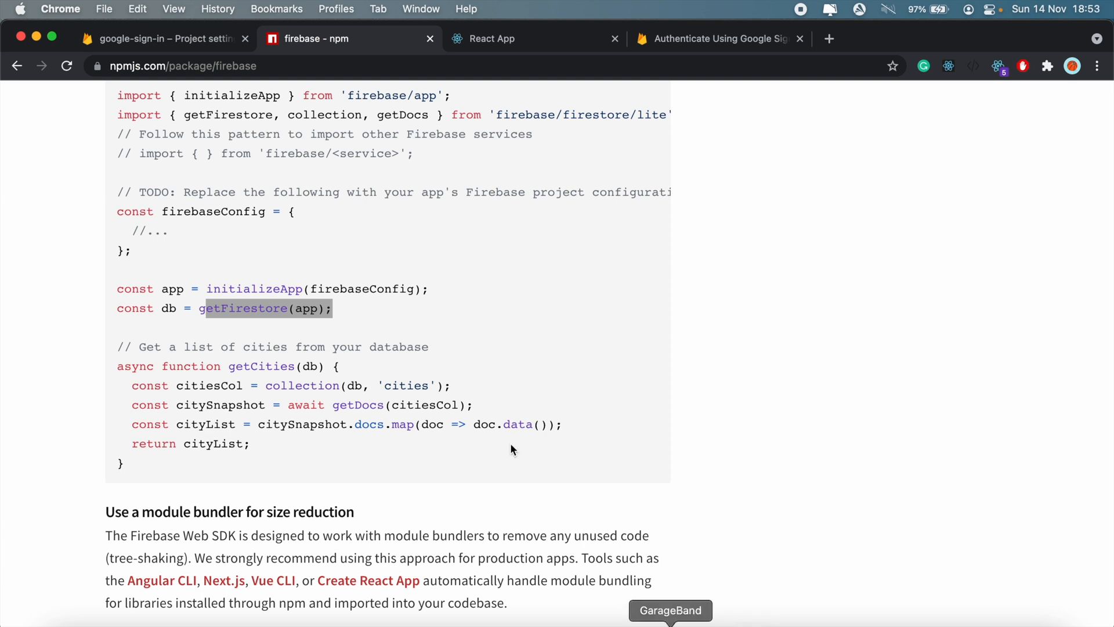
{"action": "left_click", "coordinate": [726, 38]}
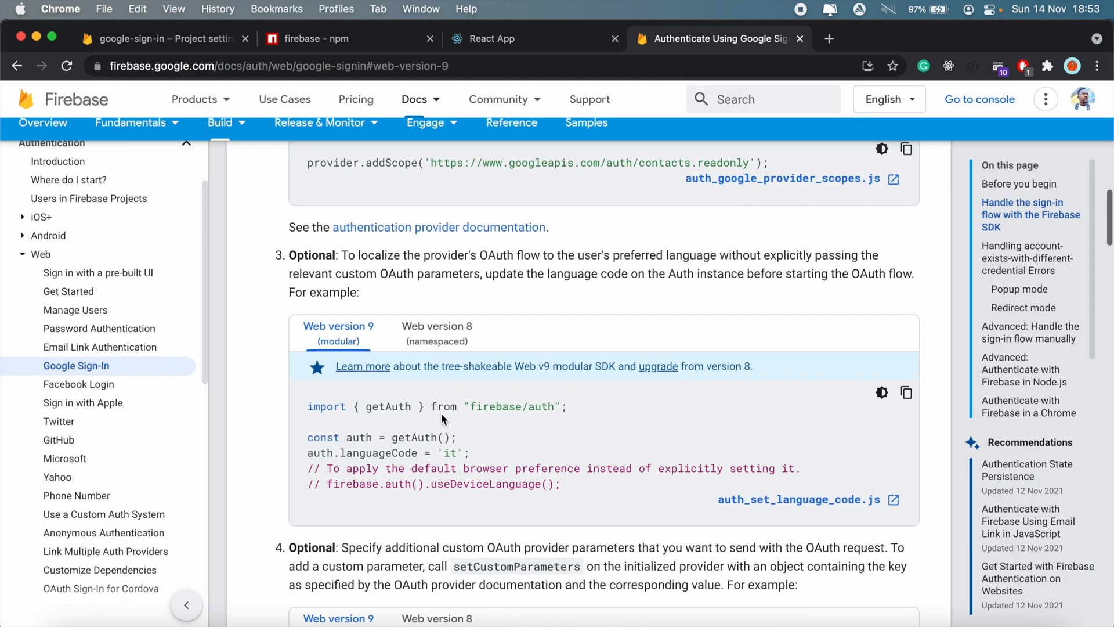
{"action": "scroll", "scroll_direction": "down", "scroll_amount": 3}
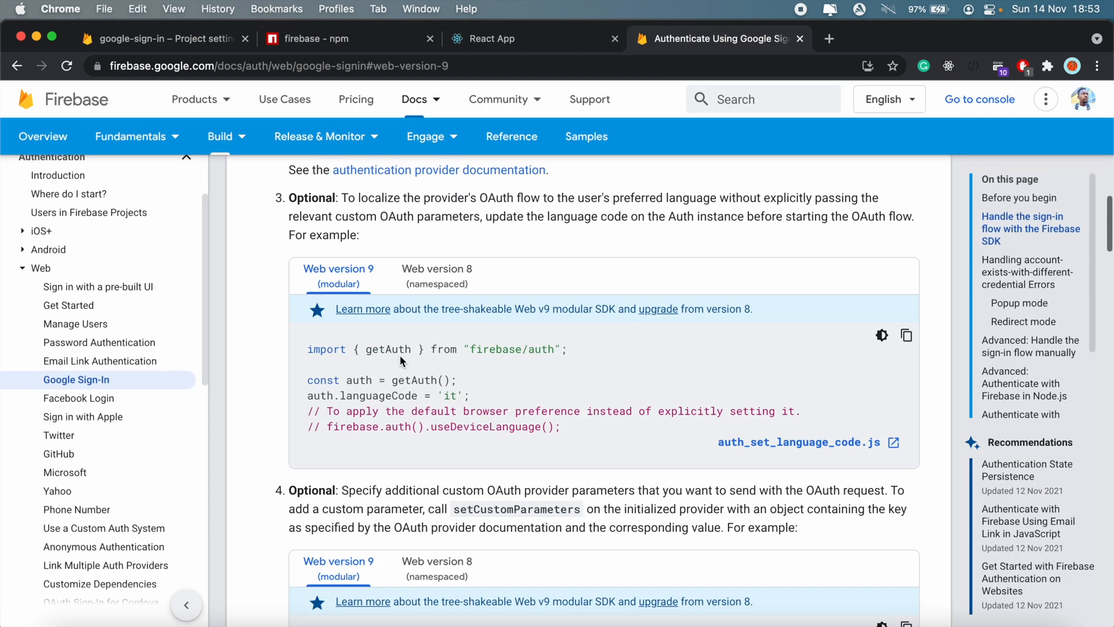
{"action": "double_click", "coordinate": [418, 379]}
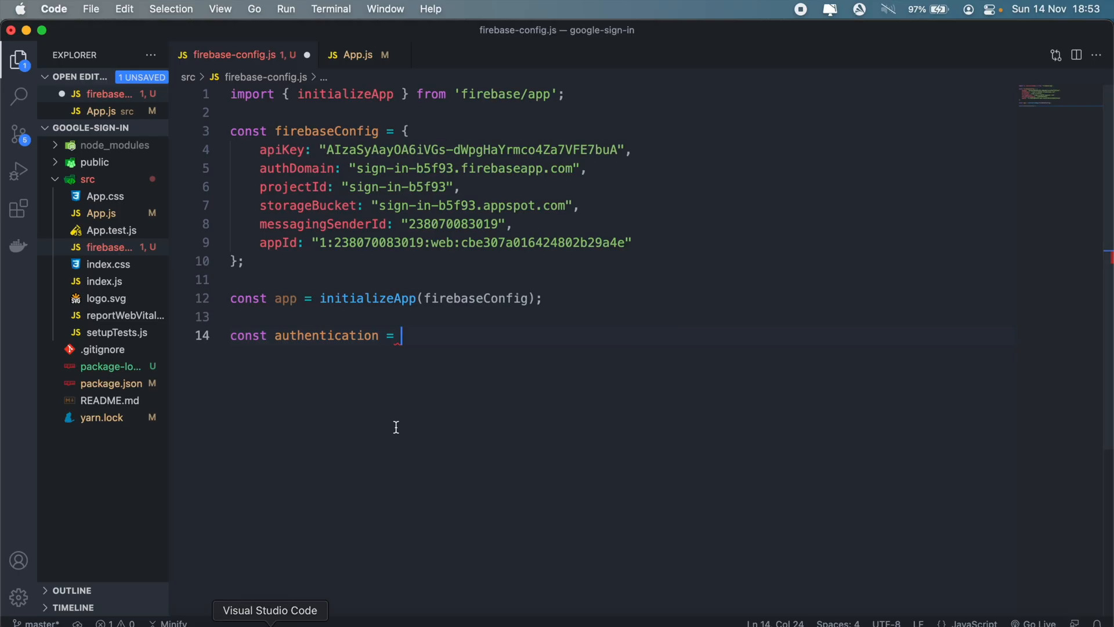
Step: Export authentication = getAuth(app), import getAuth from firebase/auth, and save
{"action": "type", "text": "getAuth();"}
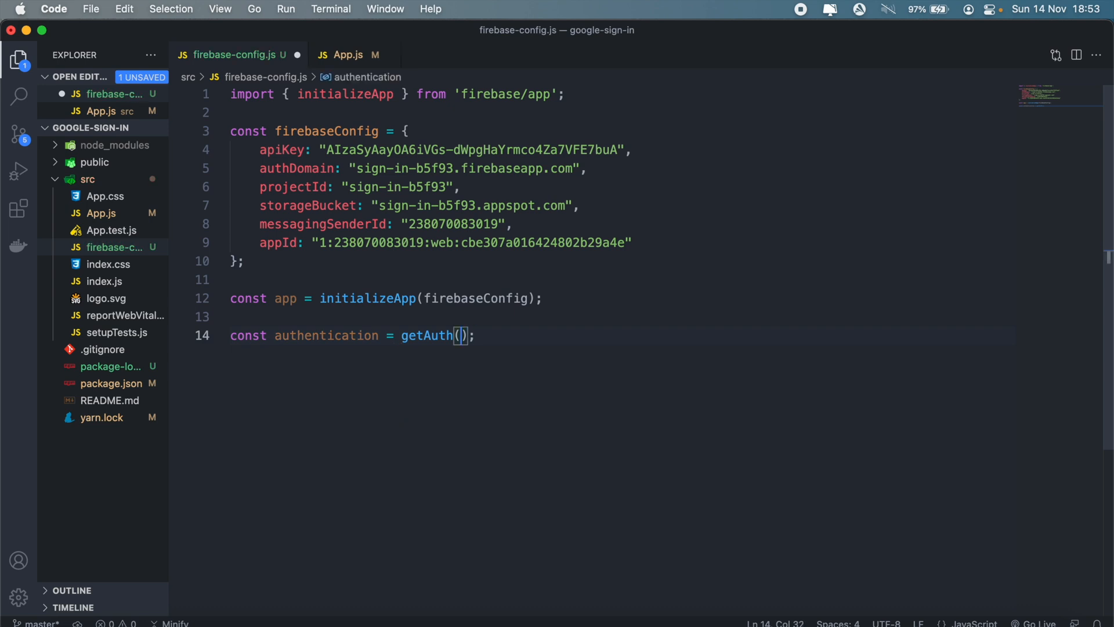
{"action": "type", "text": "fi"}
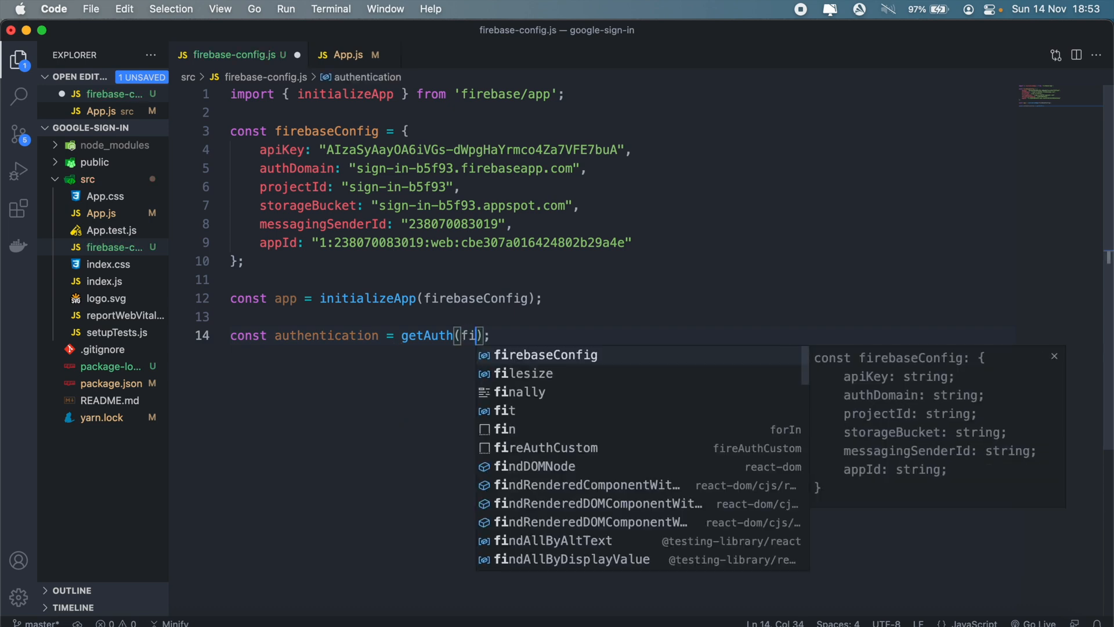
{"action": "type", "text": "app"}
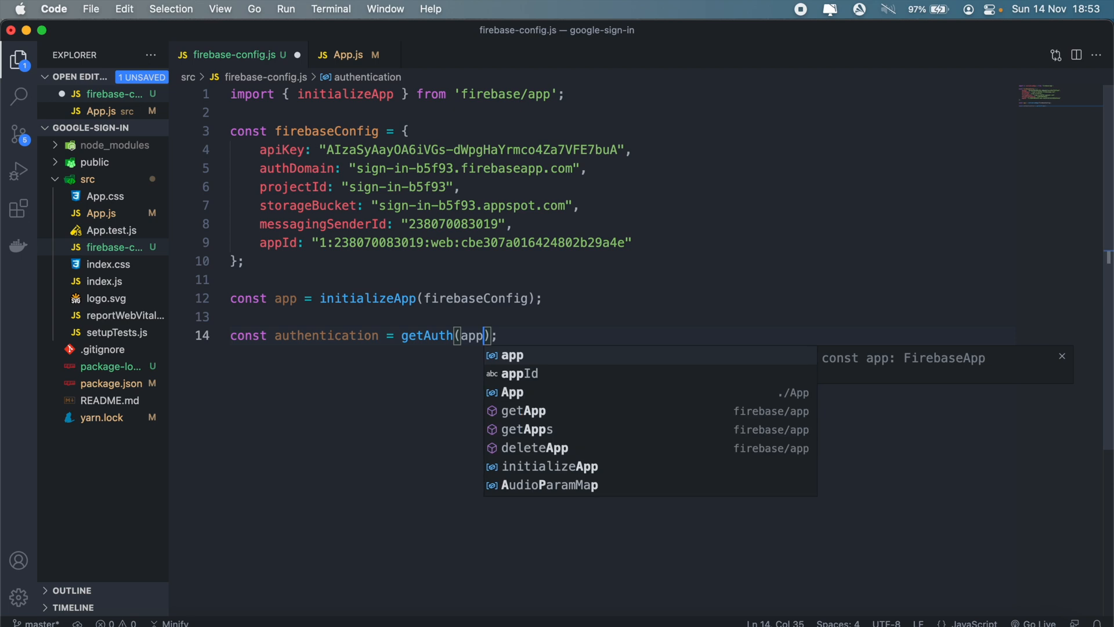
{"action": "key", "text": "Escape"}
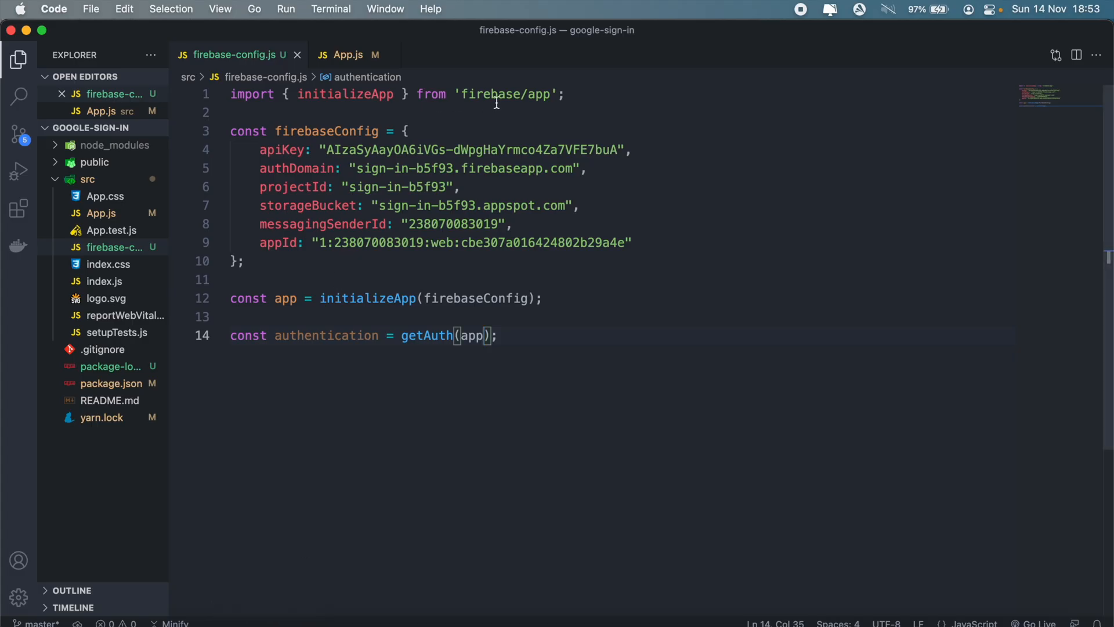
{"action": "type", "text": "import { getAuth } from \"firebase/auth\";"}
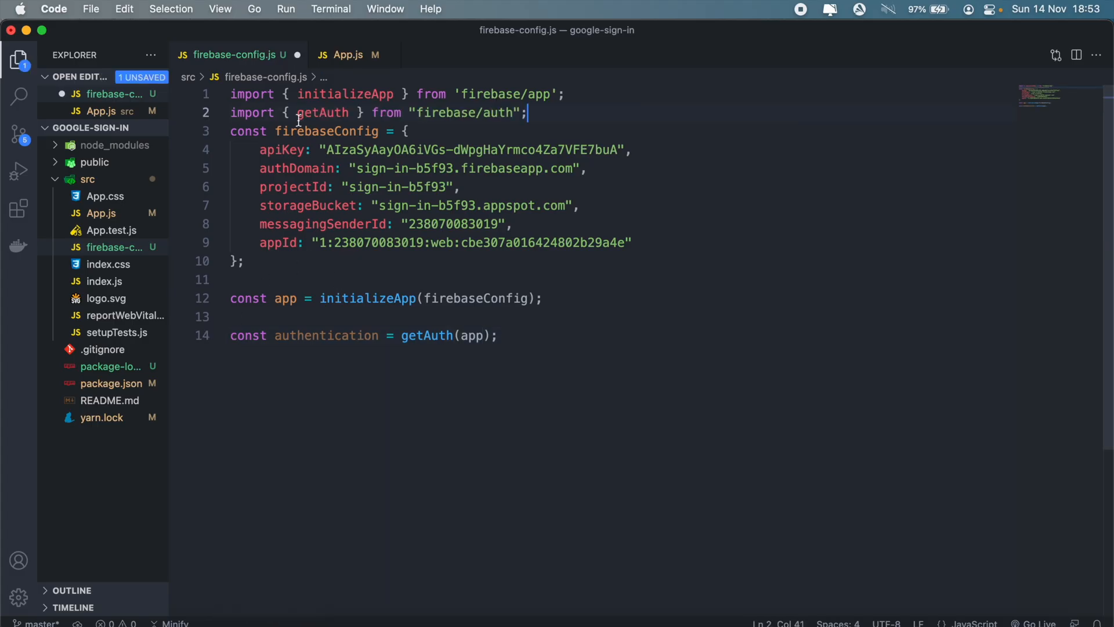
{"action": "type", "text": "export "}
{"action": "key", "text": "Enter"}
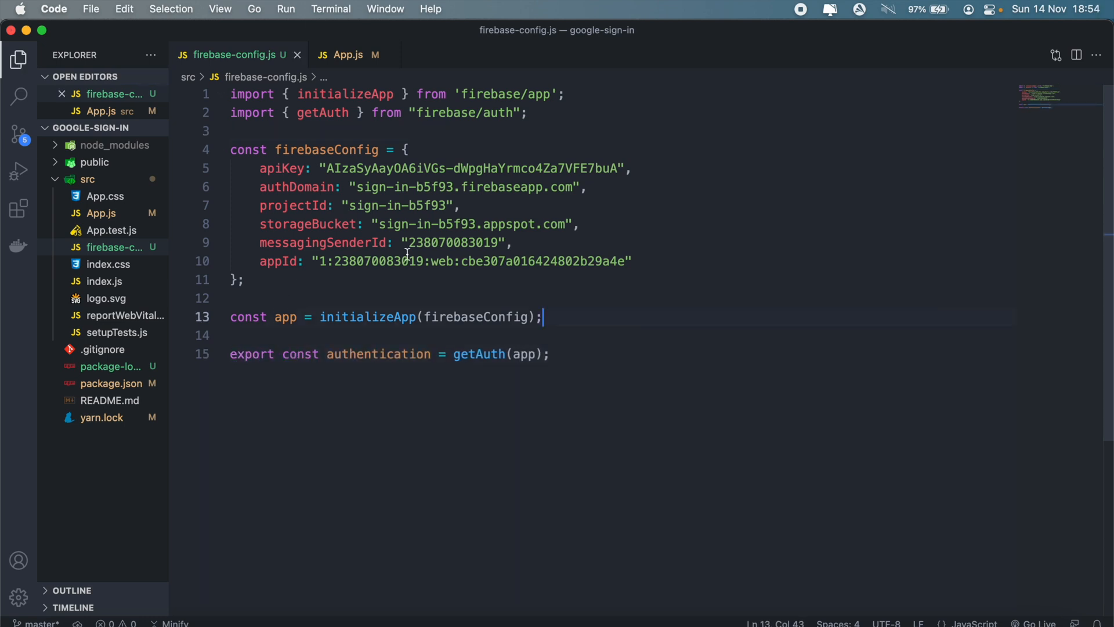
Step: Import authentication from ./firebase-config into App.js via the auto-import suggestion and save
{"action": "left_click", "coordinate": [348, 55]}
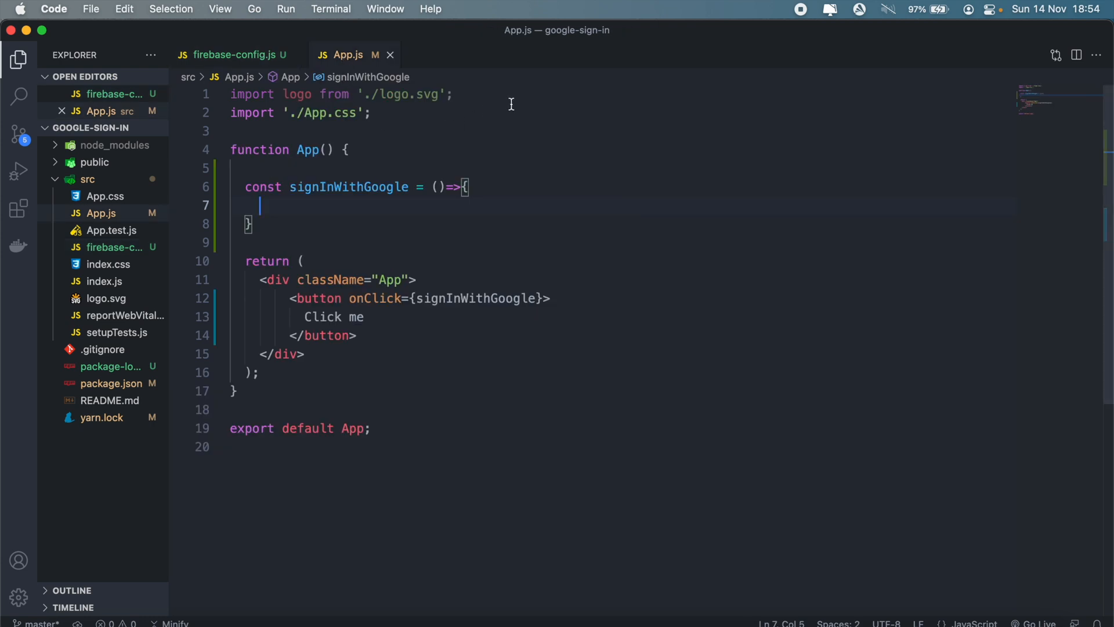
{"action": "type", "text": "i"}
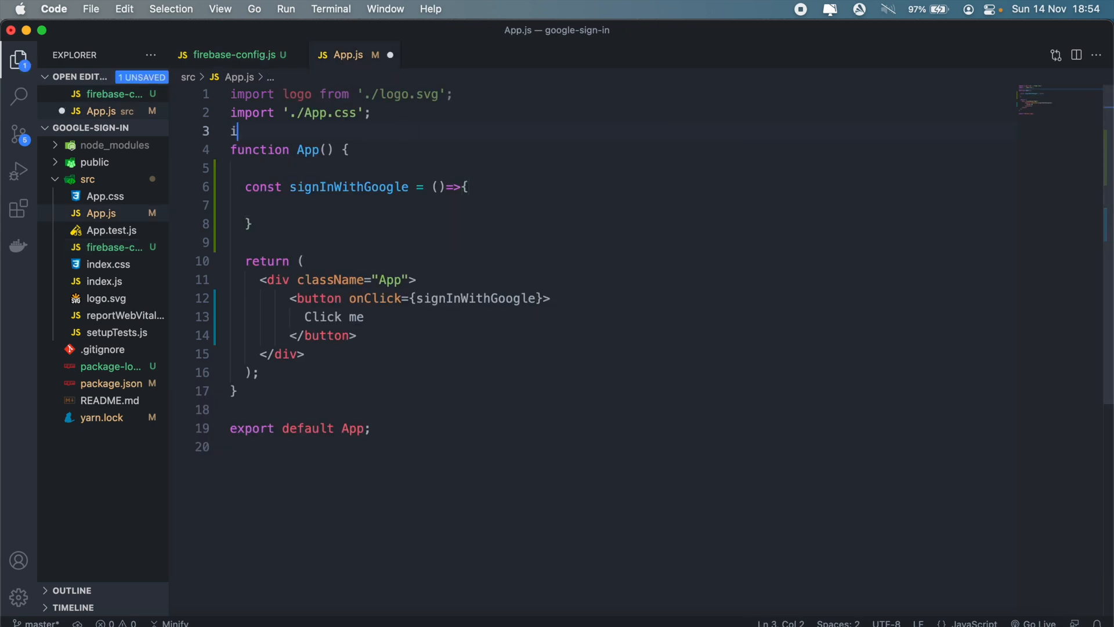
{"action": "type", "text": "mport au"}
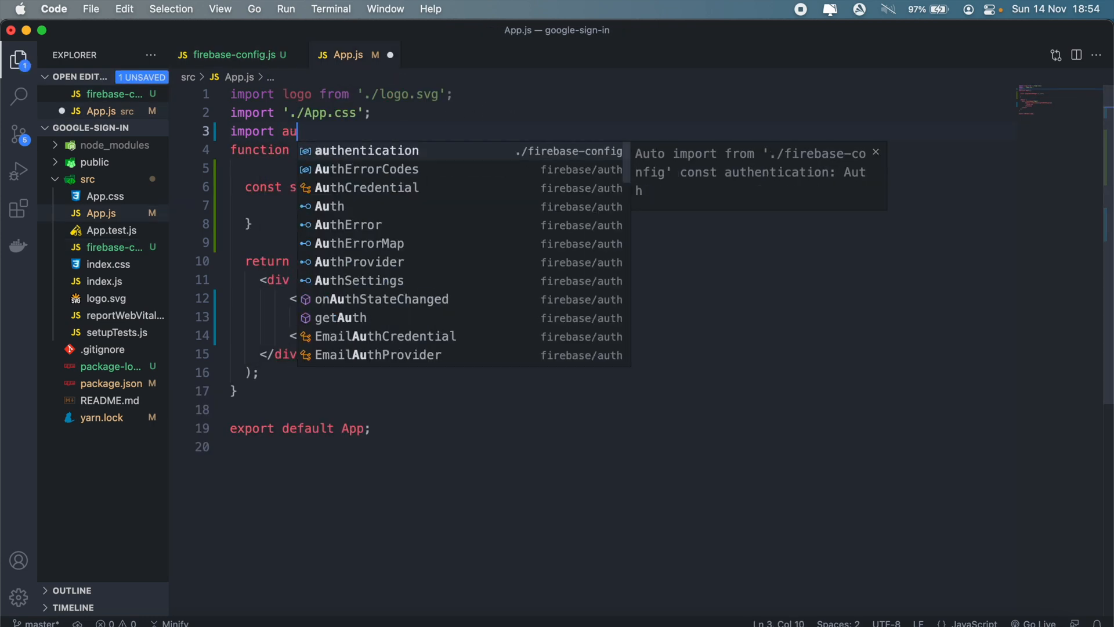
{"action": "left_click", "coordinate": [366, 149]}
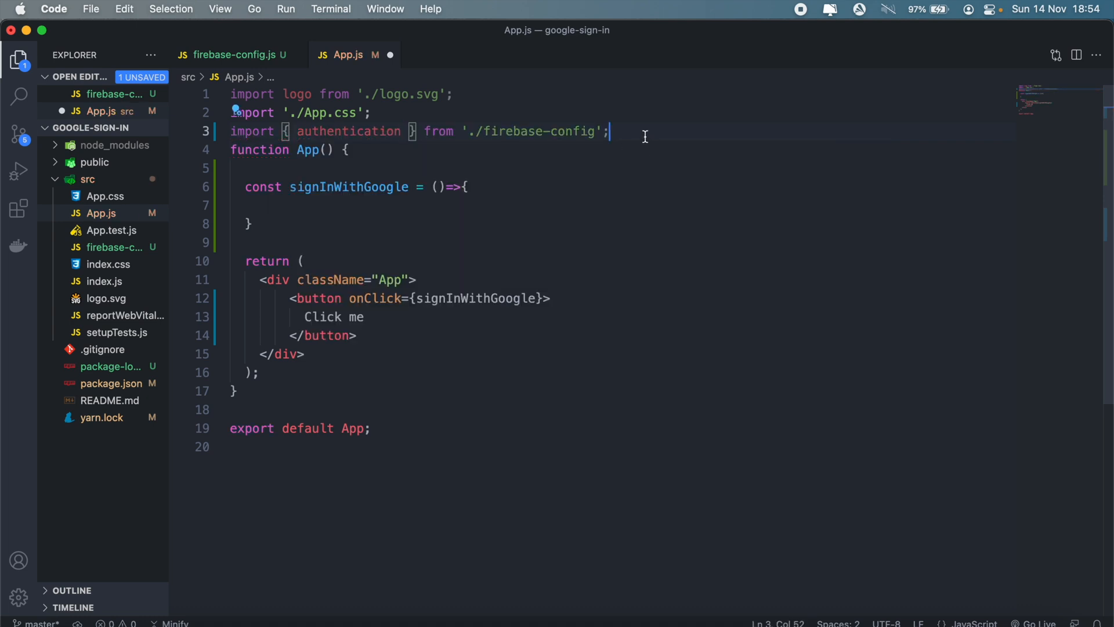
{"action": "key", "text": "Enter"}
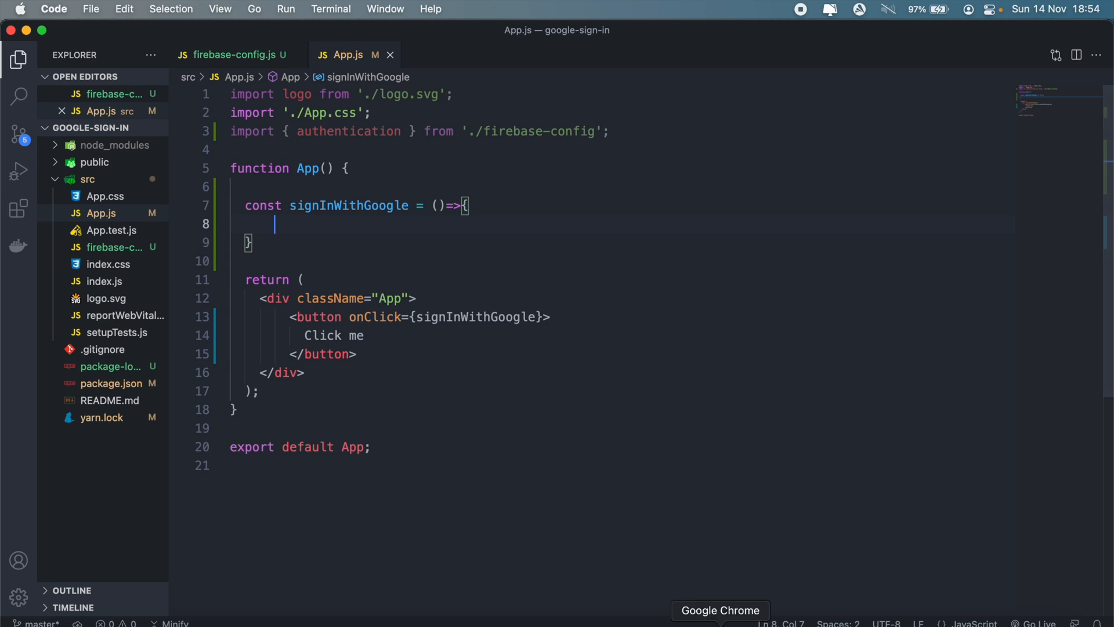
Step: Scroll the Firebase Google Sign-In guide to the version 9 signInWithPopup example
{"action": "left_click", "coordinate": [720, 624]}
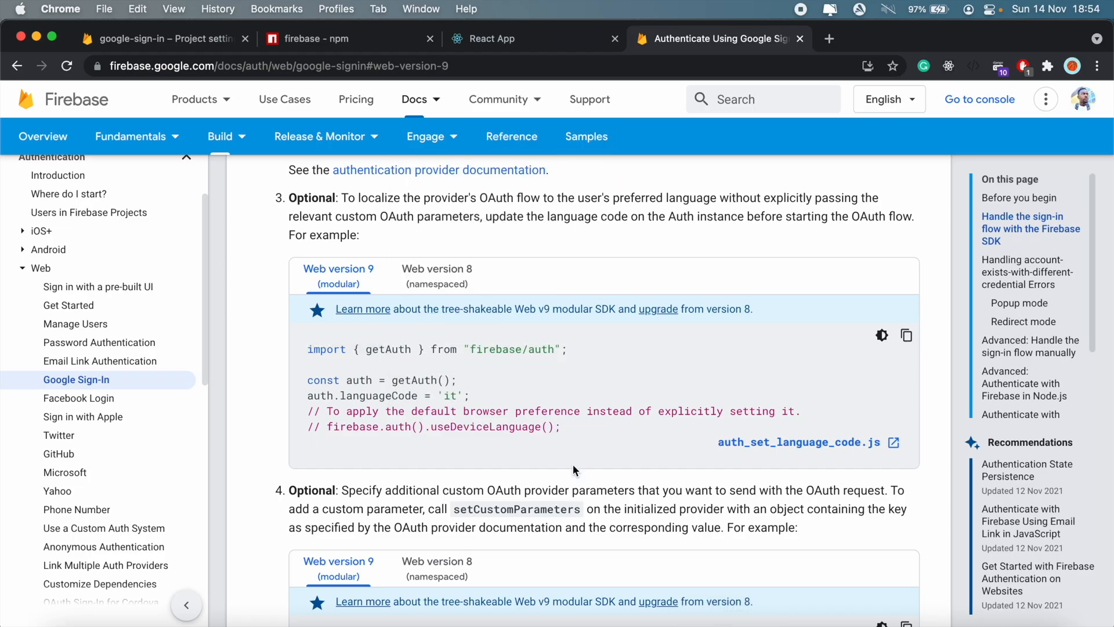
{"action": "scroll", "scroll_direction": "down", "scroll_amount": 3}
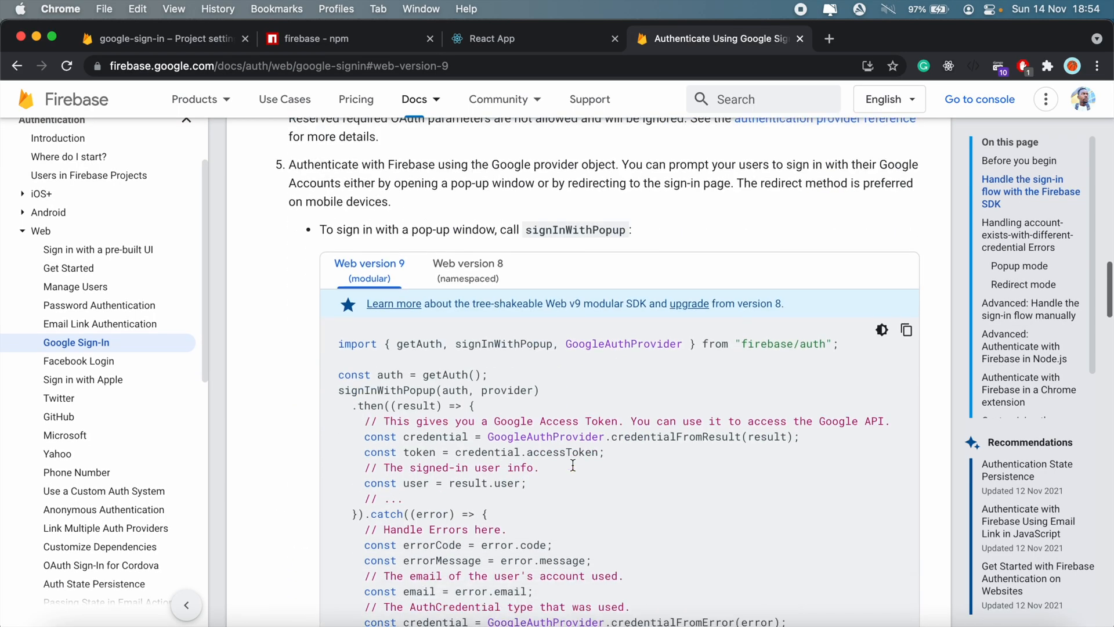
{"action": "scroll", "scroll_direction": "down", "scroll_amount": 3}
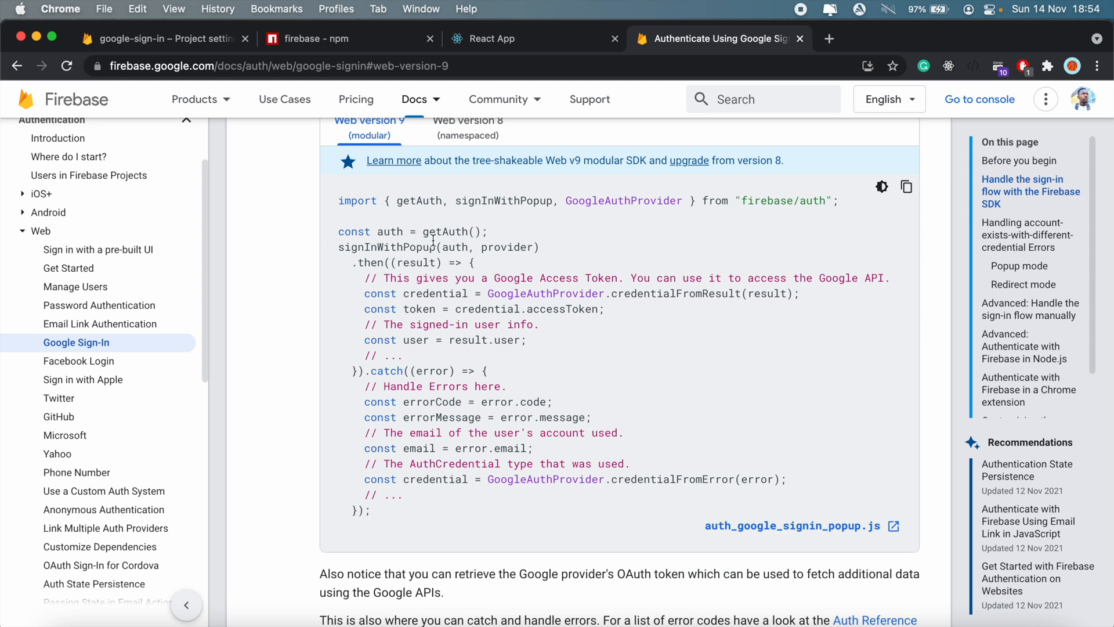
{"action": "mouse_move", "coordinate": [328, 604]}
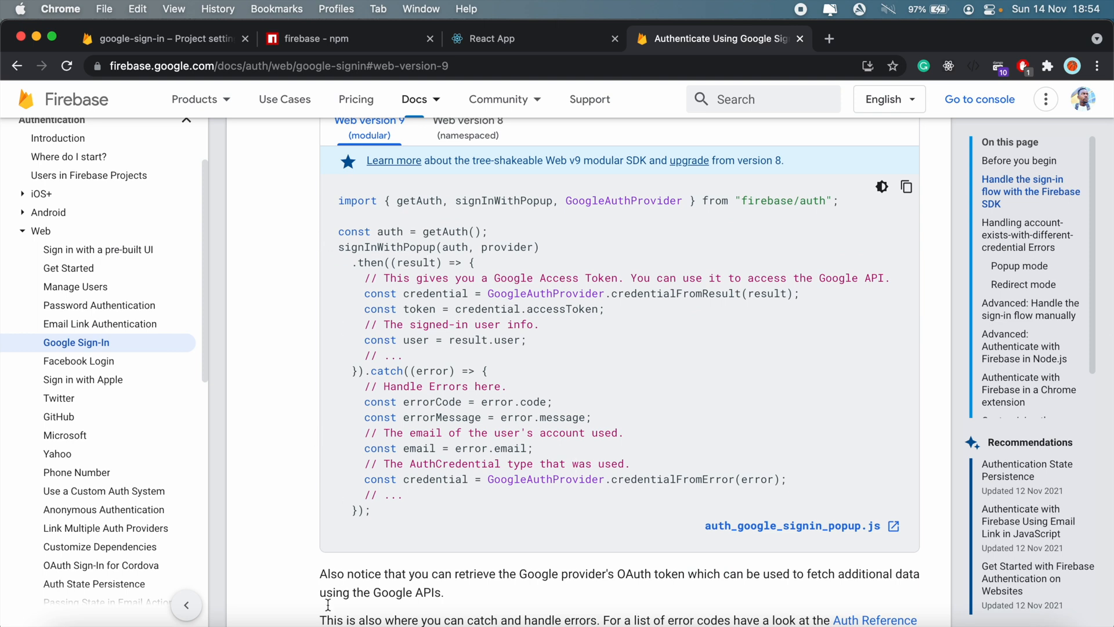
{"action": "mouse_move", "coordinate": [538, 207]}
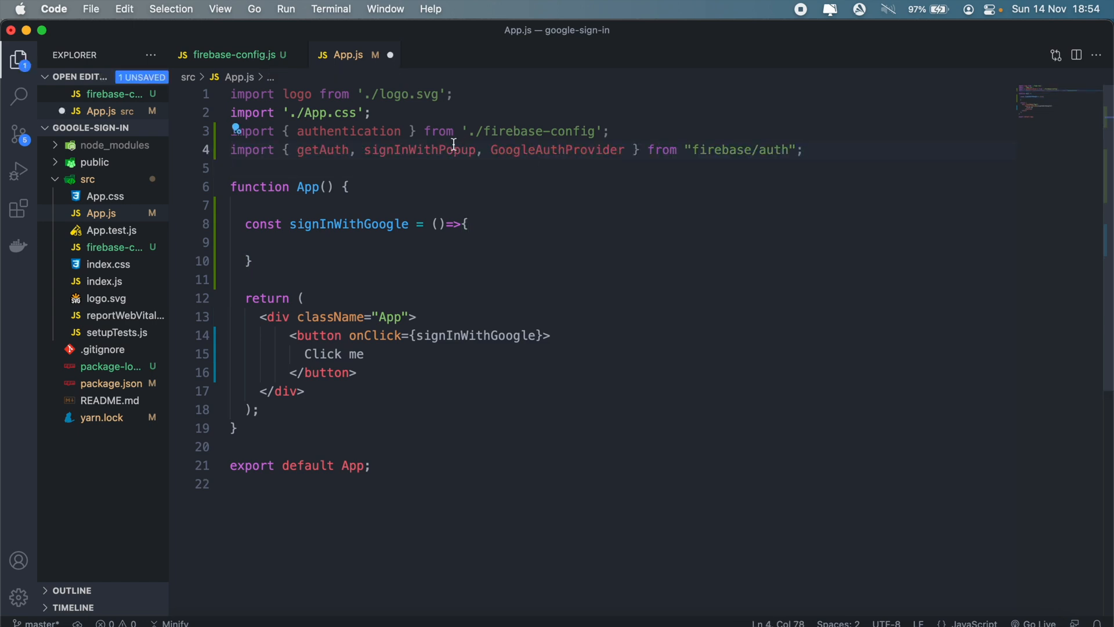
Step: Drop getAuth from the import and call signInWithPopup with authentication and a new GoogleAuthProvider
{"action": "double_click", "coordinate": [323, 150]}
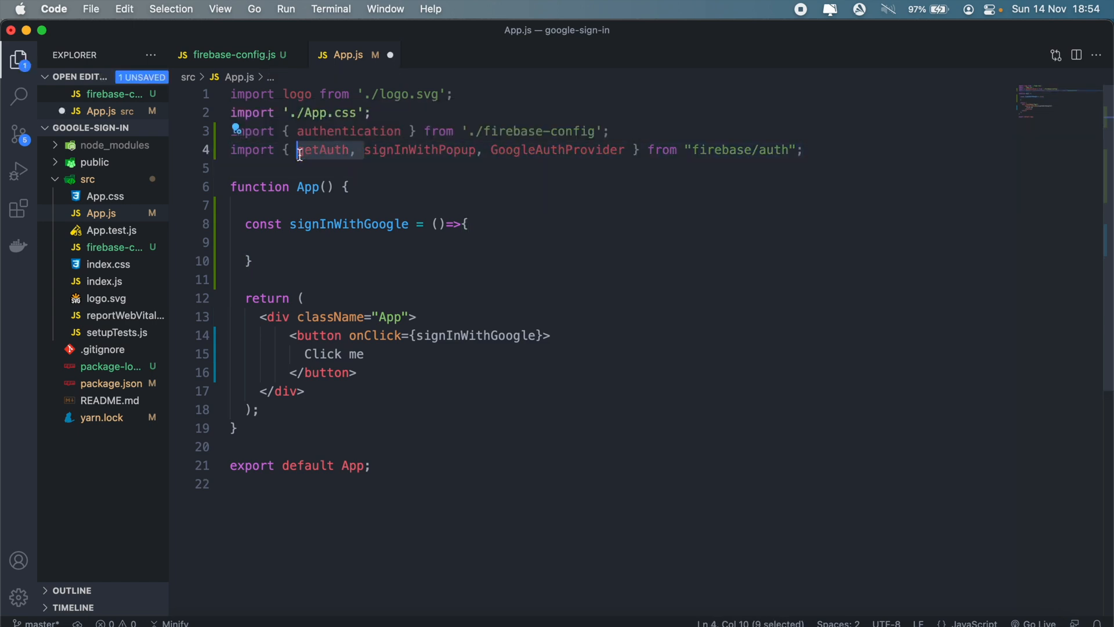
{"action": "key", "text": "Delete"}
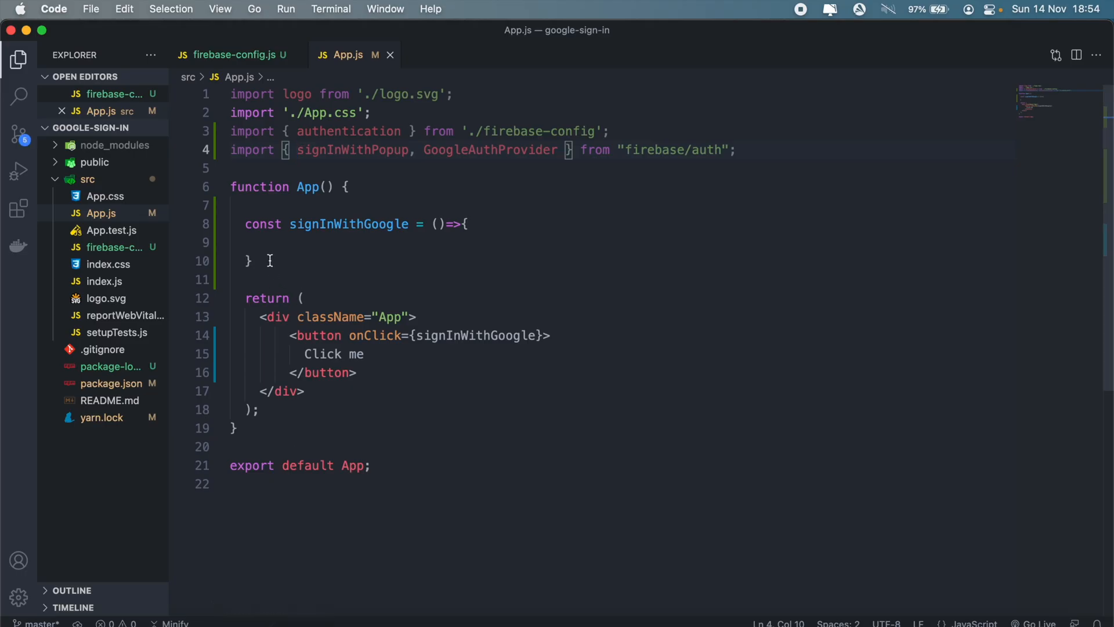
{"action": "type", "text": "signInWithPopup(auth, provider)"}
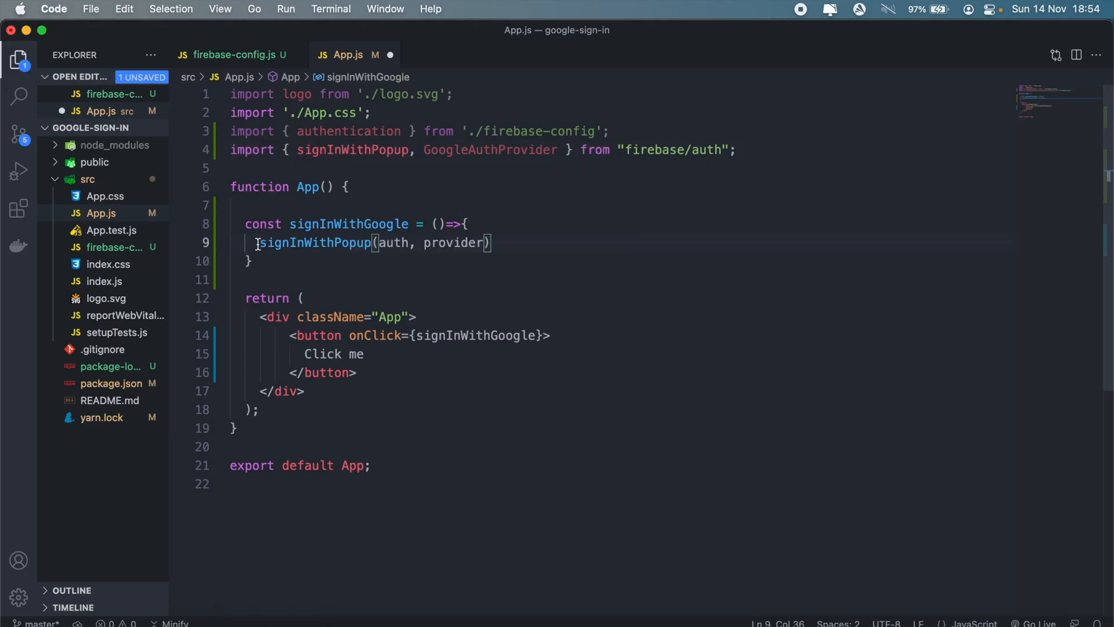
{"action": "left_click", "coordinate": [408, 244]}
{"action": "type", "text": "entication"}
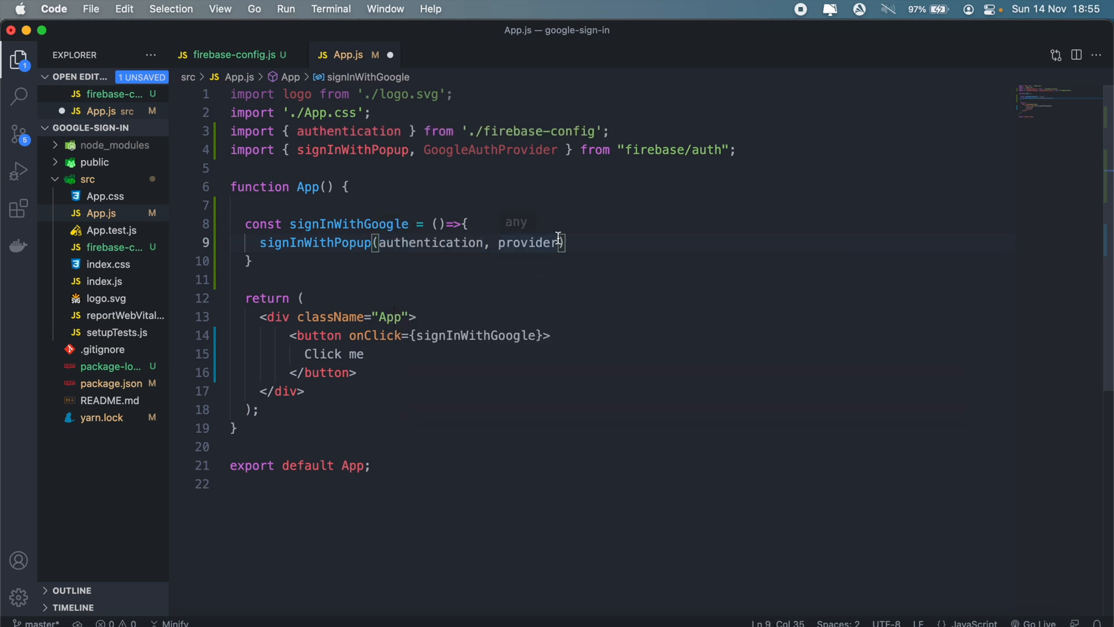
{"action": "key", "text": "Enter"}
{"action": "type", "text": "const provider = new GoogleAuthProvider();"}
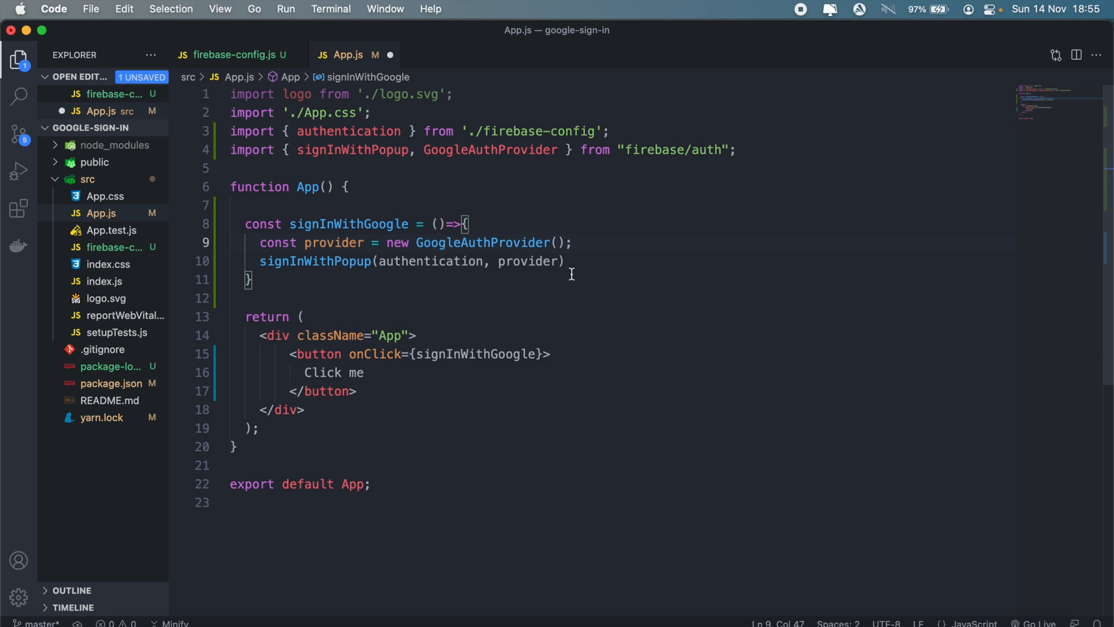
Step: Chain .then logging the result and .catch((err) => console.log(err)) onto the pop-up call
{"action": "key", "text": "Enter"}
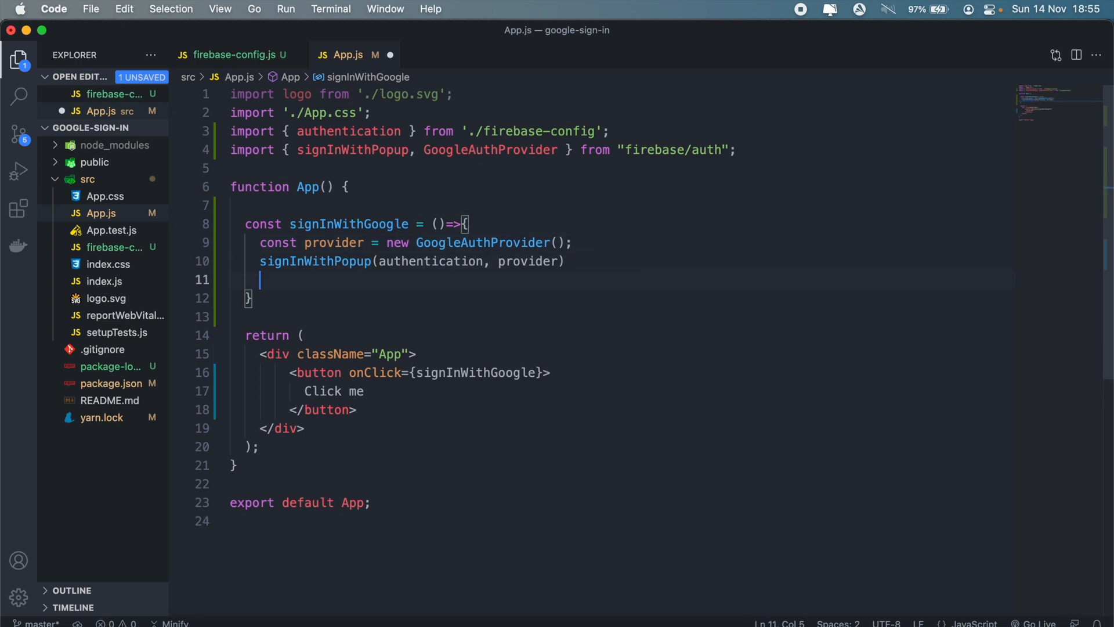
{"action": "type", "text": ".then((re)=>{"}
{"action": "type", "text": "c"}
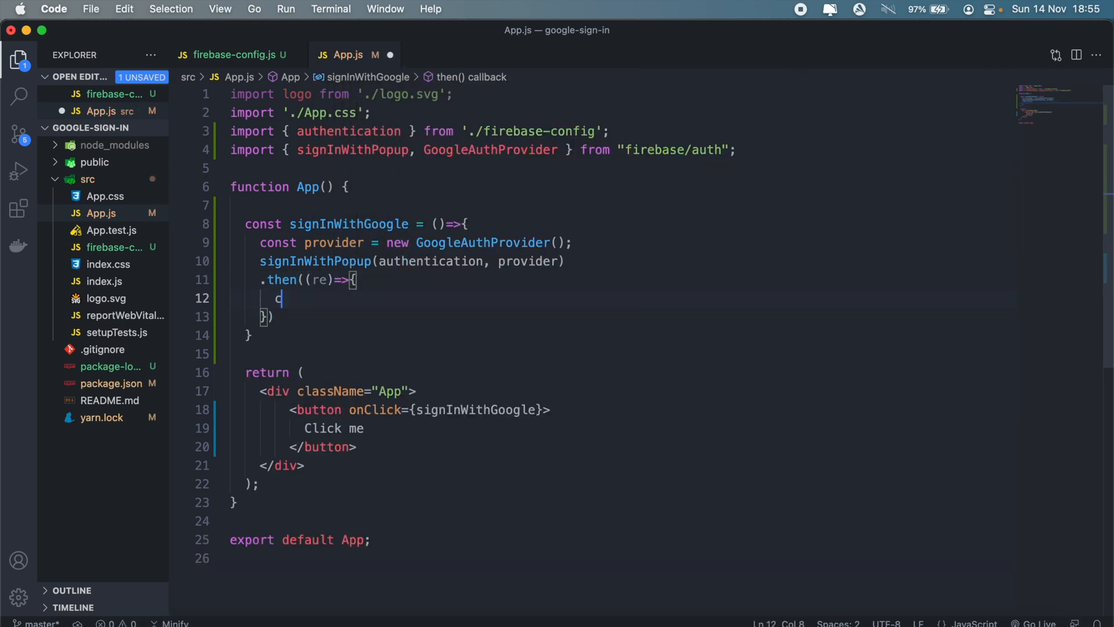
{"action": "type", "text": "onsole.log(re);"}
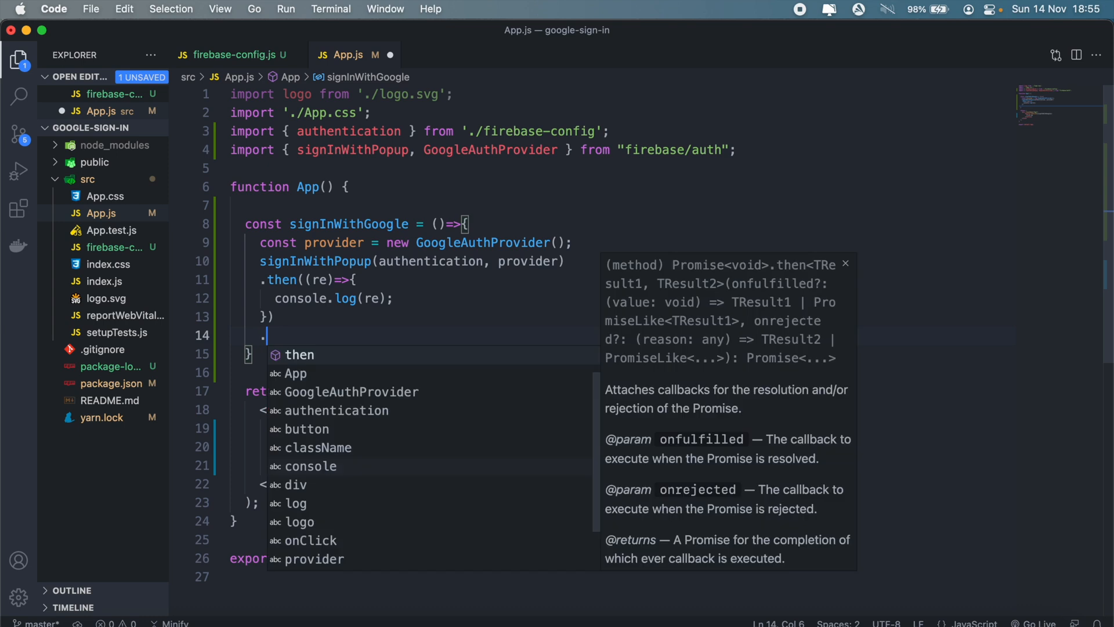
{"action": "key", "text": "Escape"}
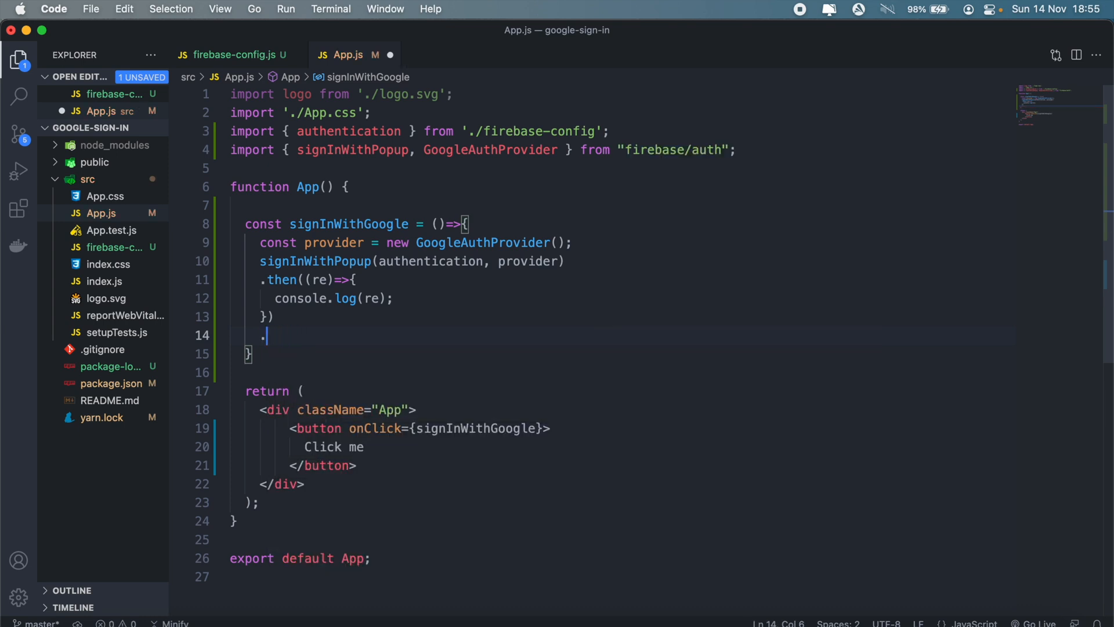
{"action": "type", "text": "catch(()"}
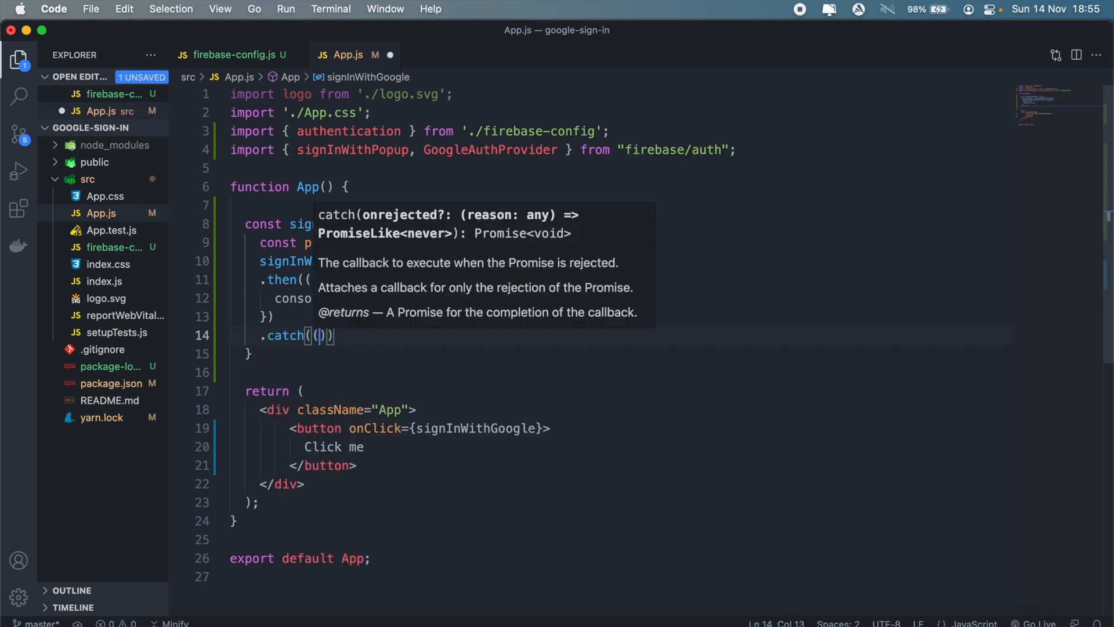
{"action": "type", "text": "err"}
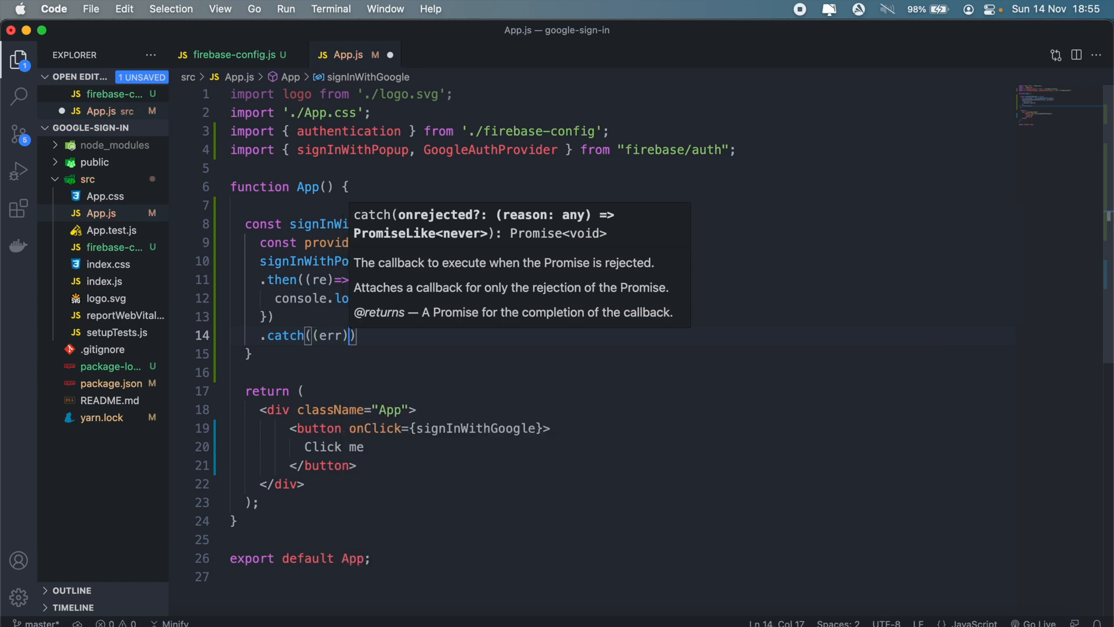
{"action": "type", "text": "=>{"}
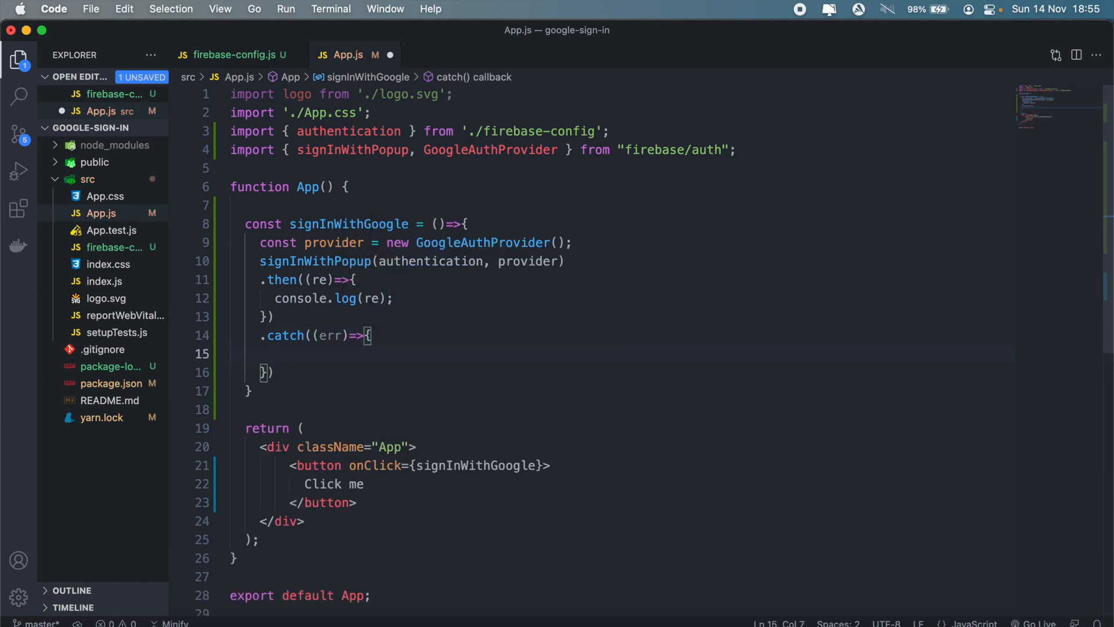
{"action": "type", "text": "console.lo"}
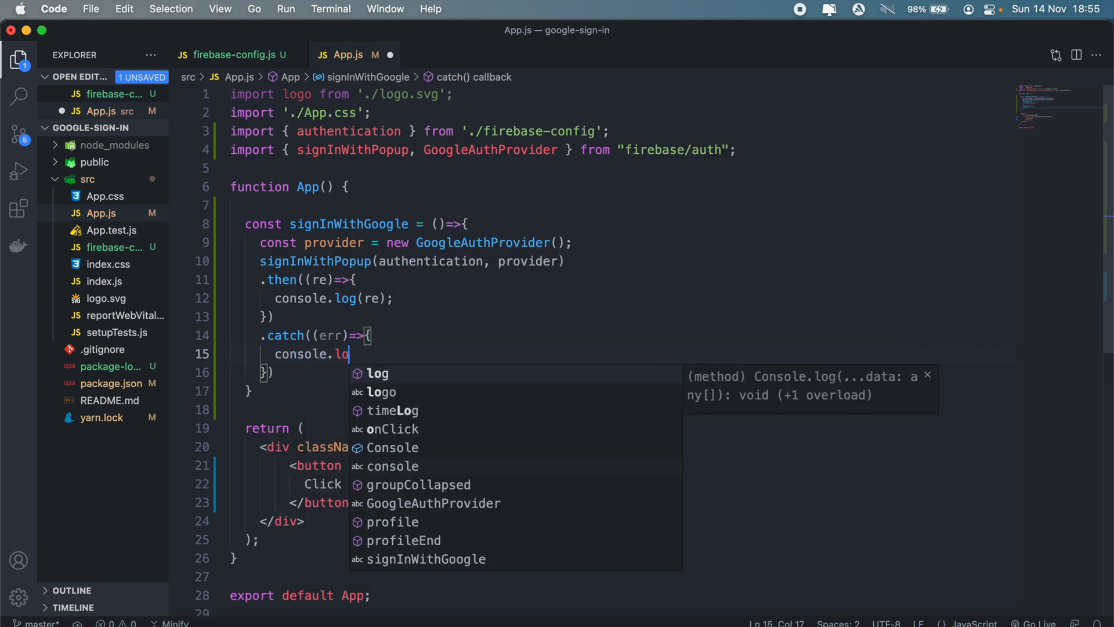
{"action": "type", "text": "g(err"}
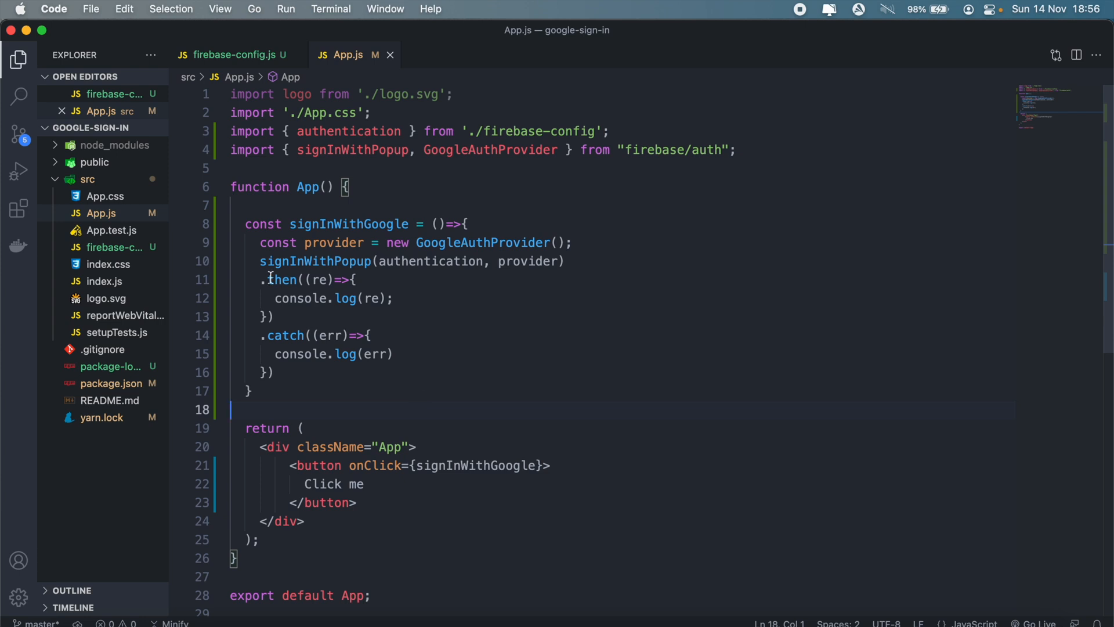
{"action": "mouse_move", "coordinate": [415, 376]}
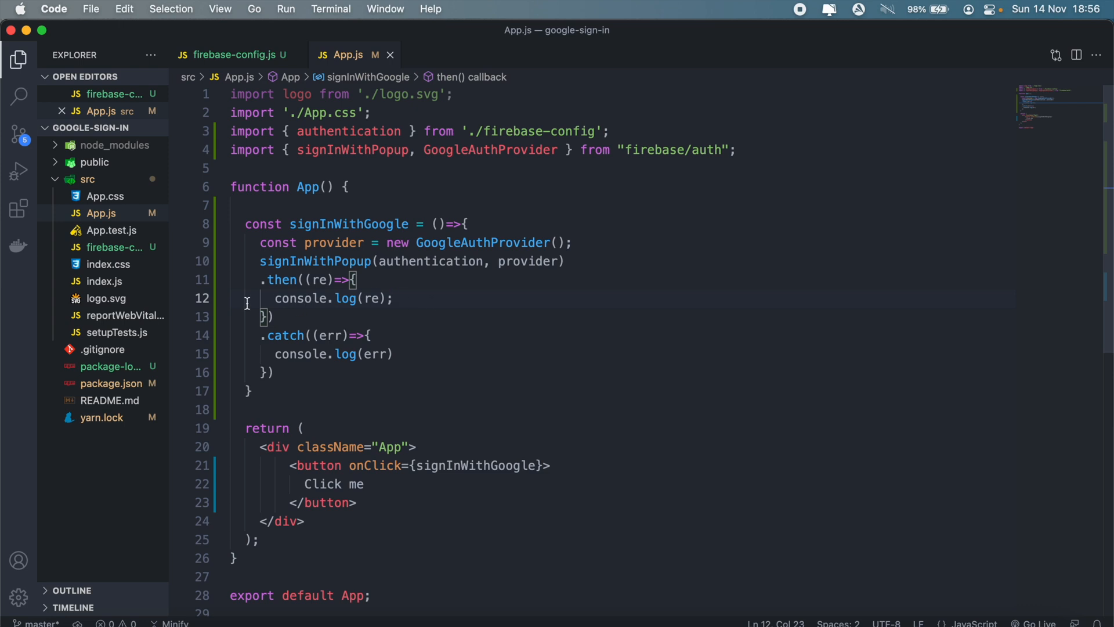
{"action": "mouse_move", "coordinate": [316, 261]}
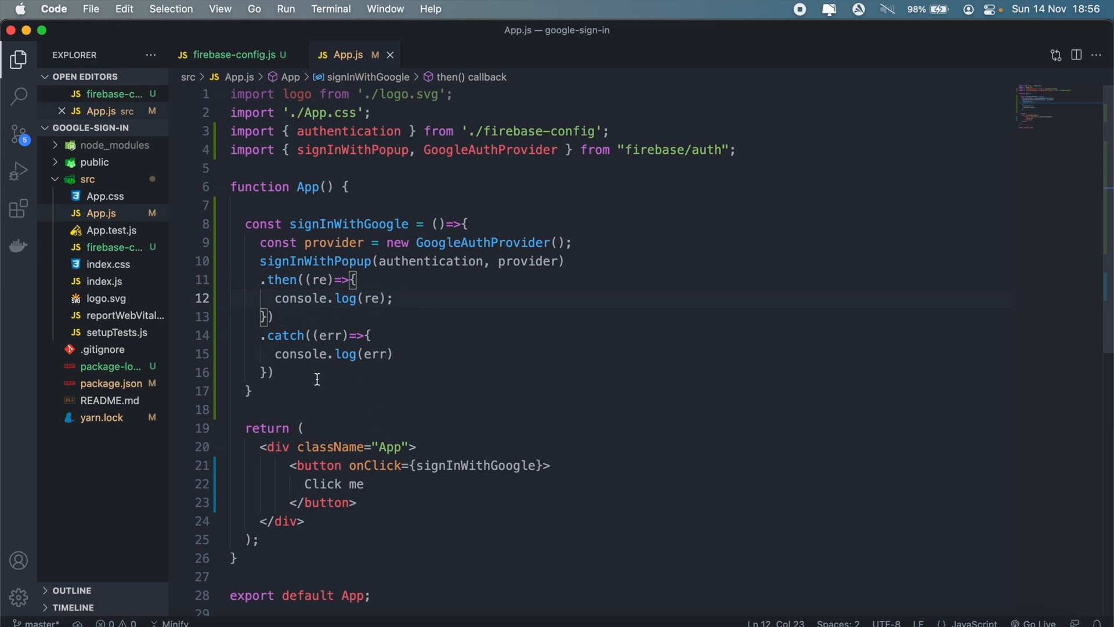
{"action": "mouse_move", "coordinate": [324, 322]}
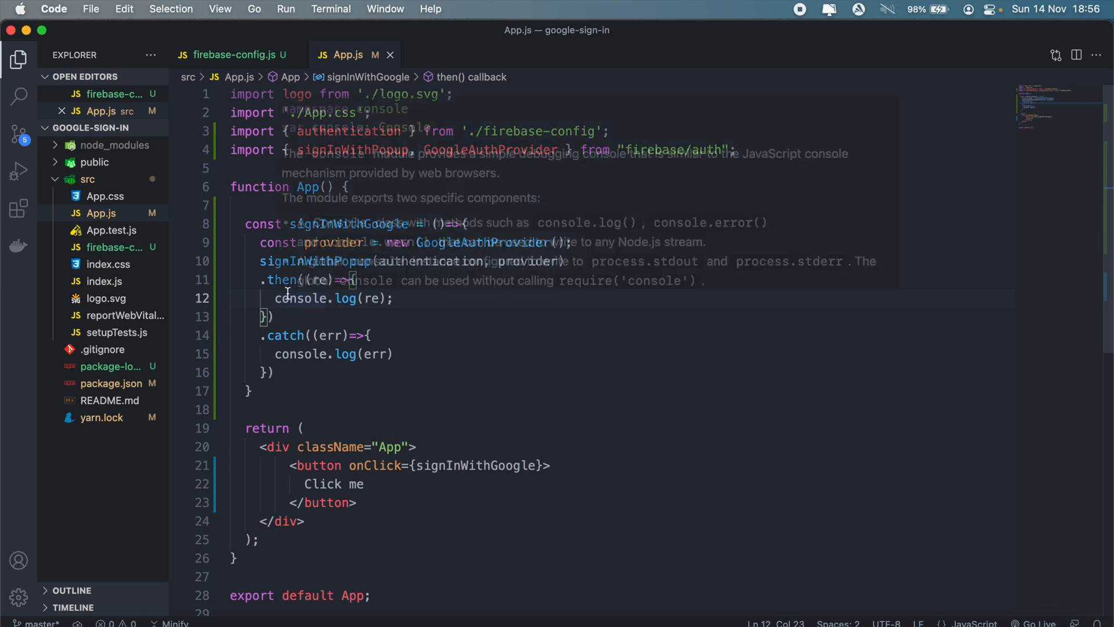
{"action": "mouse_move", "coordinate": [727, 593]}
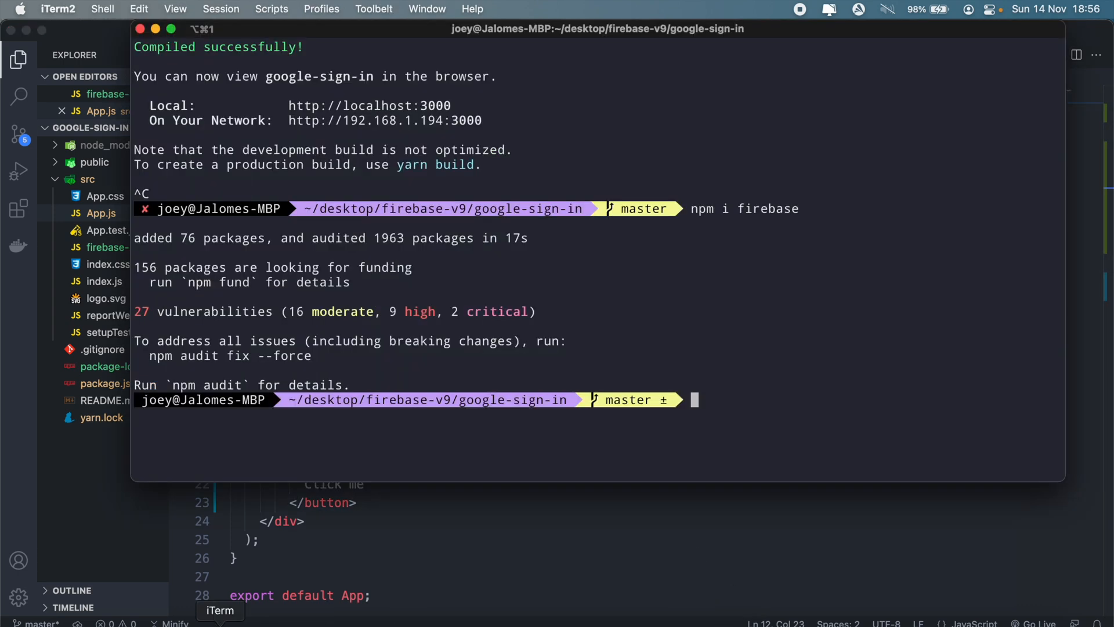
Step: Run npm start to launch the React development server
{"action": "type", "text": "npm start"}
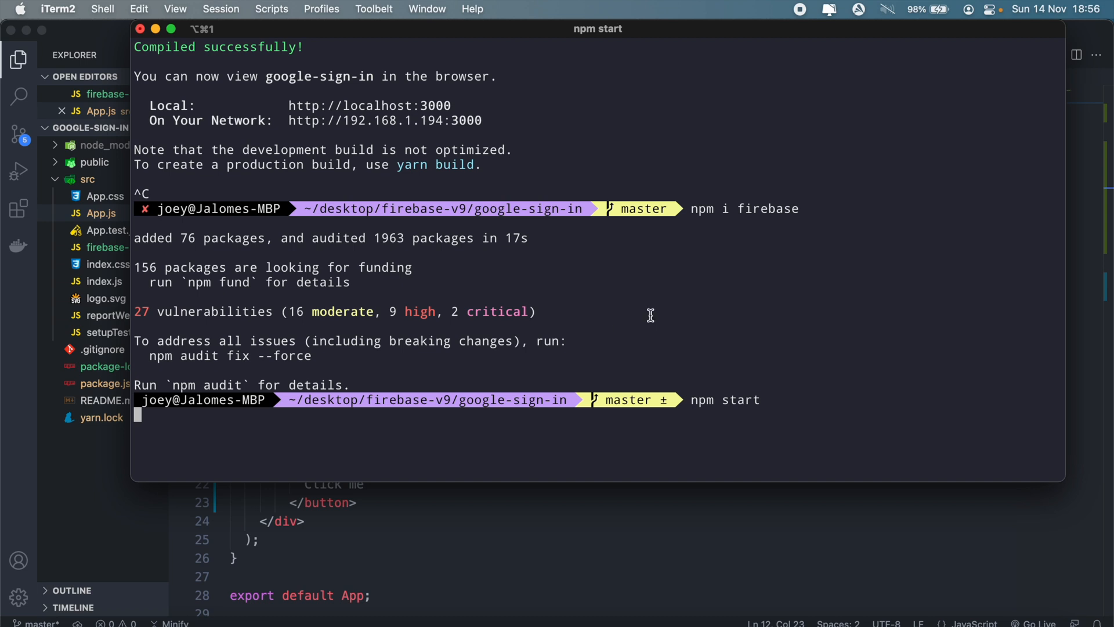
{"action": "key", "text": "Enter"}
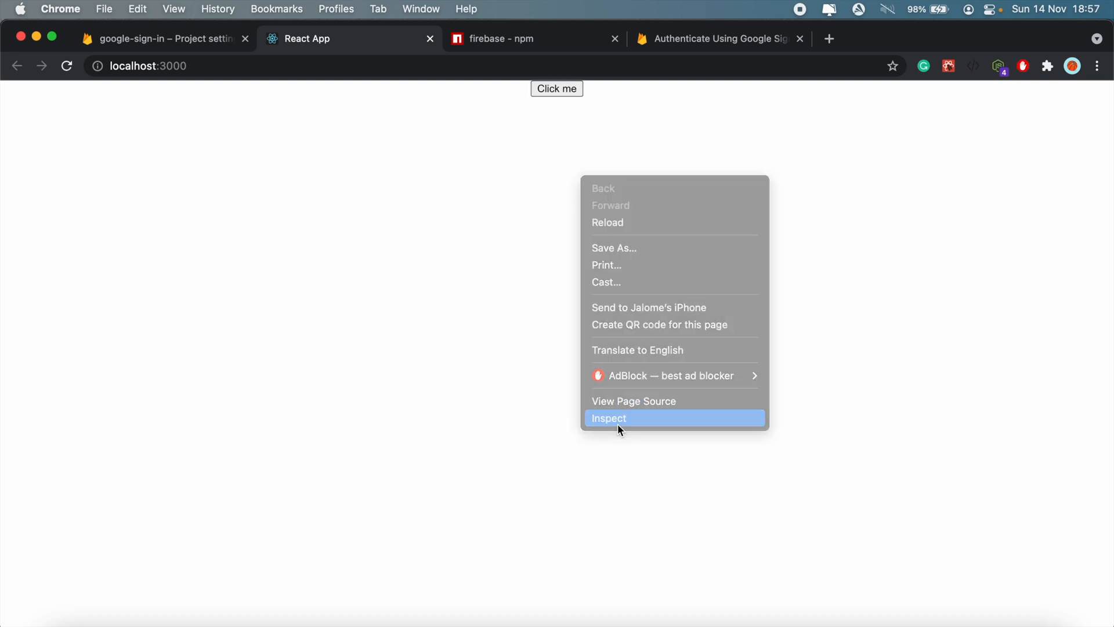
Step: Open the developer console on localhost:3000 and click Click me, logging a configuration-not-found error
{"action": "left_click", "coordinate": [609, 418]}
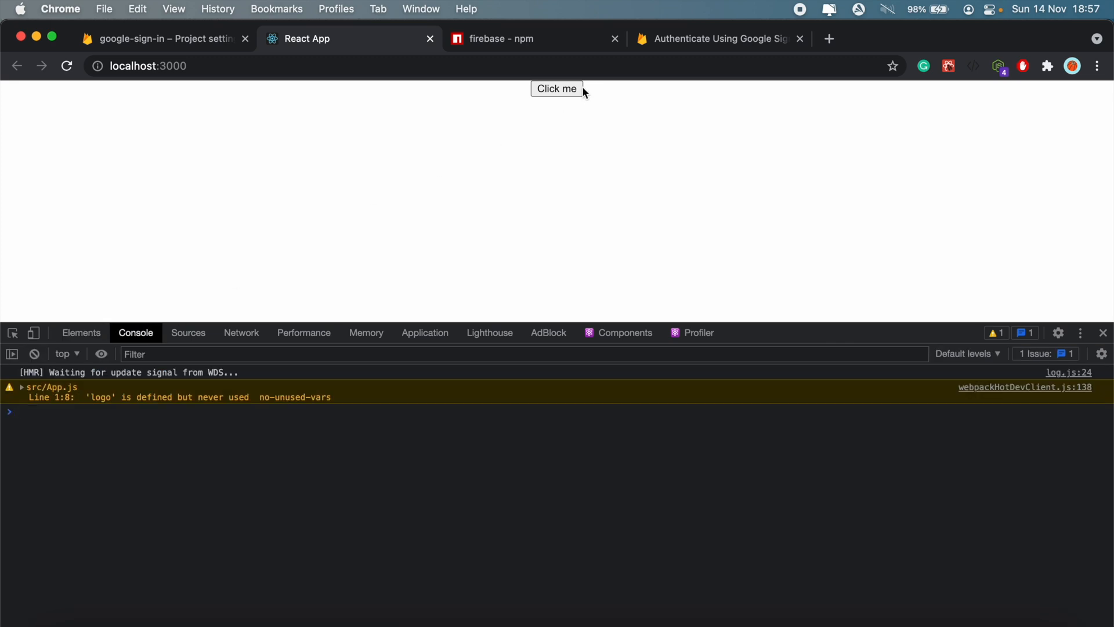
{"action": "left_click", "coordinate": [557, 88]}
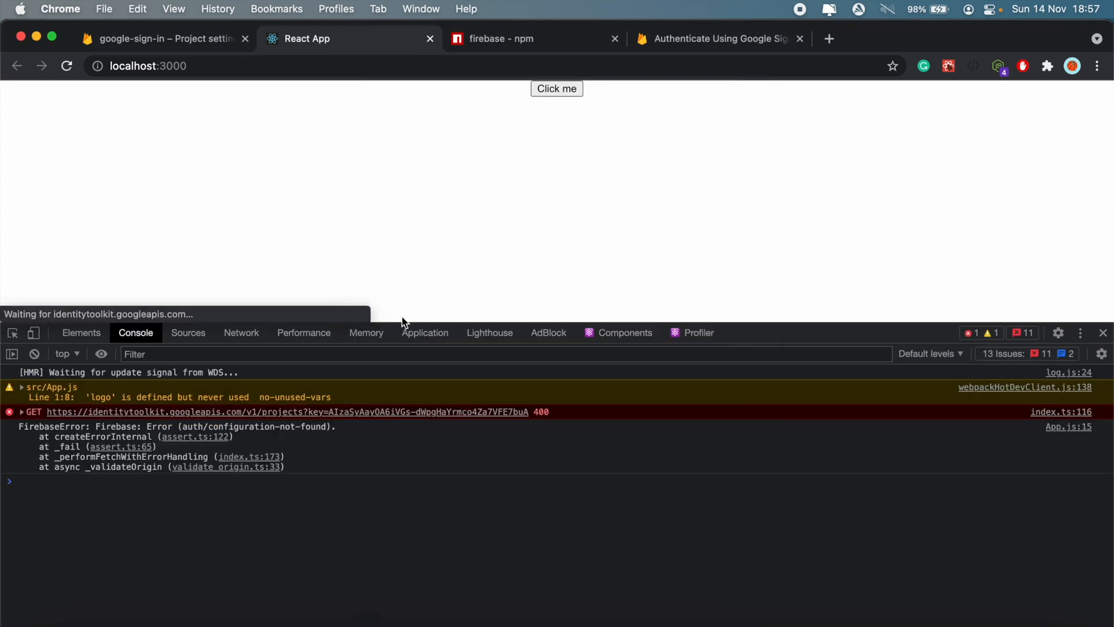
{"action": "left_click", "coordinate": [557, 88]}
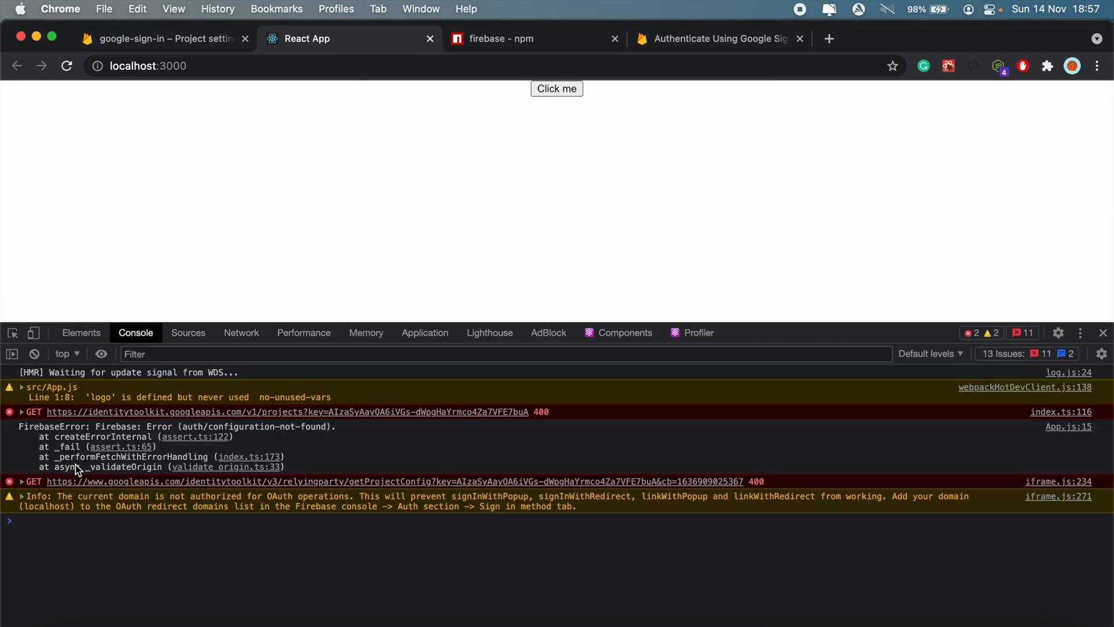
{"action": "mouse_move", "coordinate": [207, 293]}
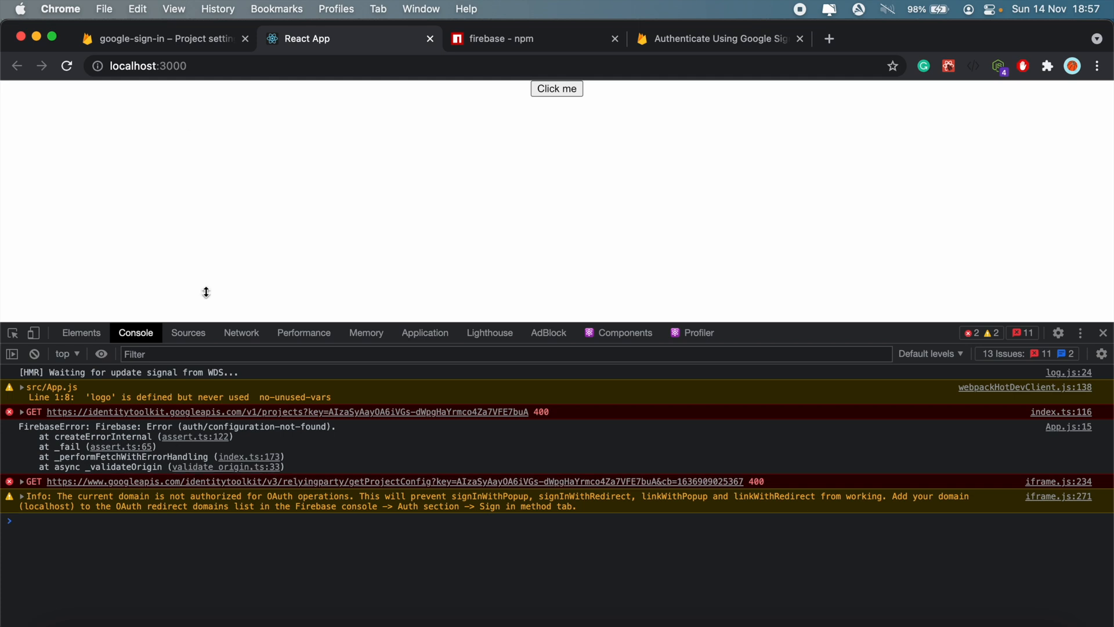
Step: Reach the Authentication section of the Firebase project and start the sign-in method setup
{"action": "left_click", "coordinate": [157, 40]}
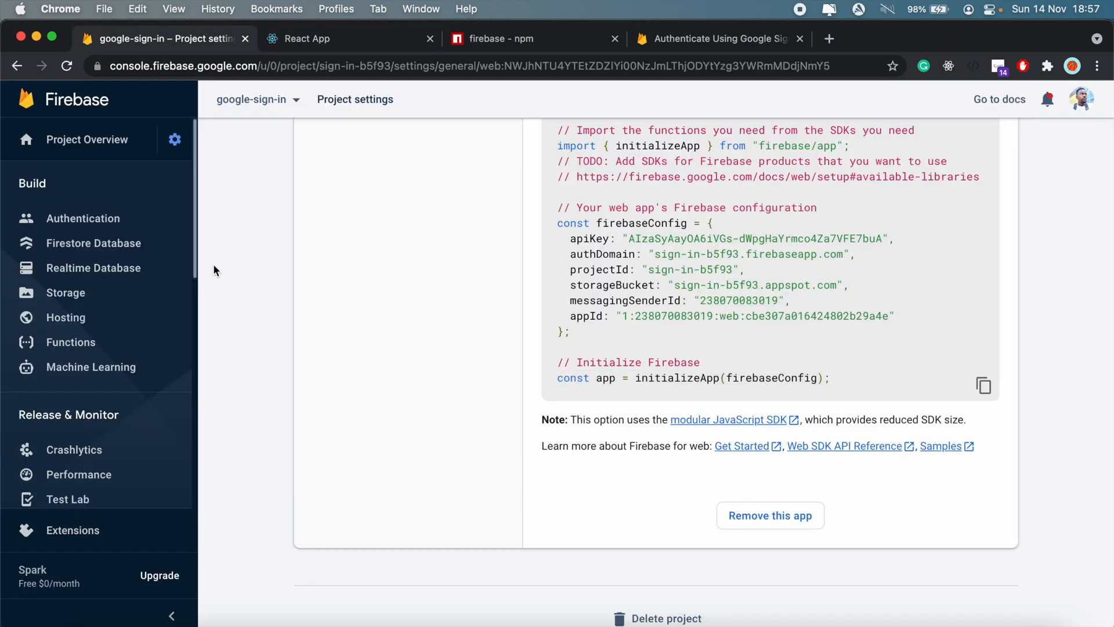
{"action": "left_click", "coordinate": [84, 218]}
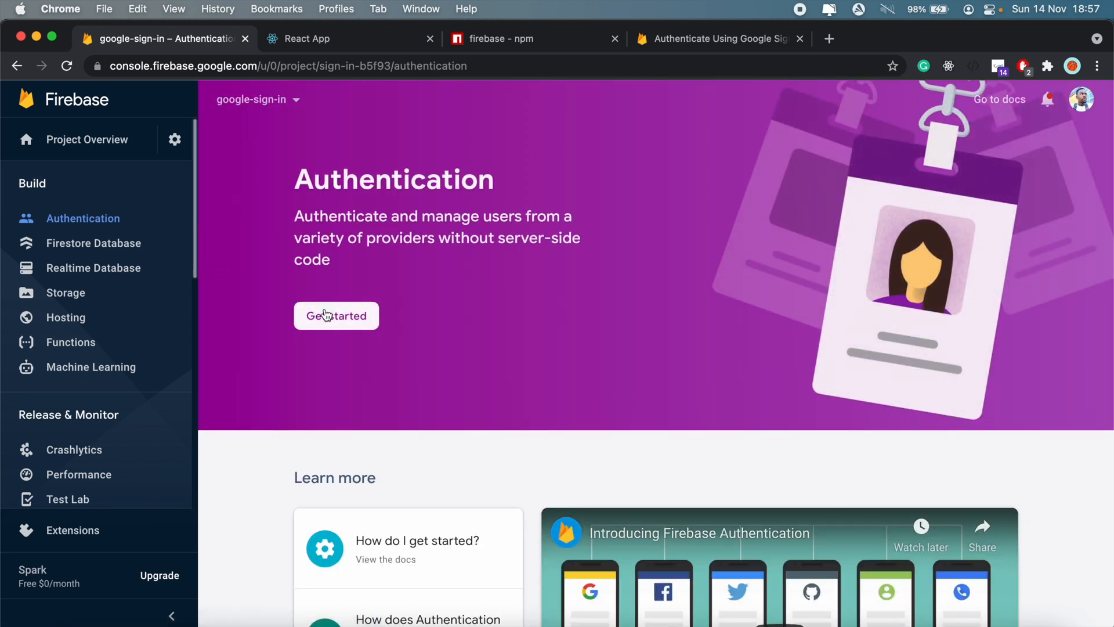
{"action": "left_click", "coordinate": [335, 315]}
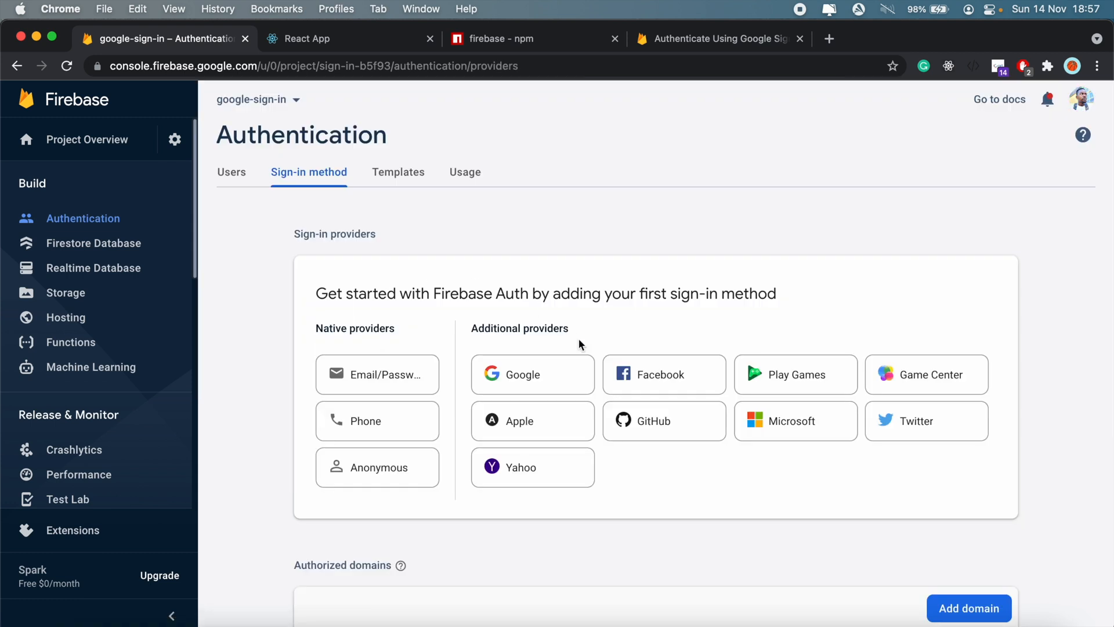
{"action": "scroll", "scroll_direction": "down", "scroll_amount": 3}
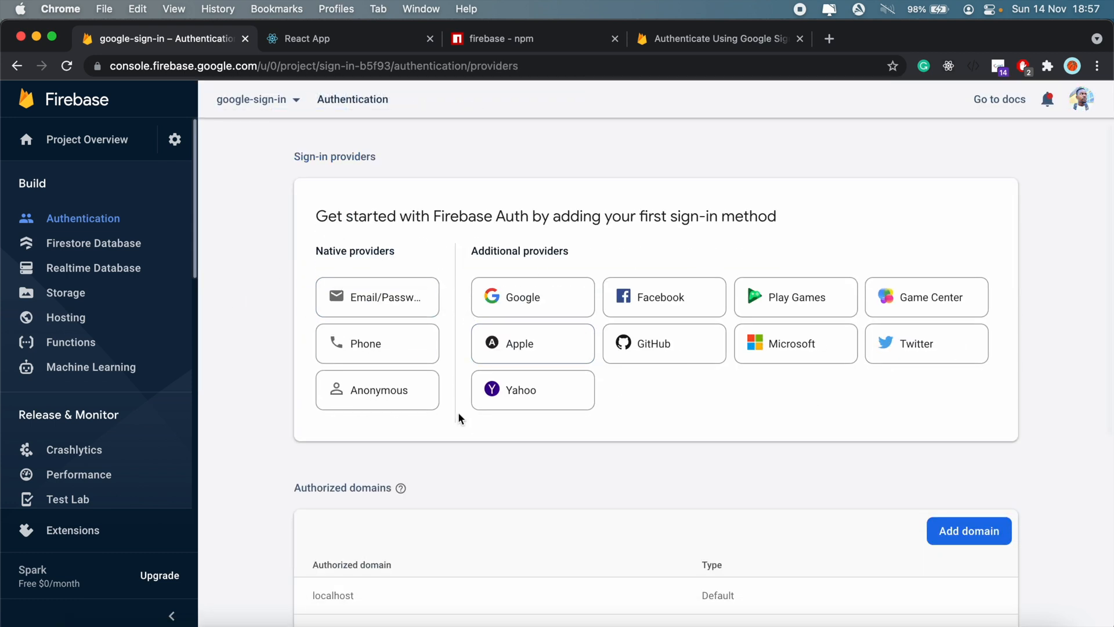
{"action": "scroll", "scroll_direction": "down", "scroll_amount": 3}
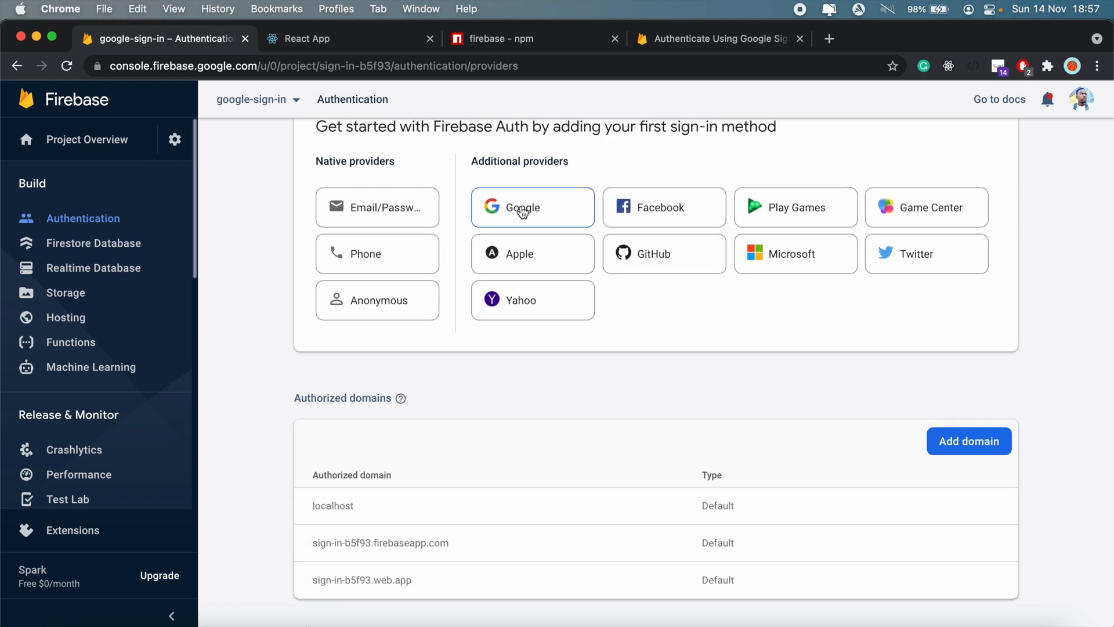
Step: Choose Google under Additional providers, enable it, and save the provider settings
{"action": "left_click", "coordinate": [524, 206]}
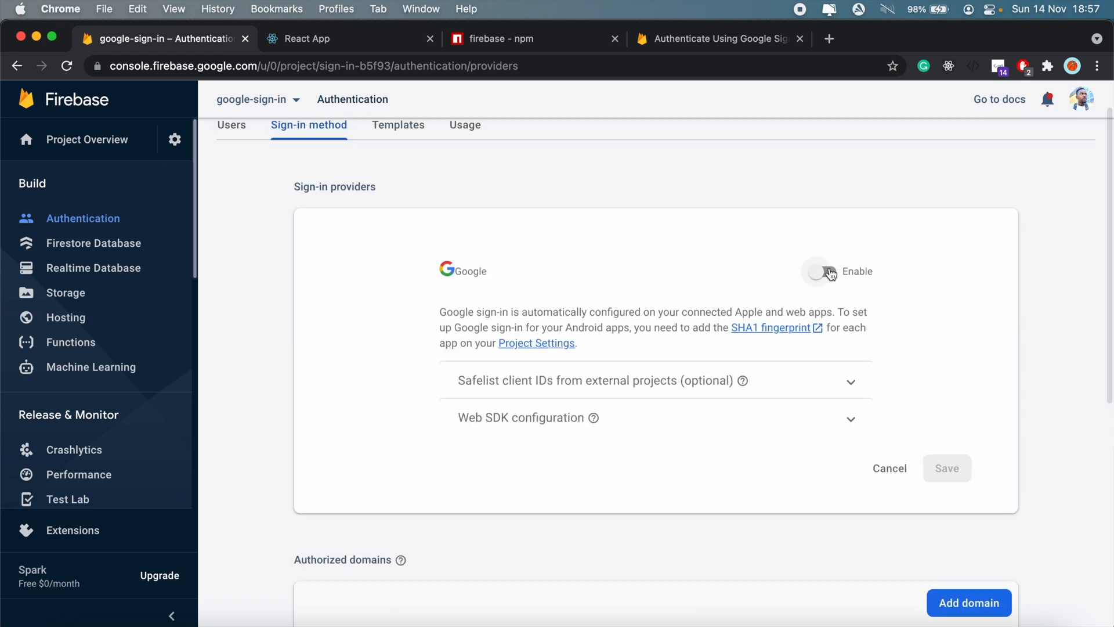
{"action": "left_click", "coordinate": [817, 272]}
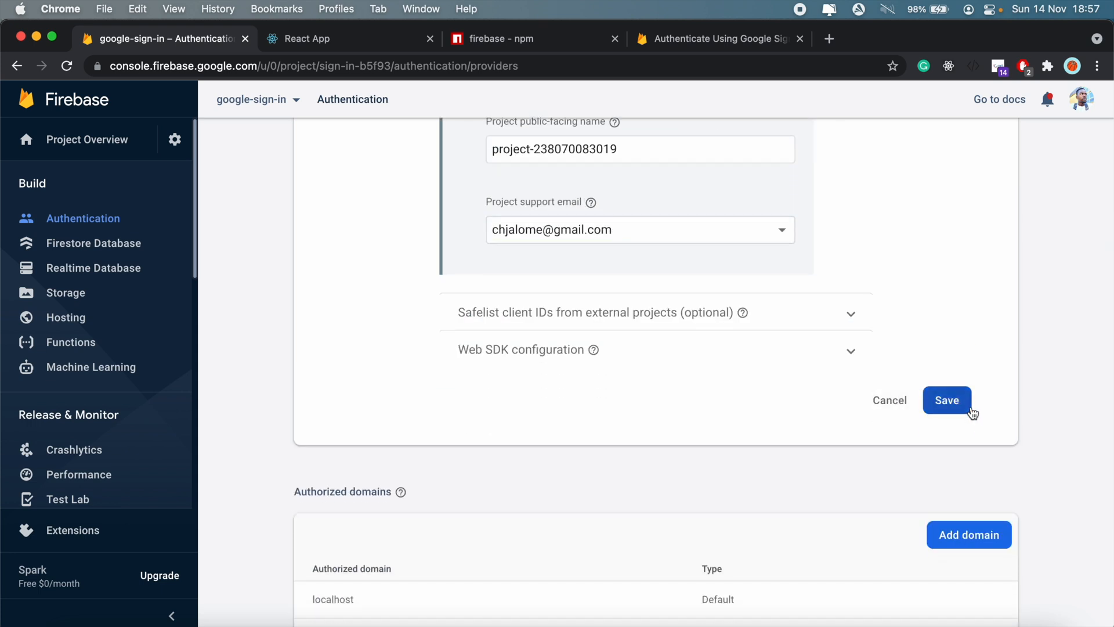
{"action": "left_click", "coordinate": [947, 400]}
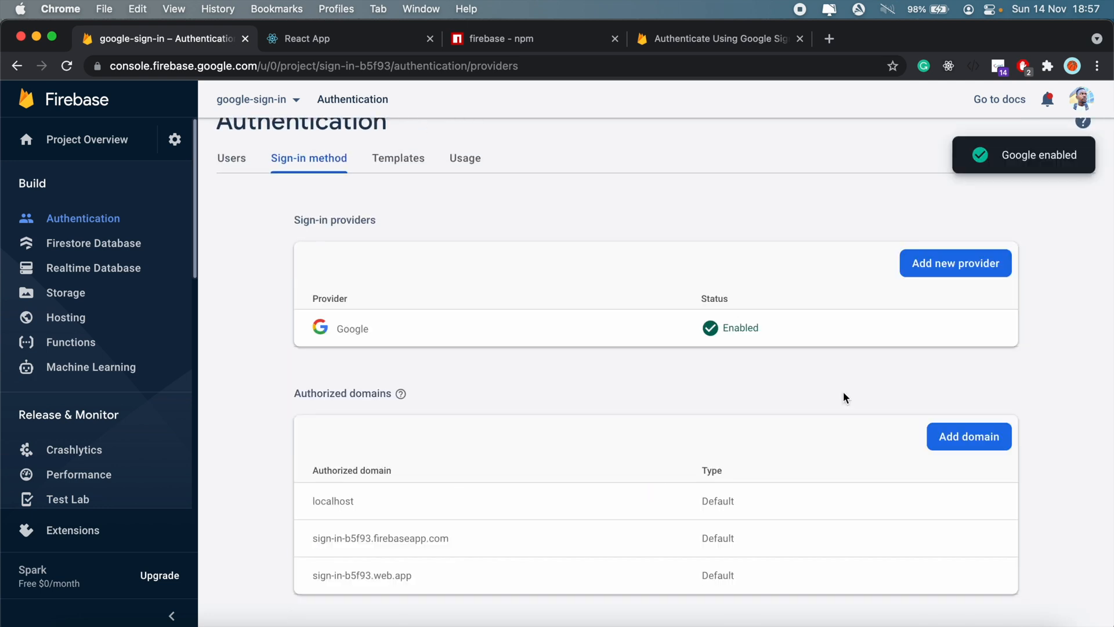
{"action": "mouse_move", "coordinate": [250, 22]}
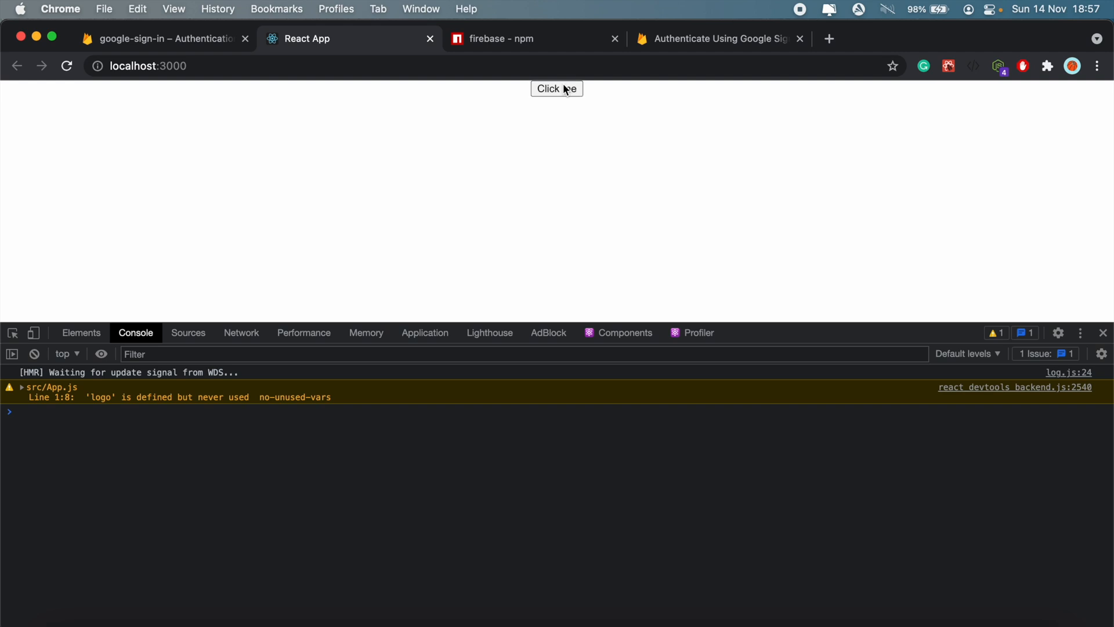
Step: Use the Click me button to sign in through the Google popup with an account
{"action": "left_click", "coordinate": [557, 89]}
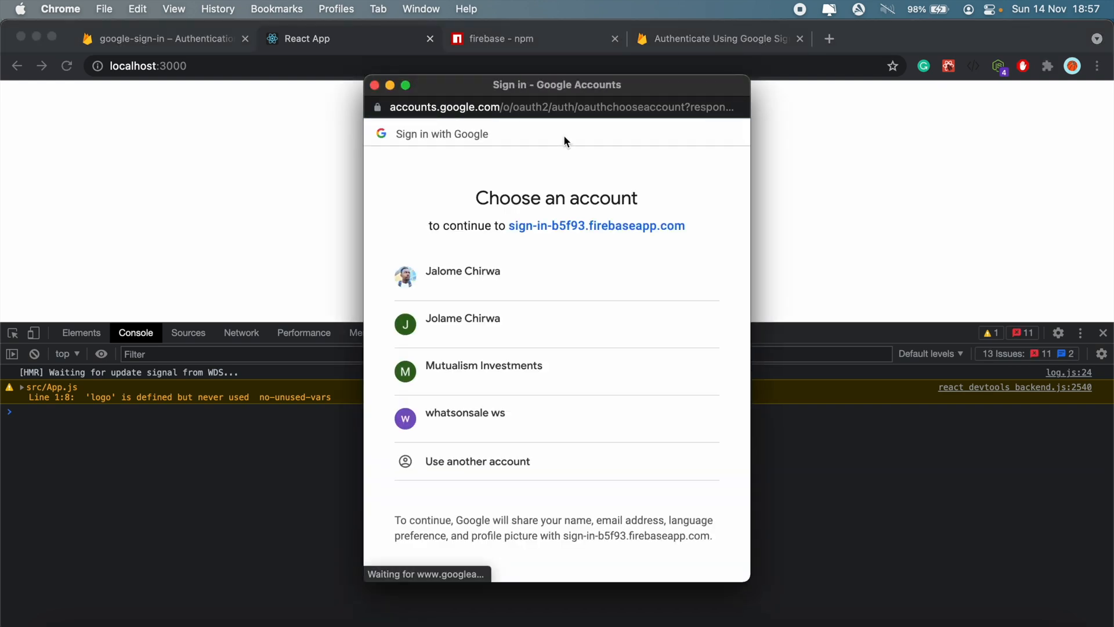
{"action": "mouse_move", "coordinate": [462, 288]}
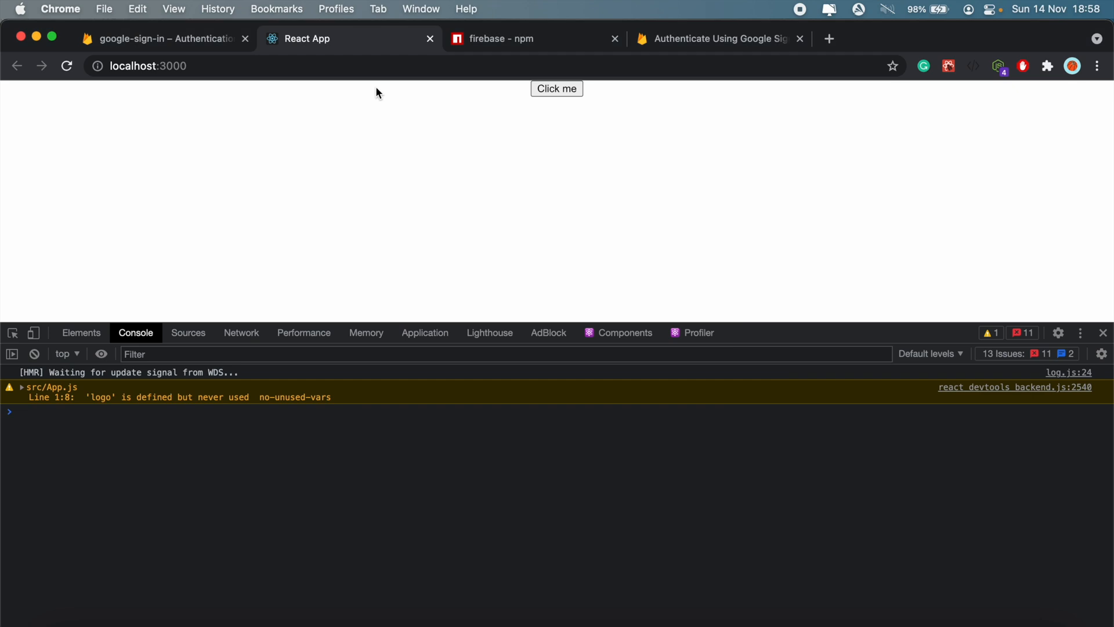
{"action": "mouse_move", "coordinate": [86, 492]}
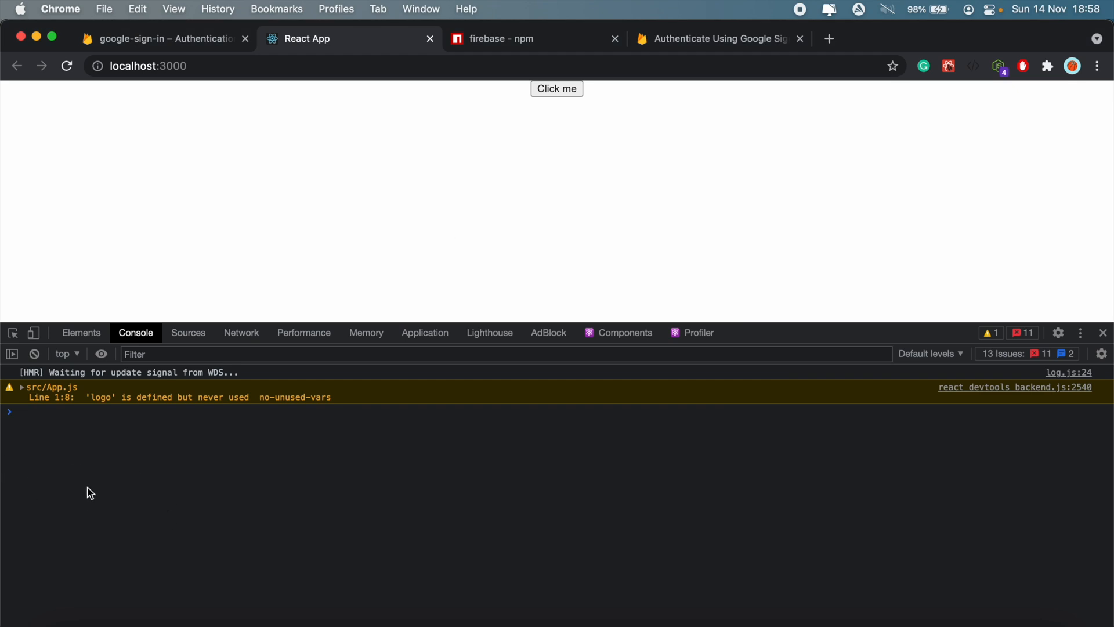
{"action": "left_click", "coordinate": [557, 89]}
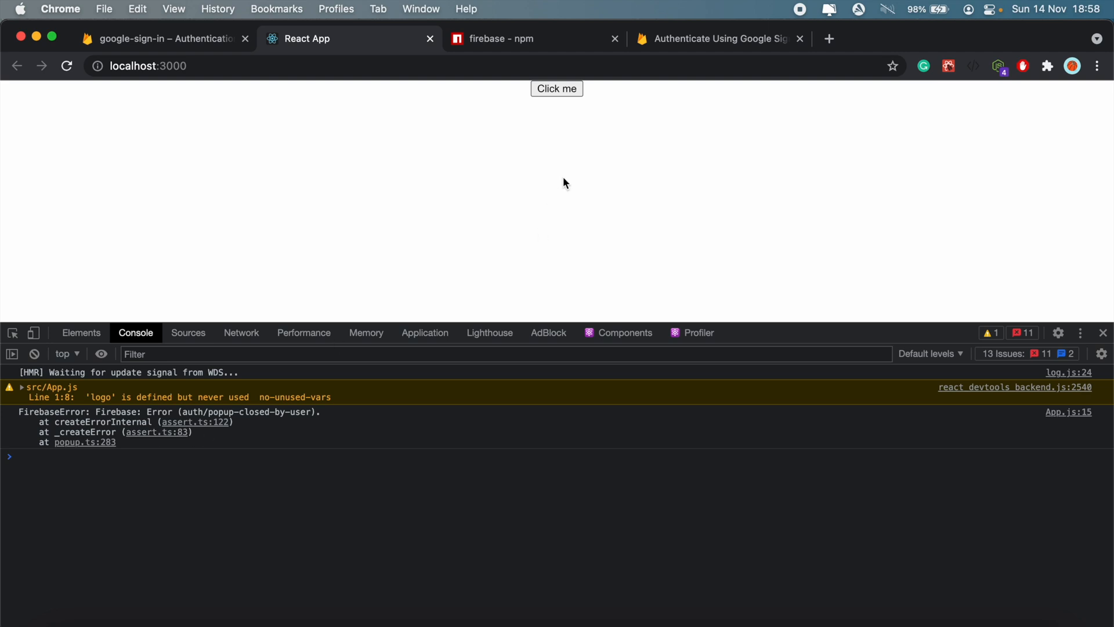
{"action": "left_click", "coordinate": [557, 88]}
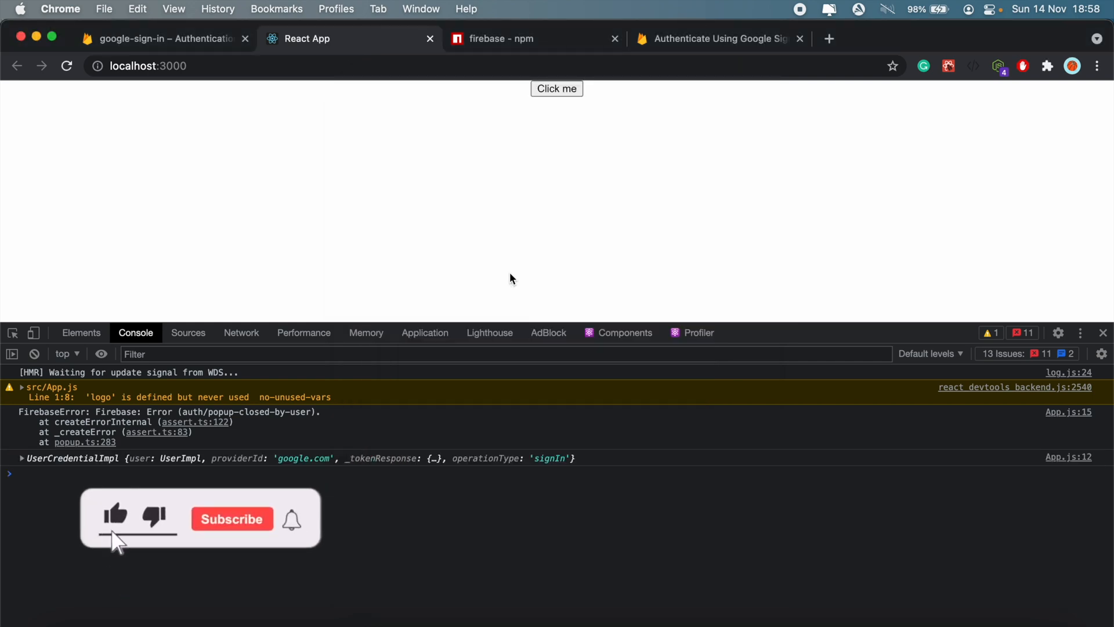
Step: Expand the logged UserCredentialImpl entry in the Console to inspect the user details
{"action": "left_click", "coordinate": [232, 519]}
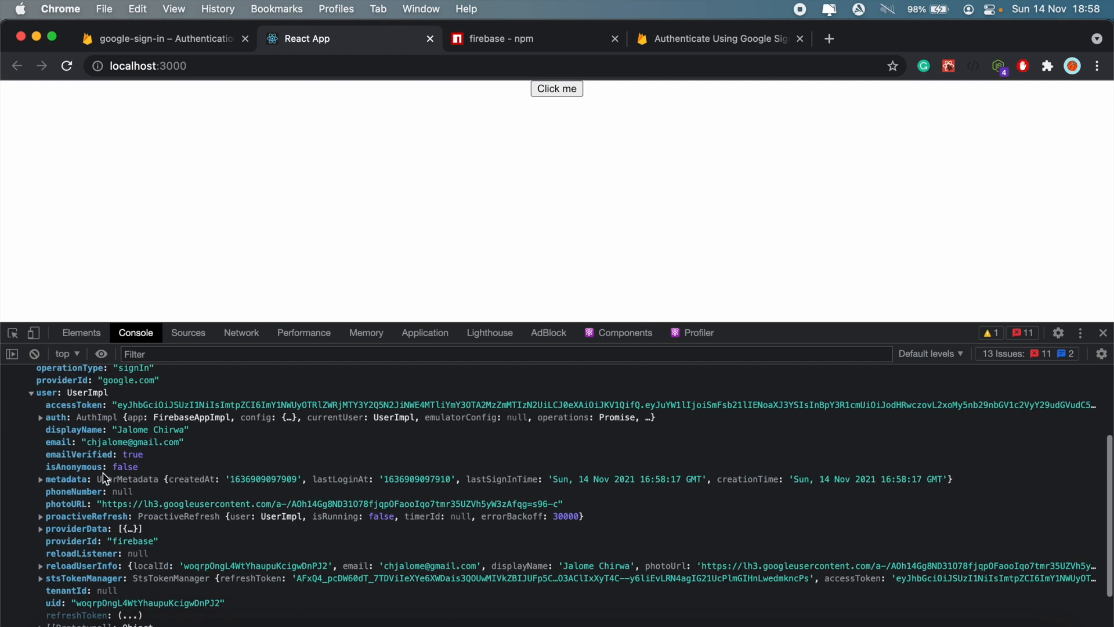
{"action": "mouse_move", "coordinate": [149, 452]}
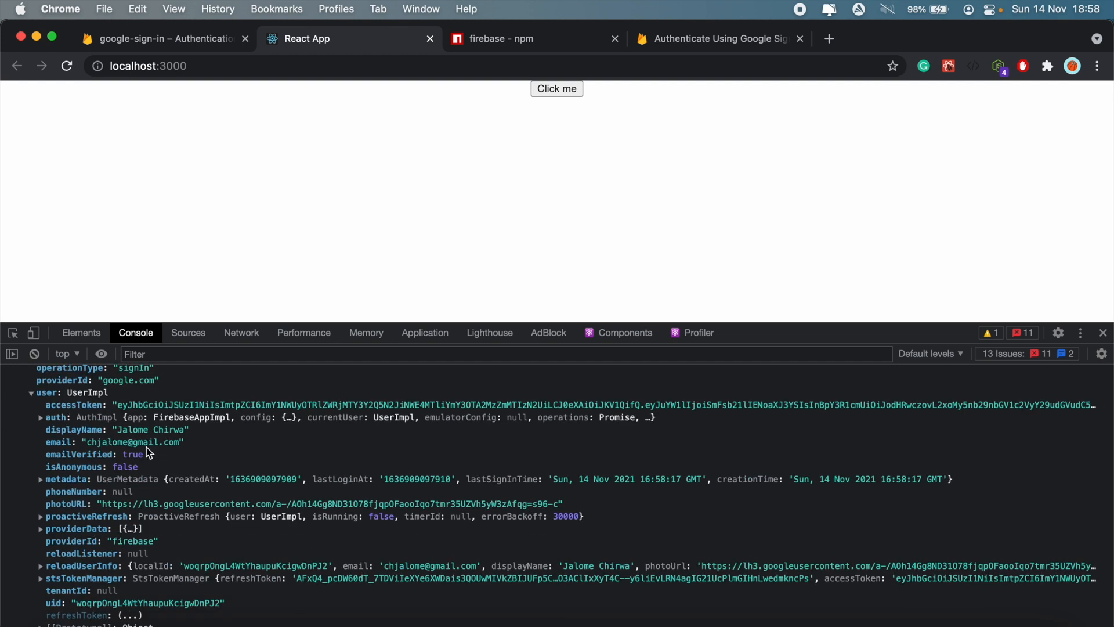
{"action": "mouse_move", "coordinate": [195, 472]}
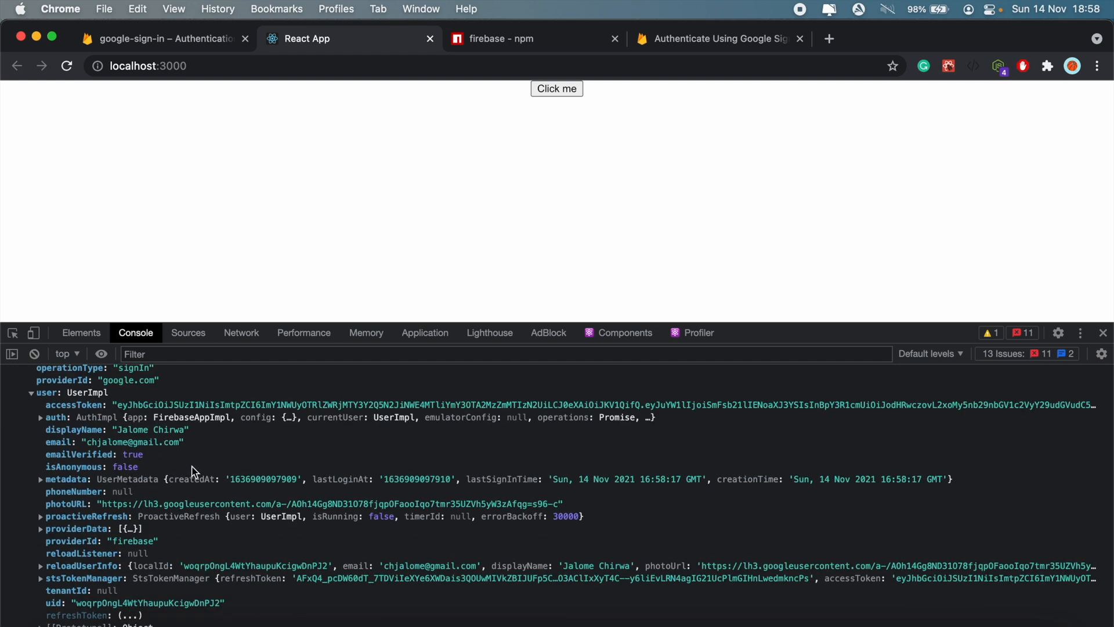
{"action": "scroll", "scroll_direction": "down", "scroll_amount": 3}
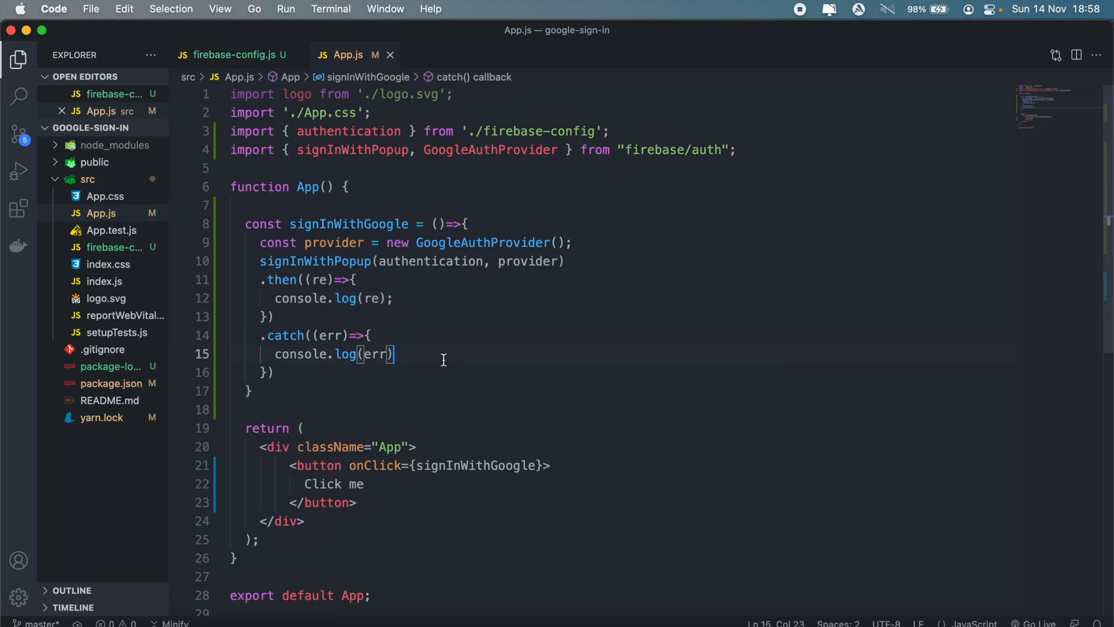
{"action": "mouse_move", "coordinate": [567, 191]}
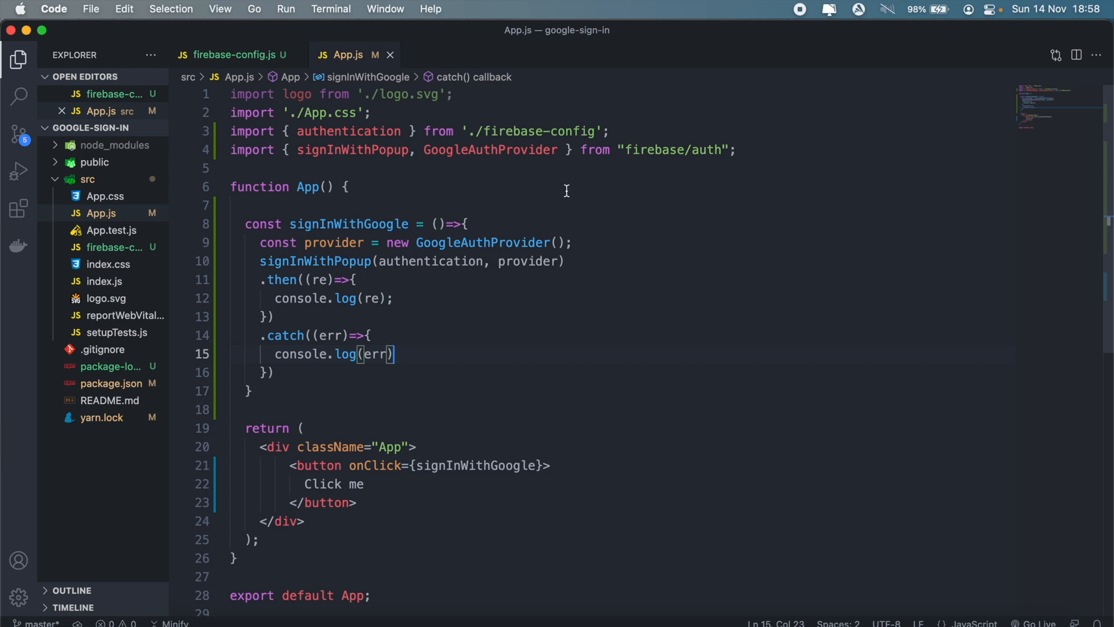